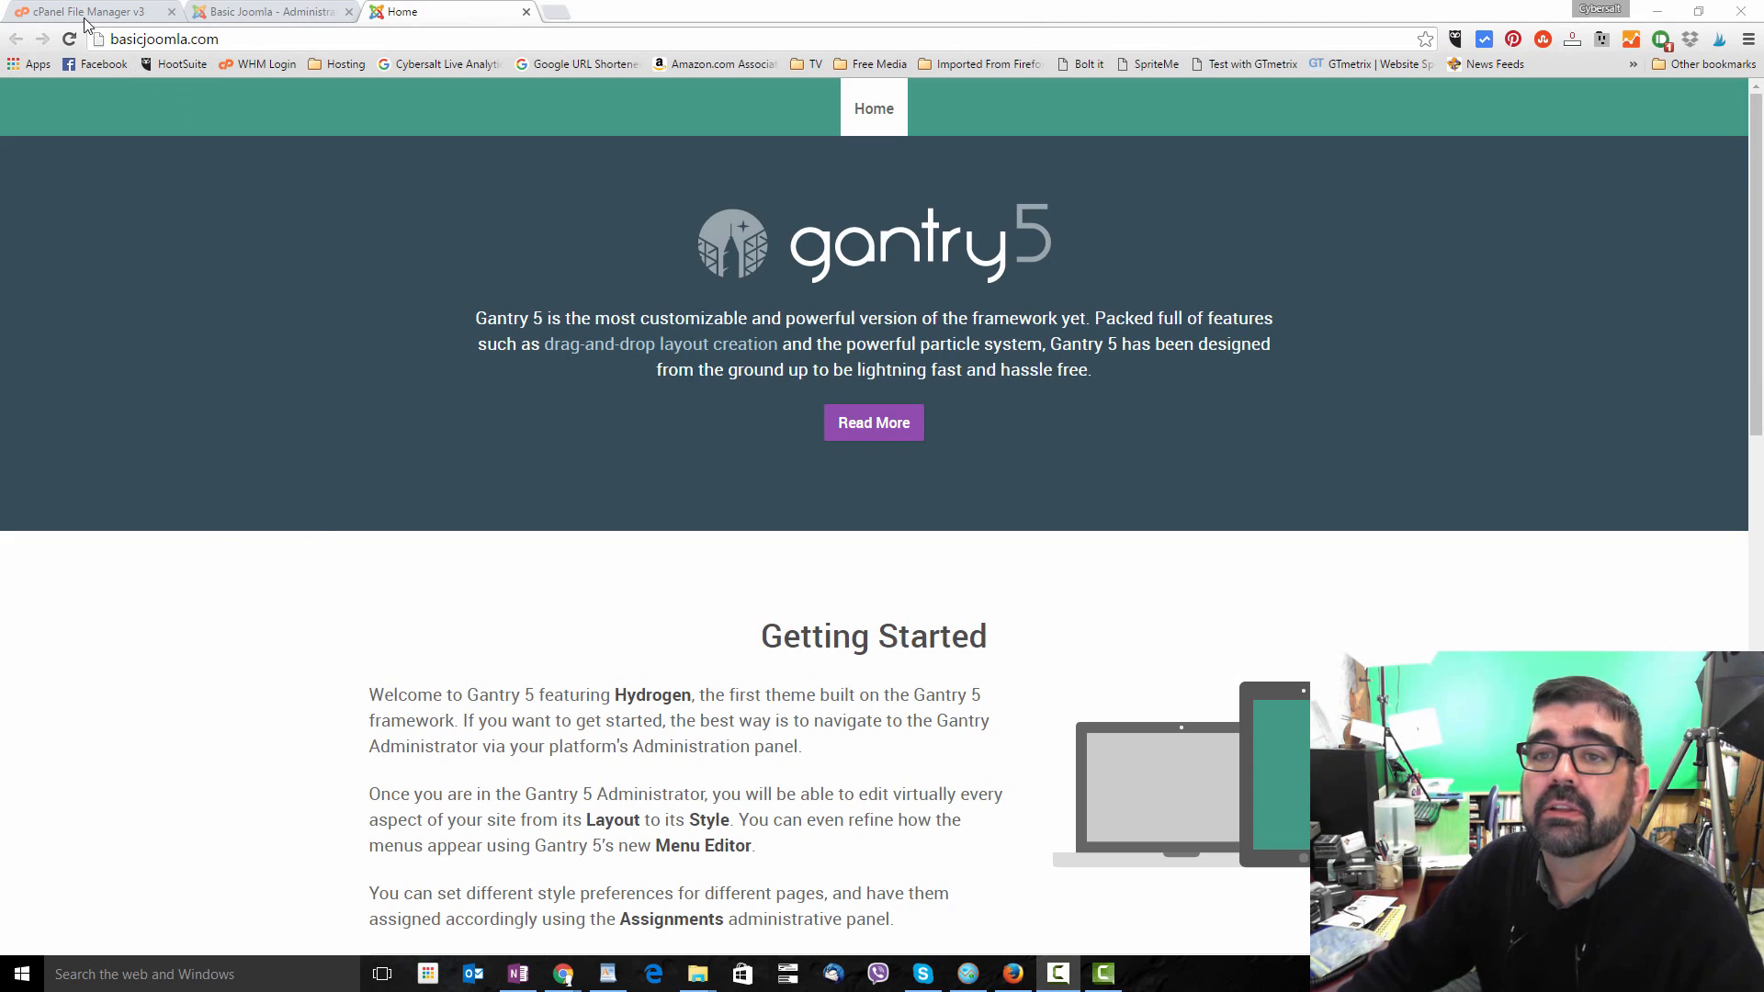
In File Manager, open public_html/templates and then the g5_hydrogen template folder.
left_click(84, 11)
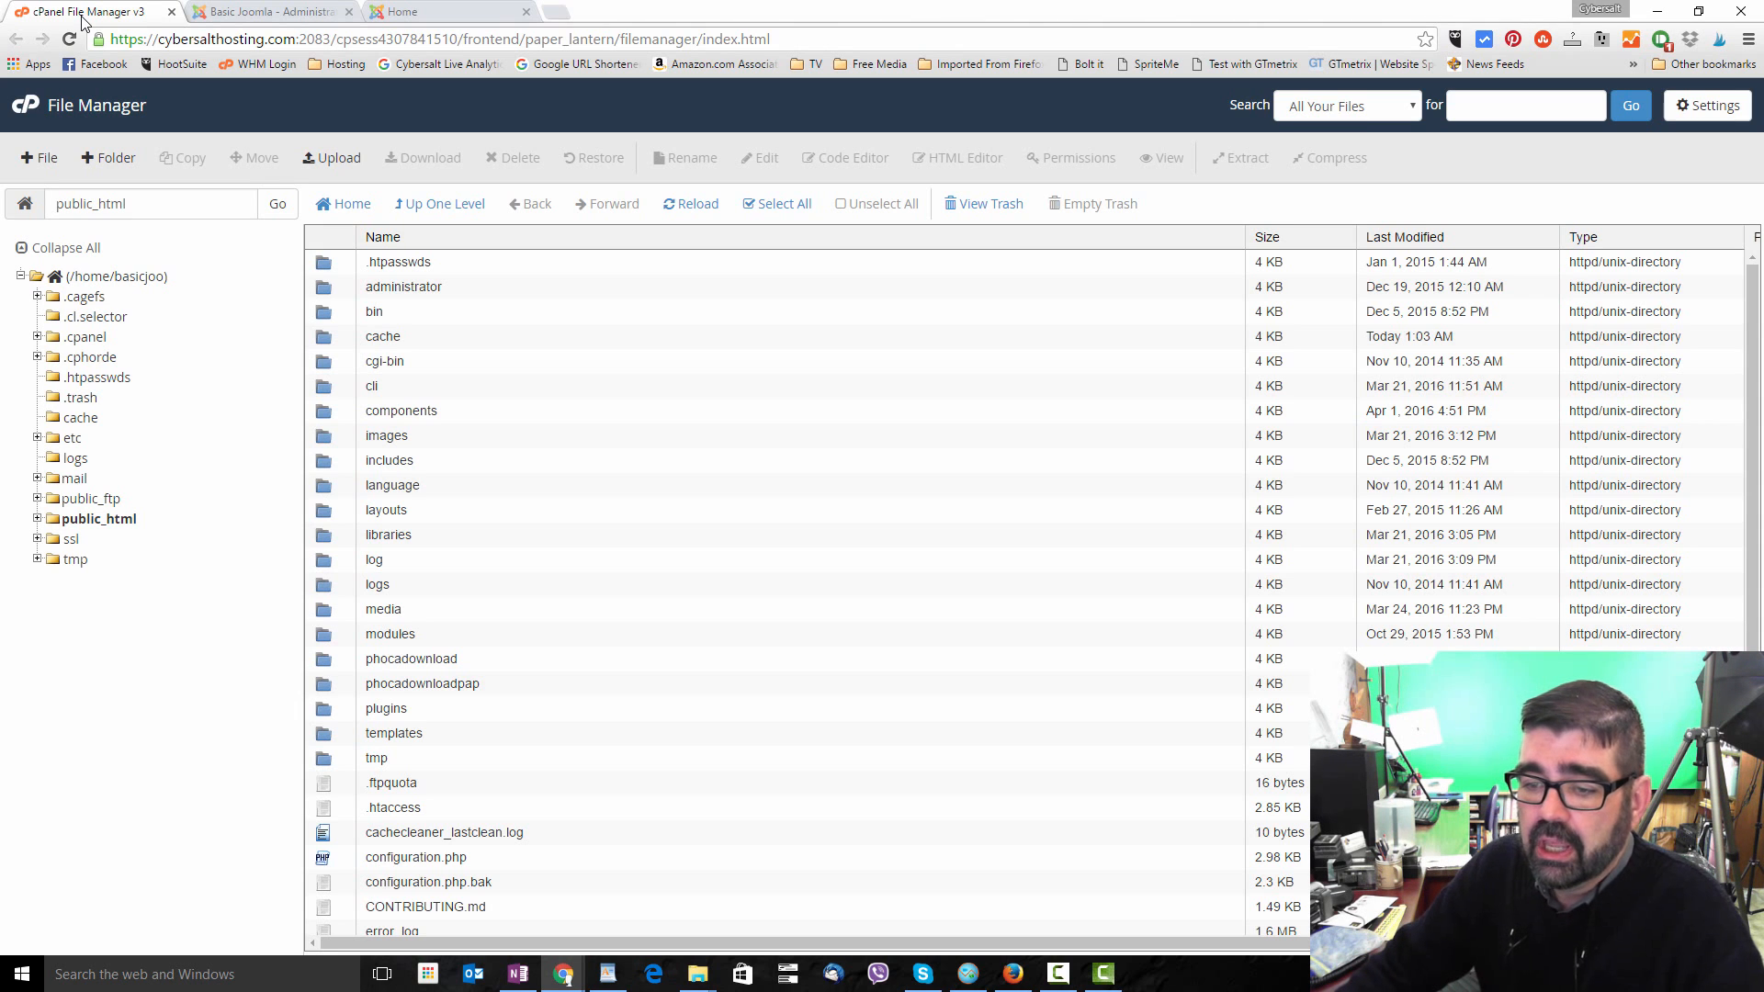
mouse_move(350, 735)
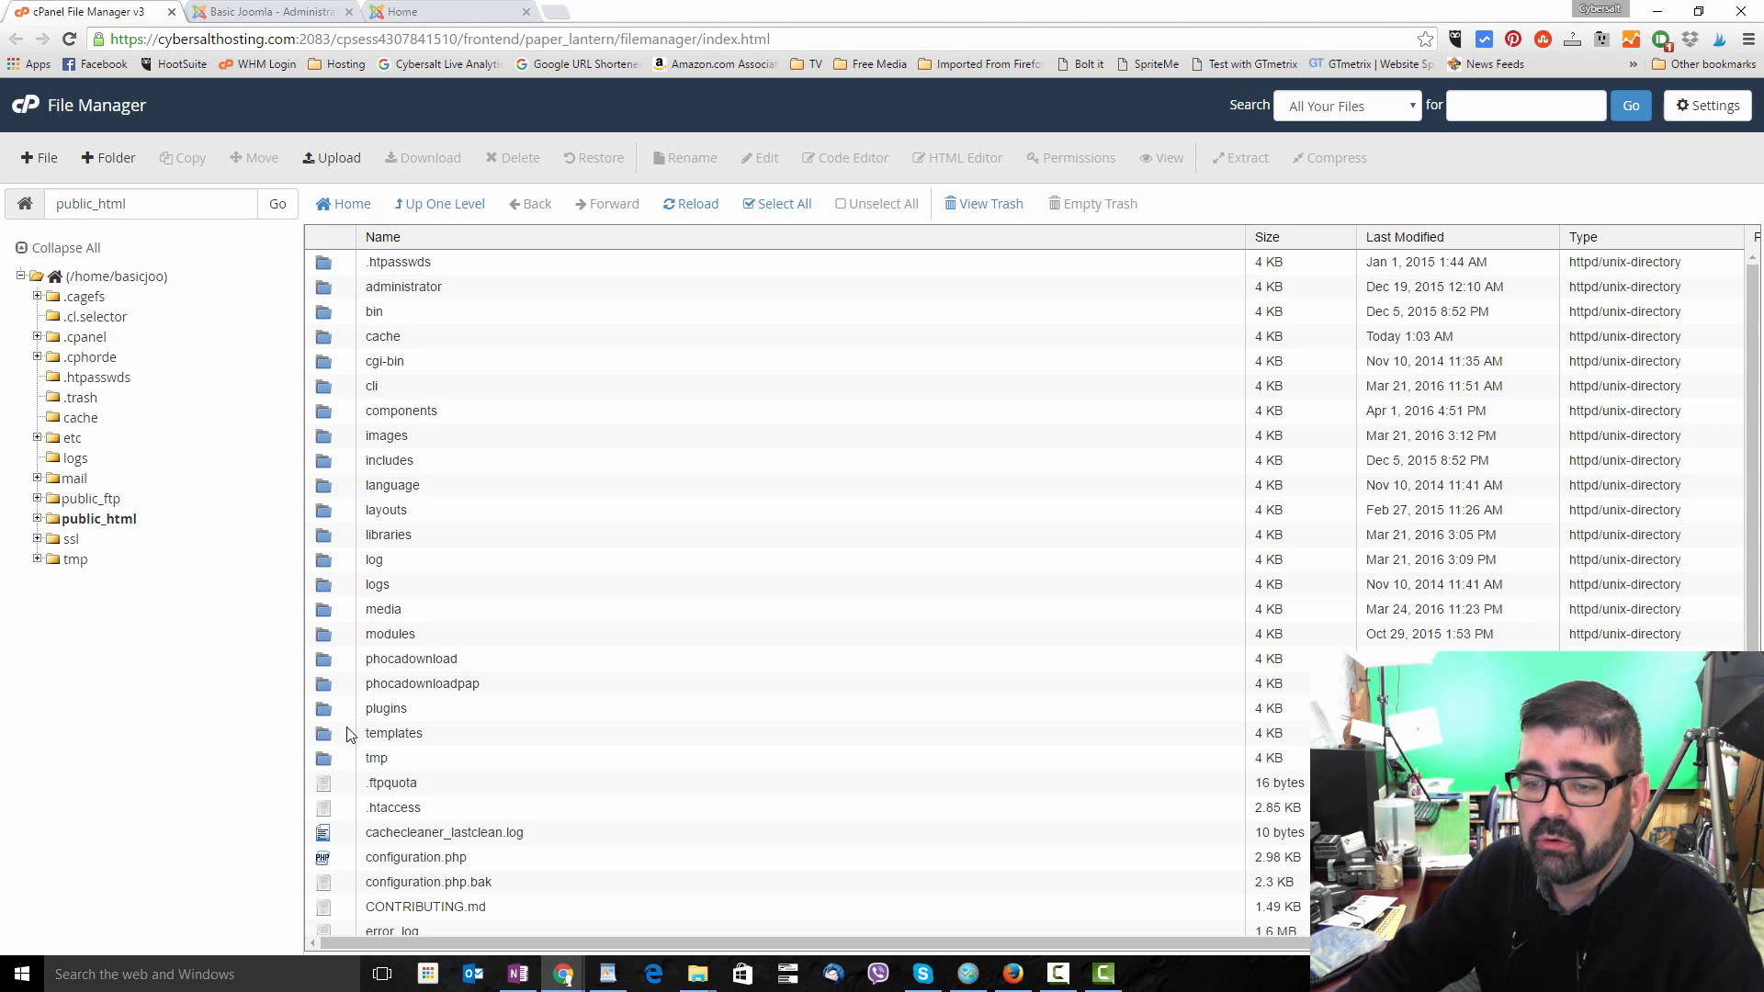
left_click(394, 732)
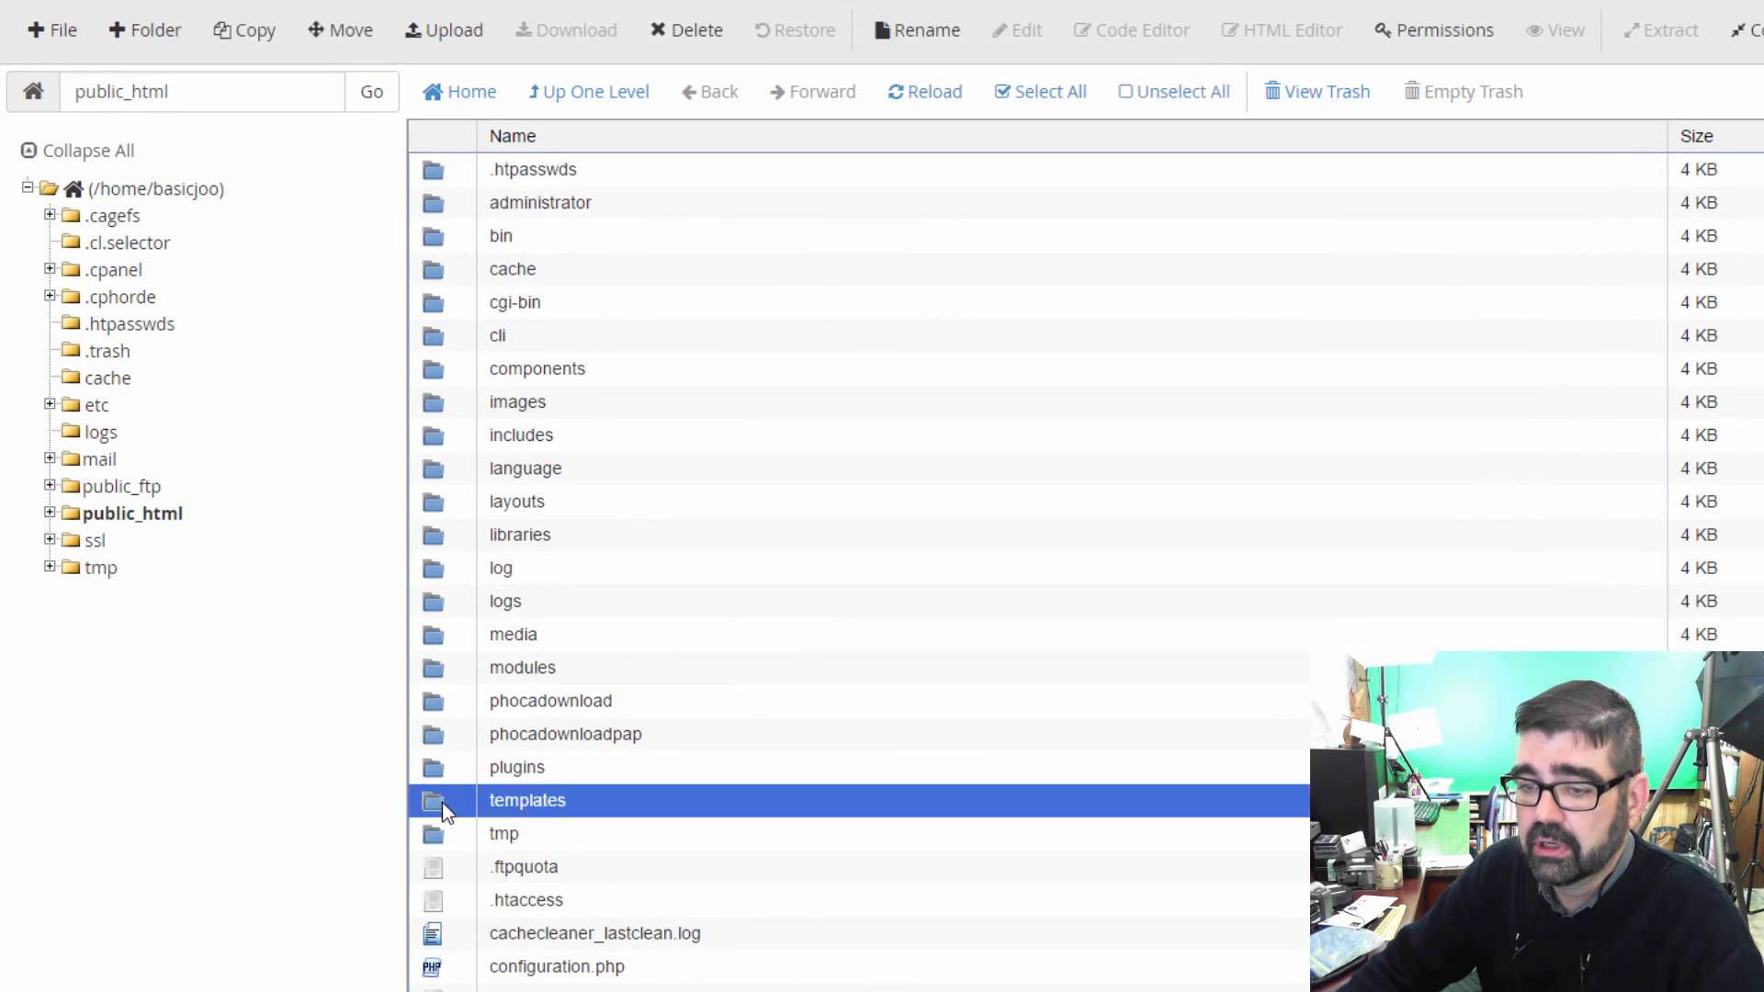
double_click(527, 800)
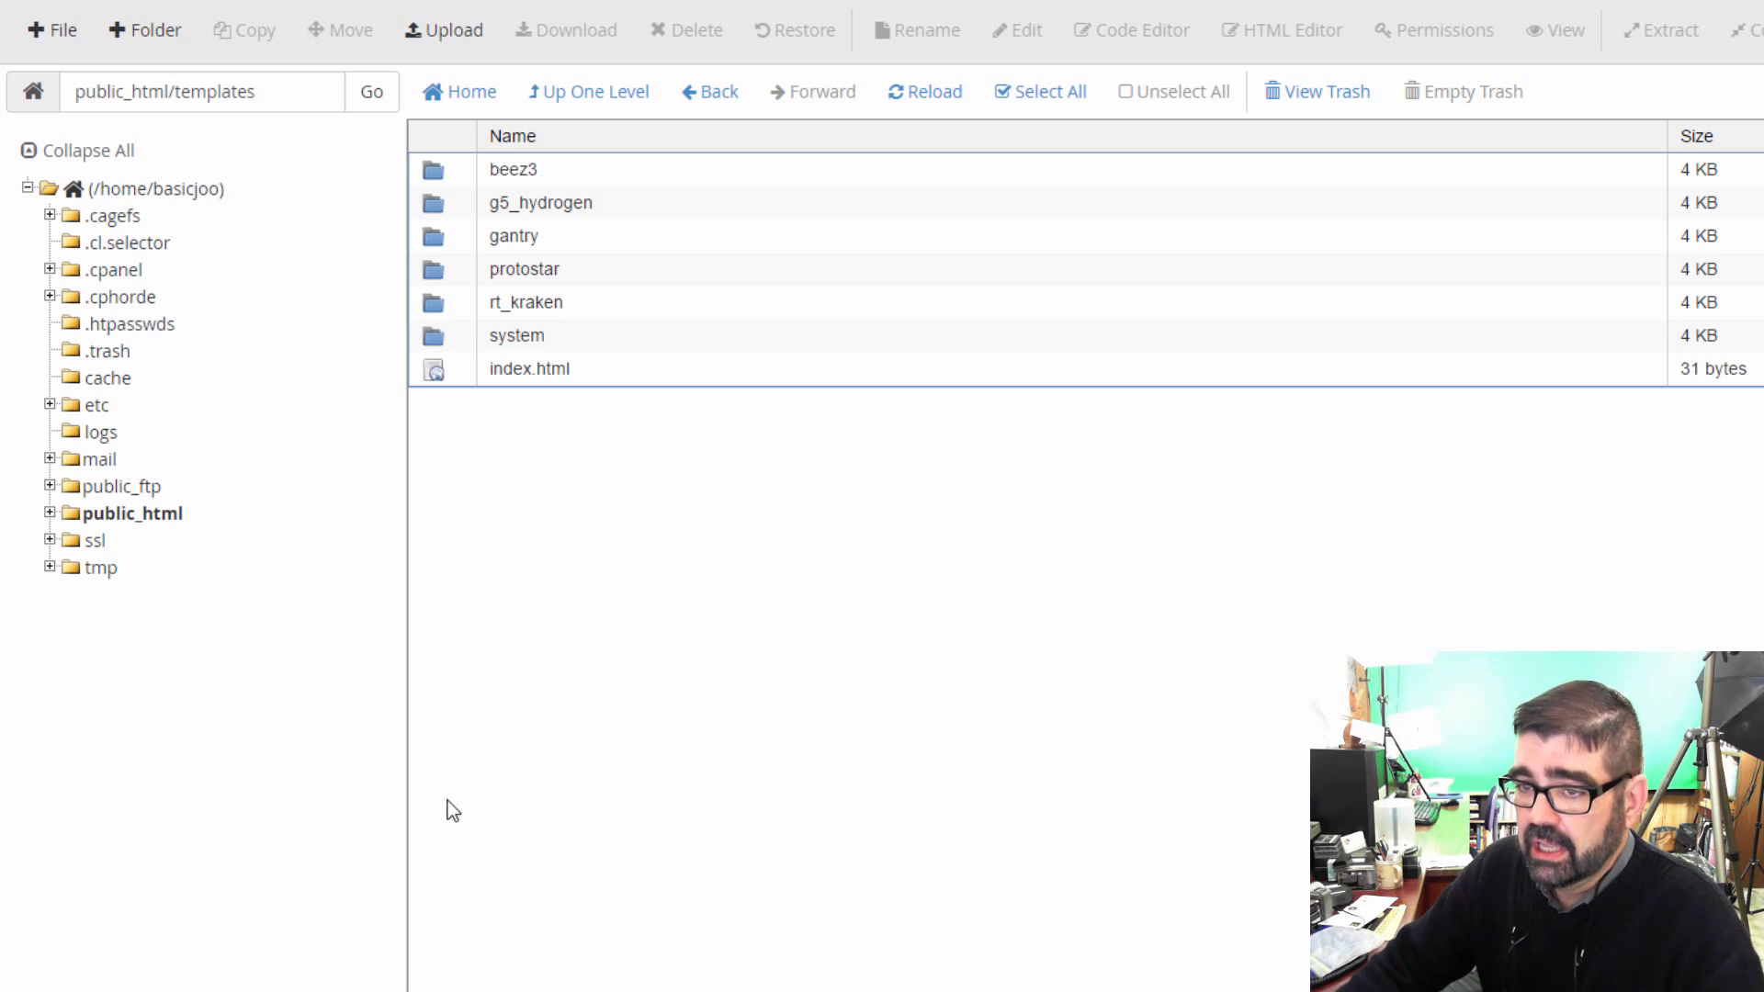
mouse_move(455, 215)
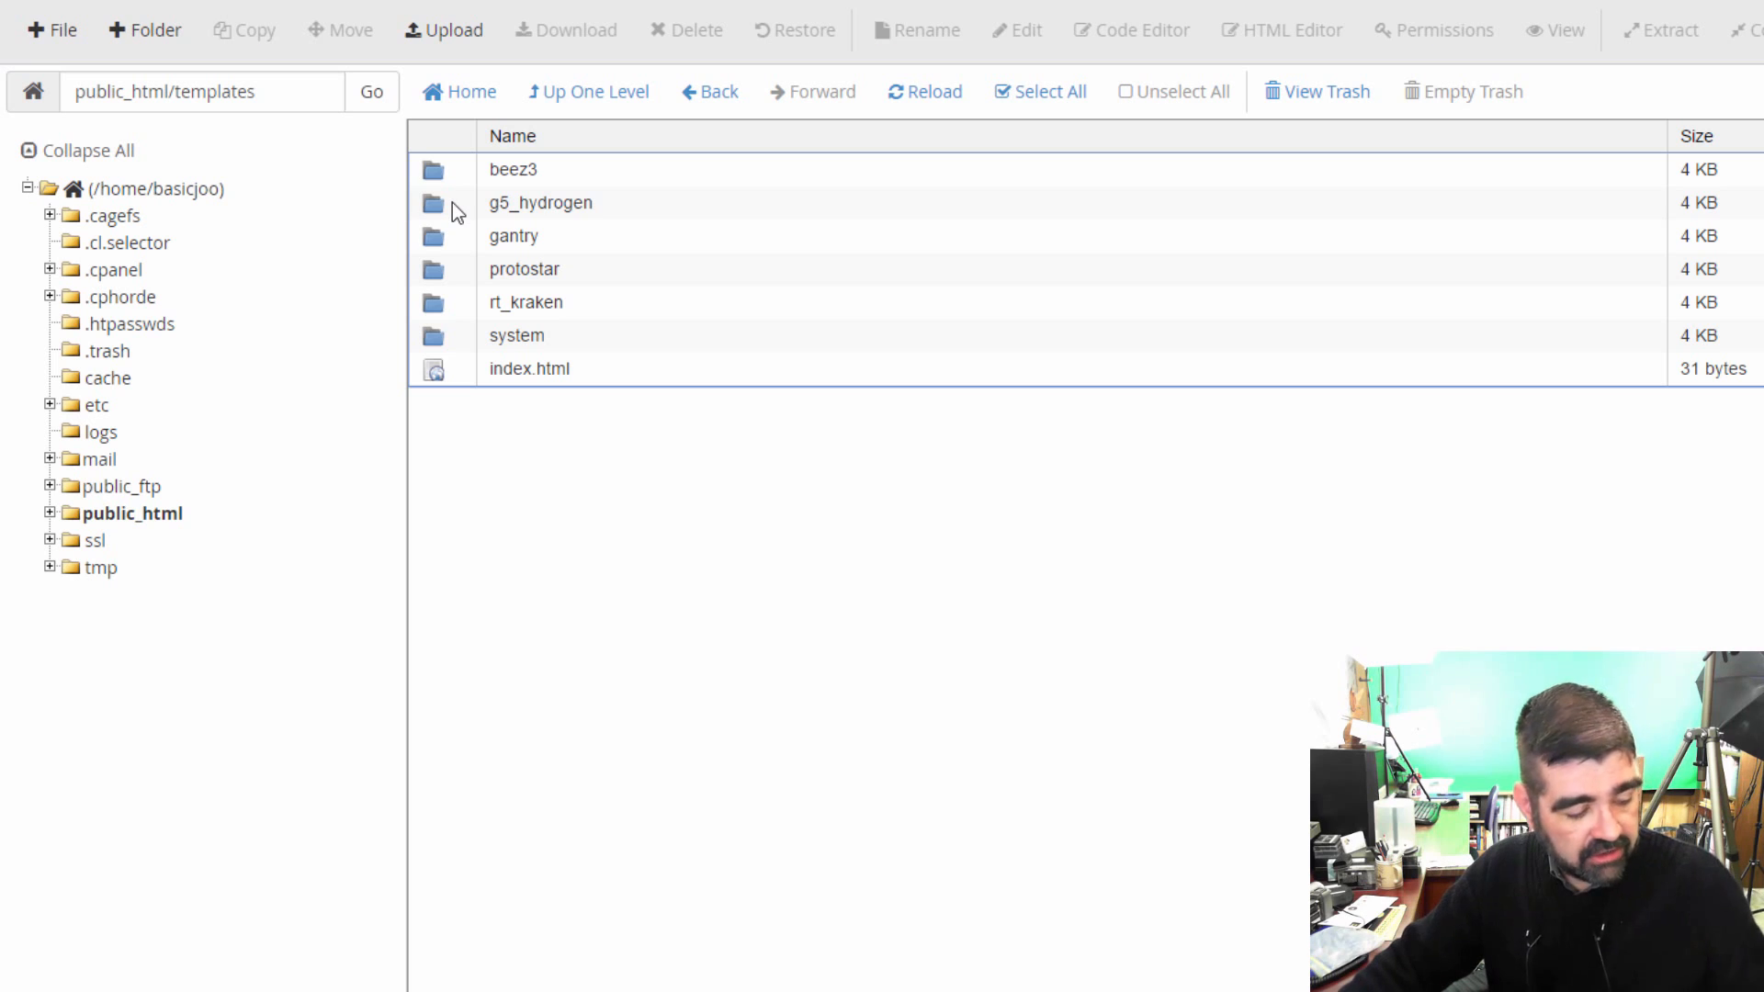
double_click(540, 203)
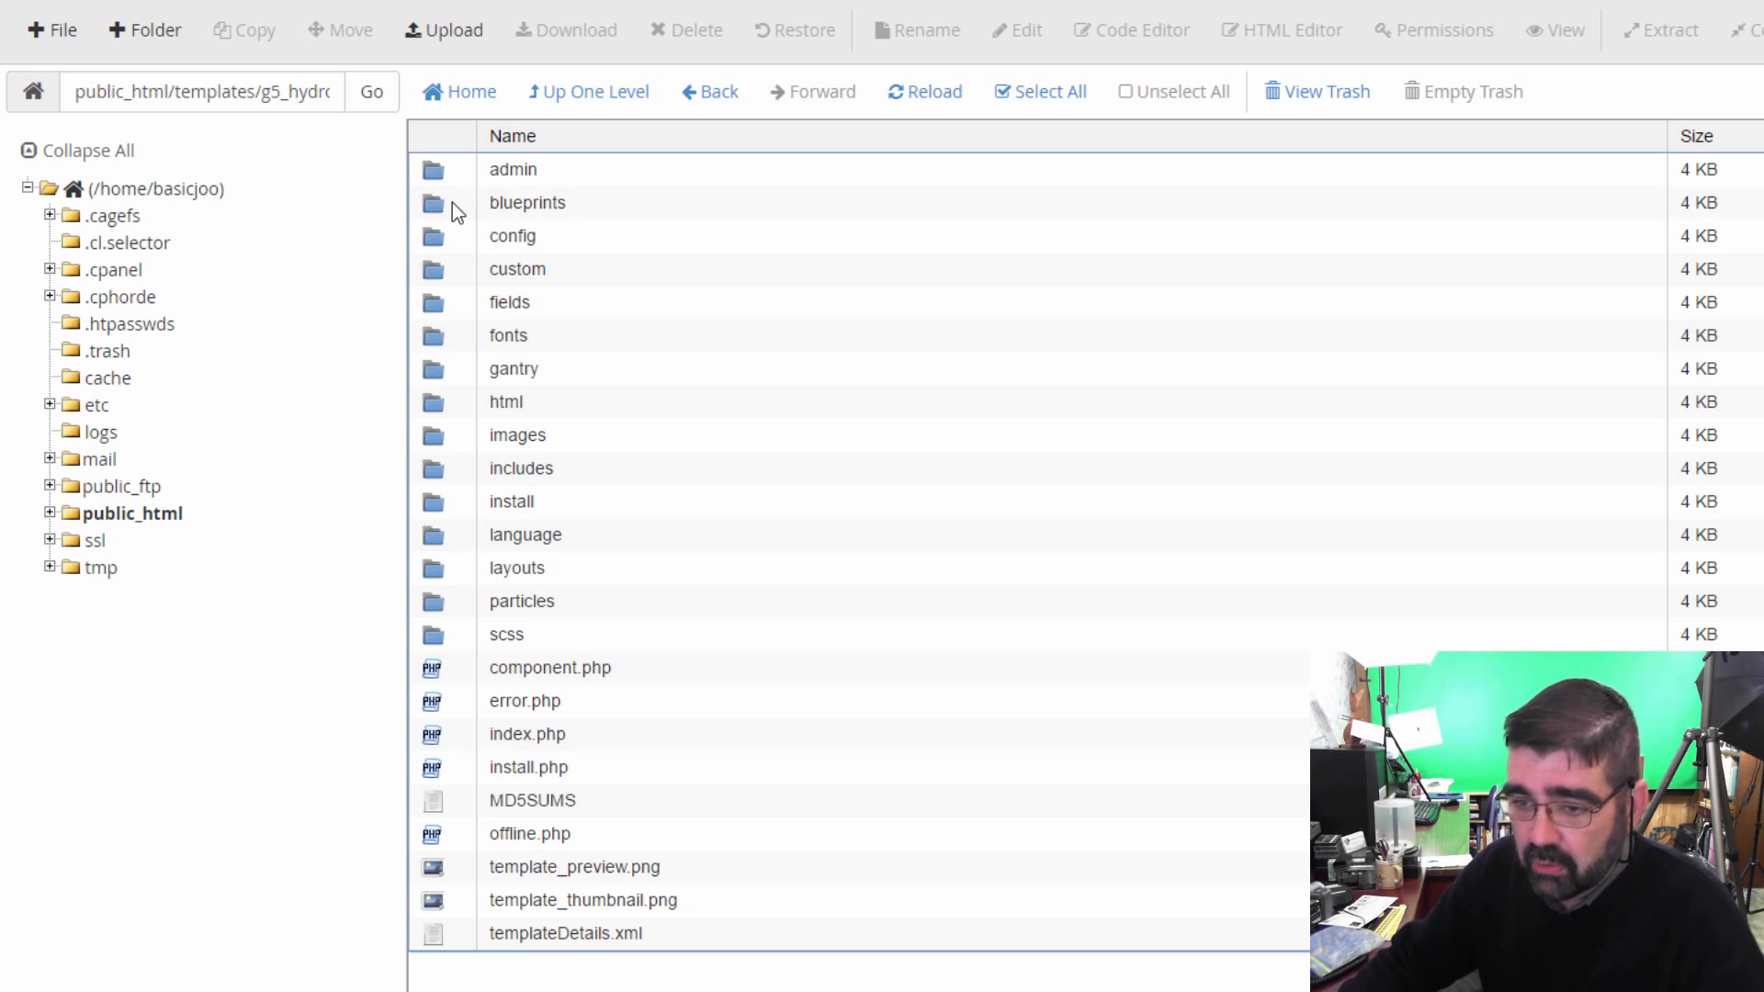
mouse_move(497, 640)
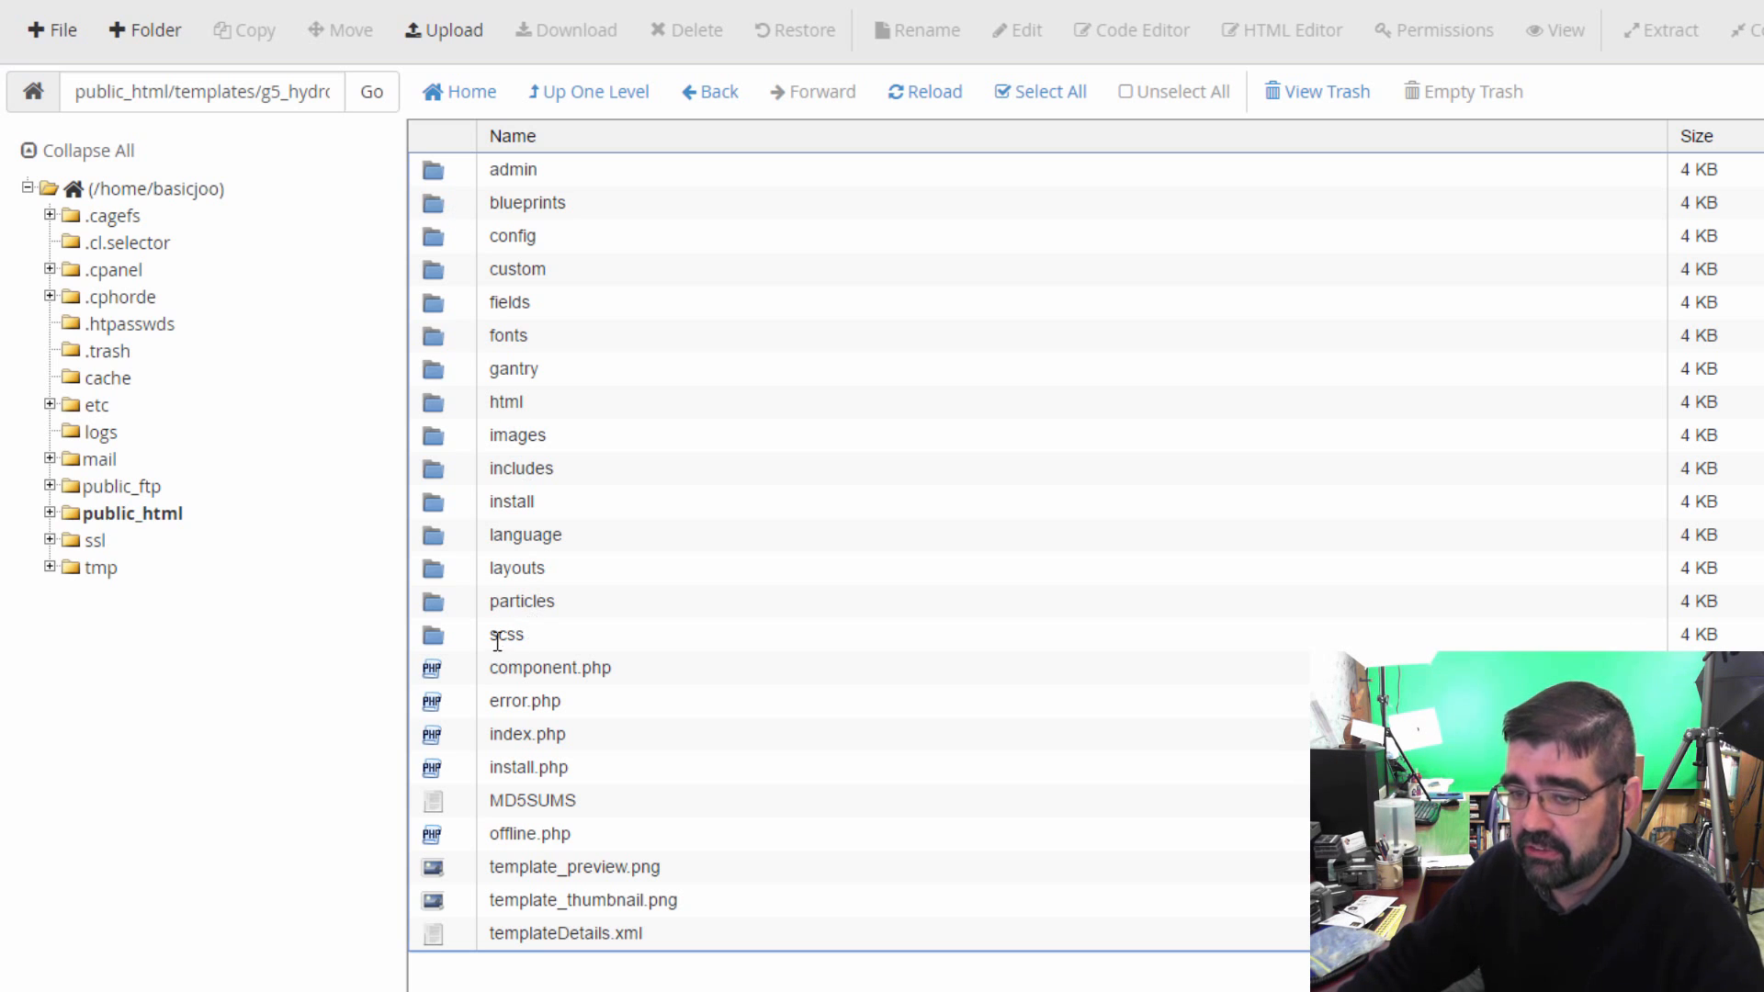
mouse_move(459, 651)
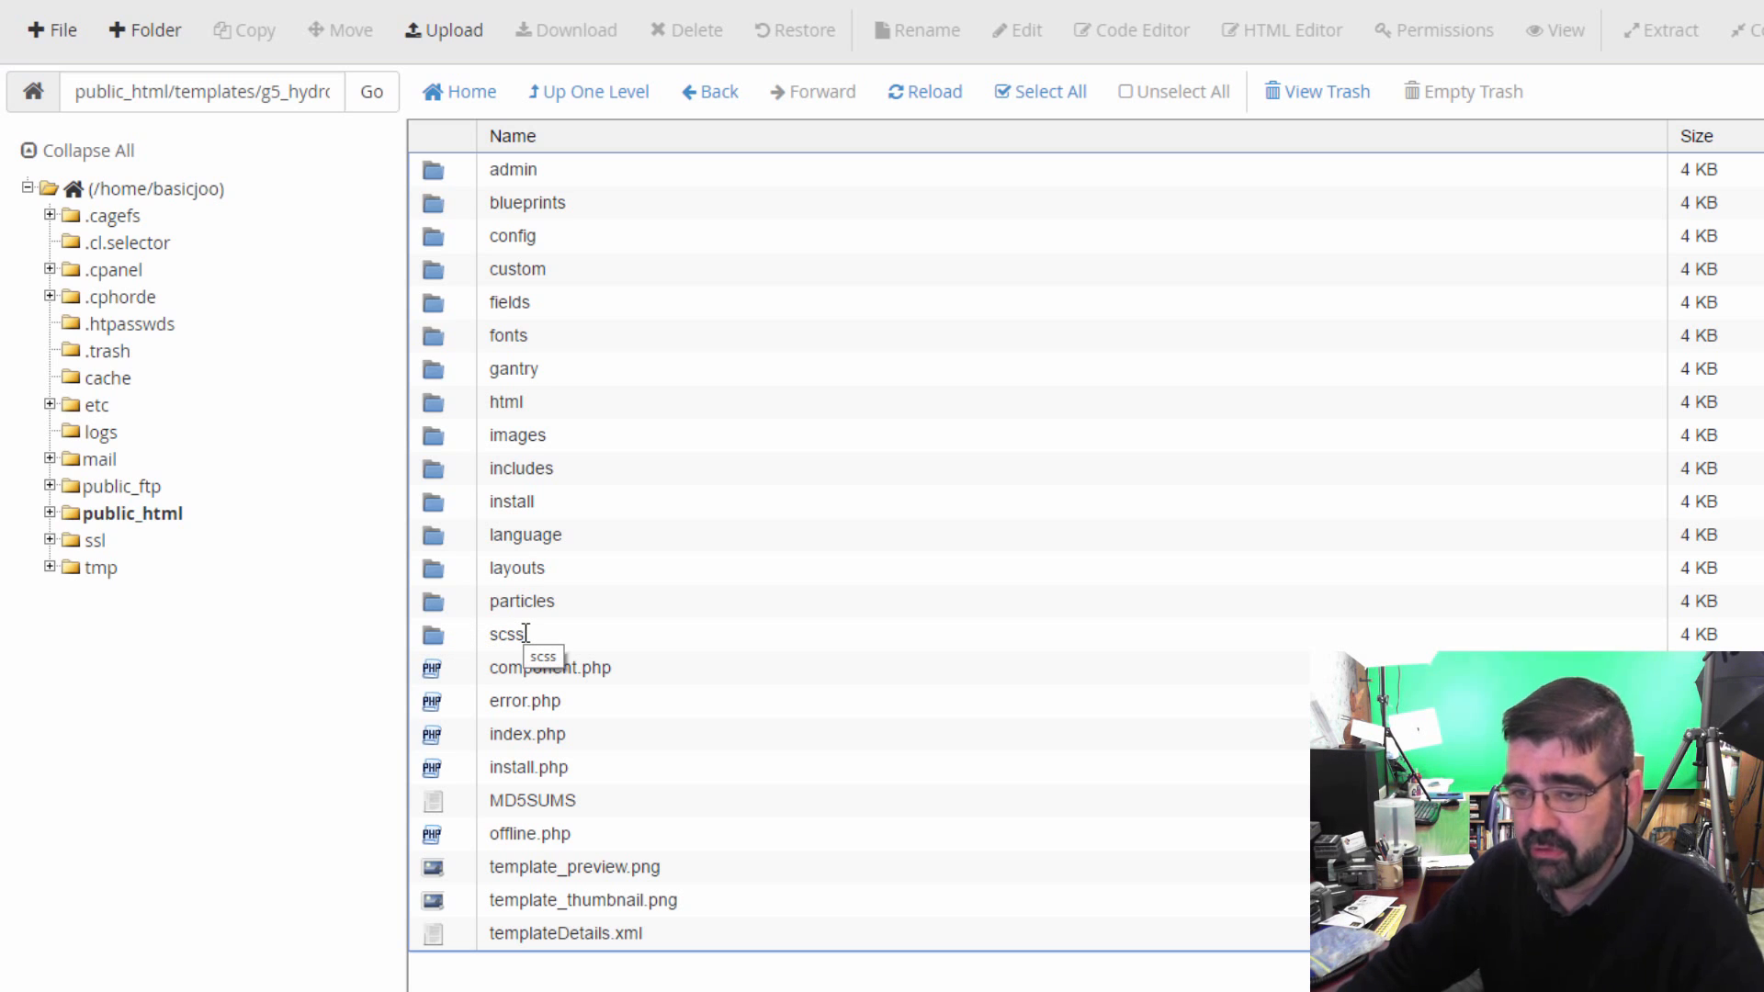
mouse_move(536, 345)
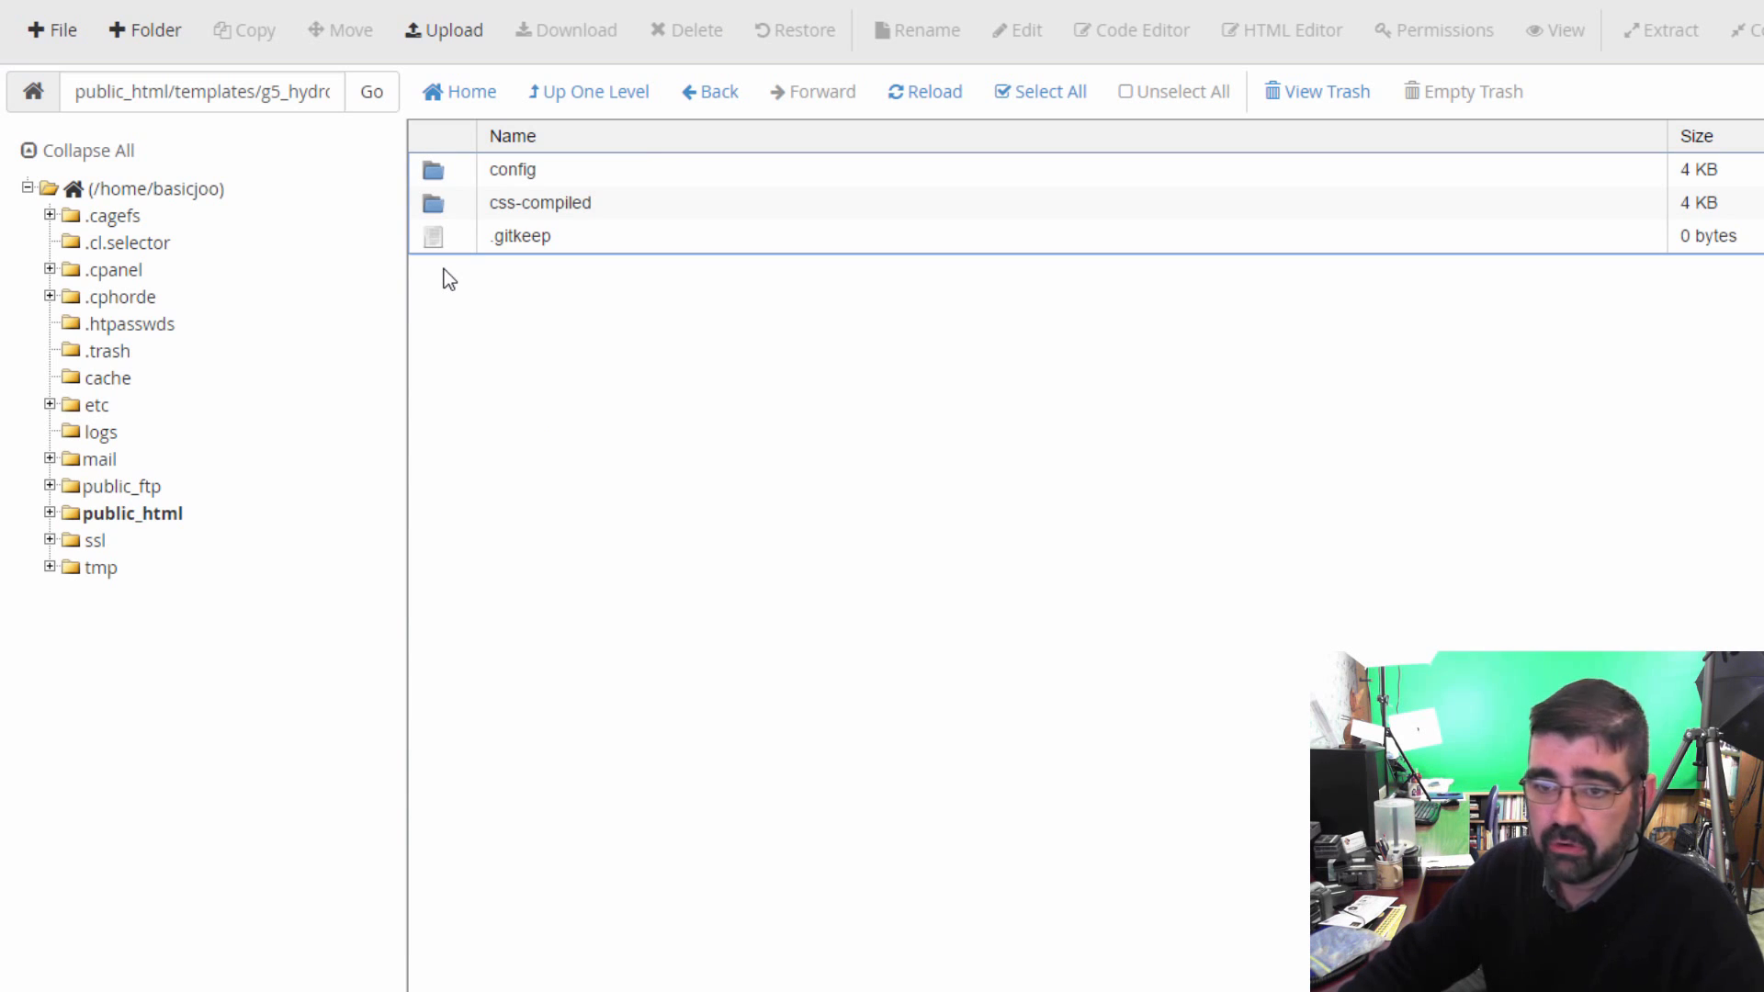
mouse_move(144, 30)
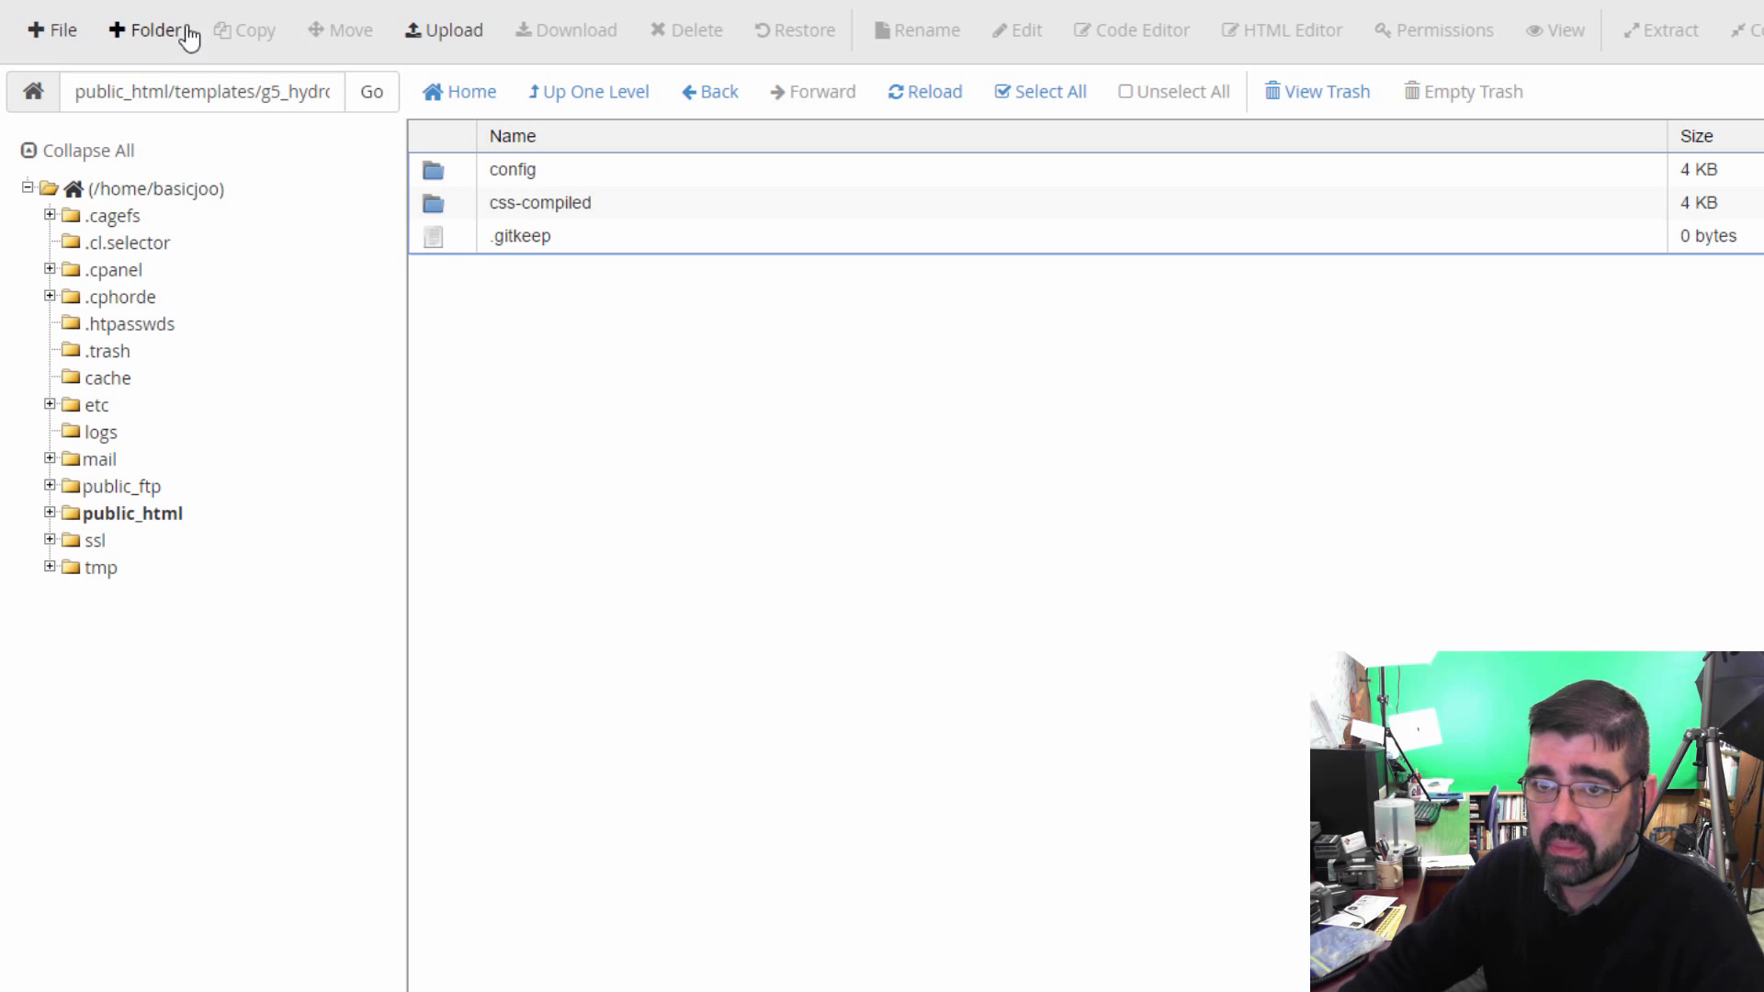
Make a folder named 'scss' in the custom folder and open it.
left_click(144, 30)
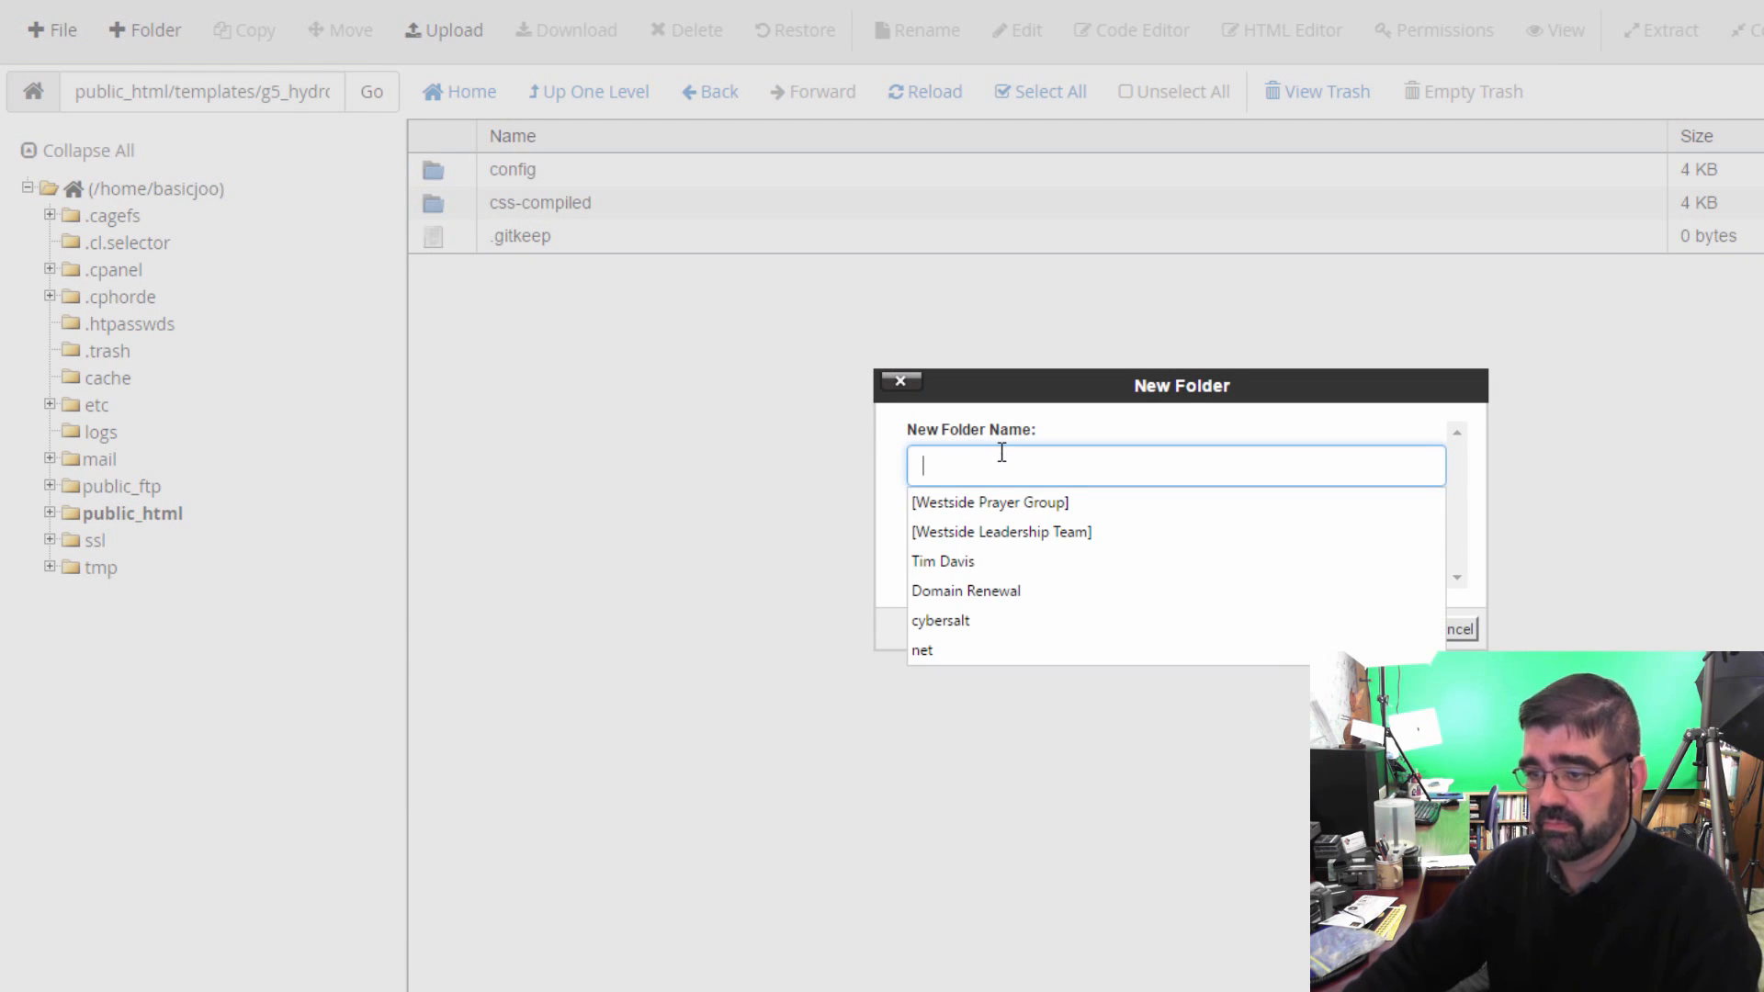
type("scss")
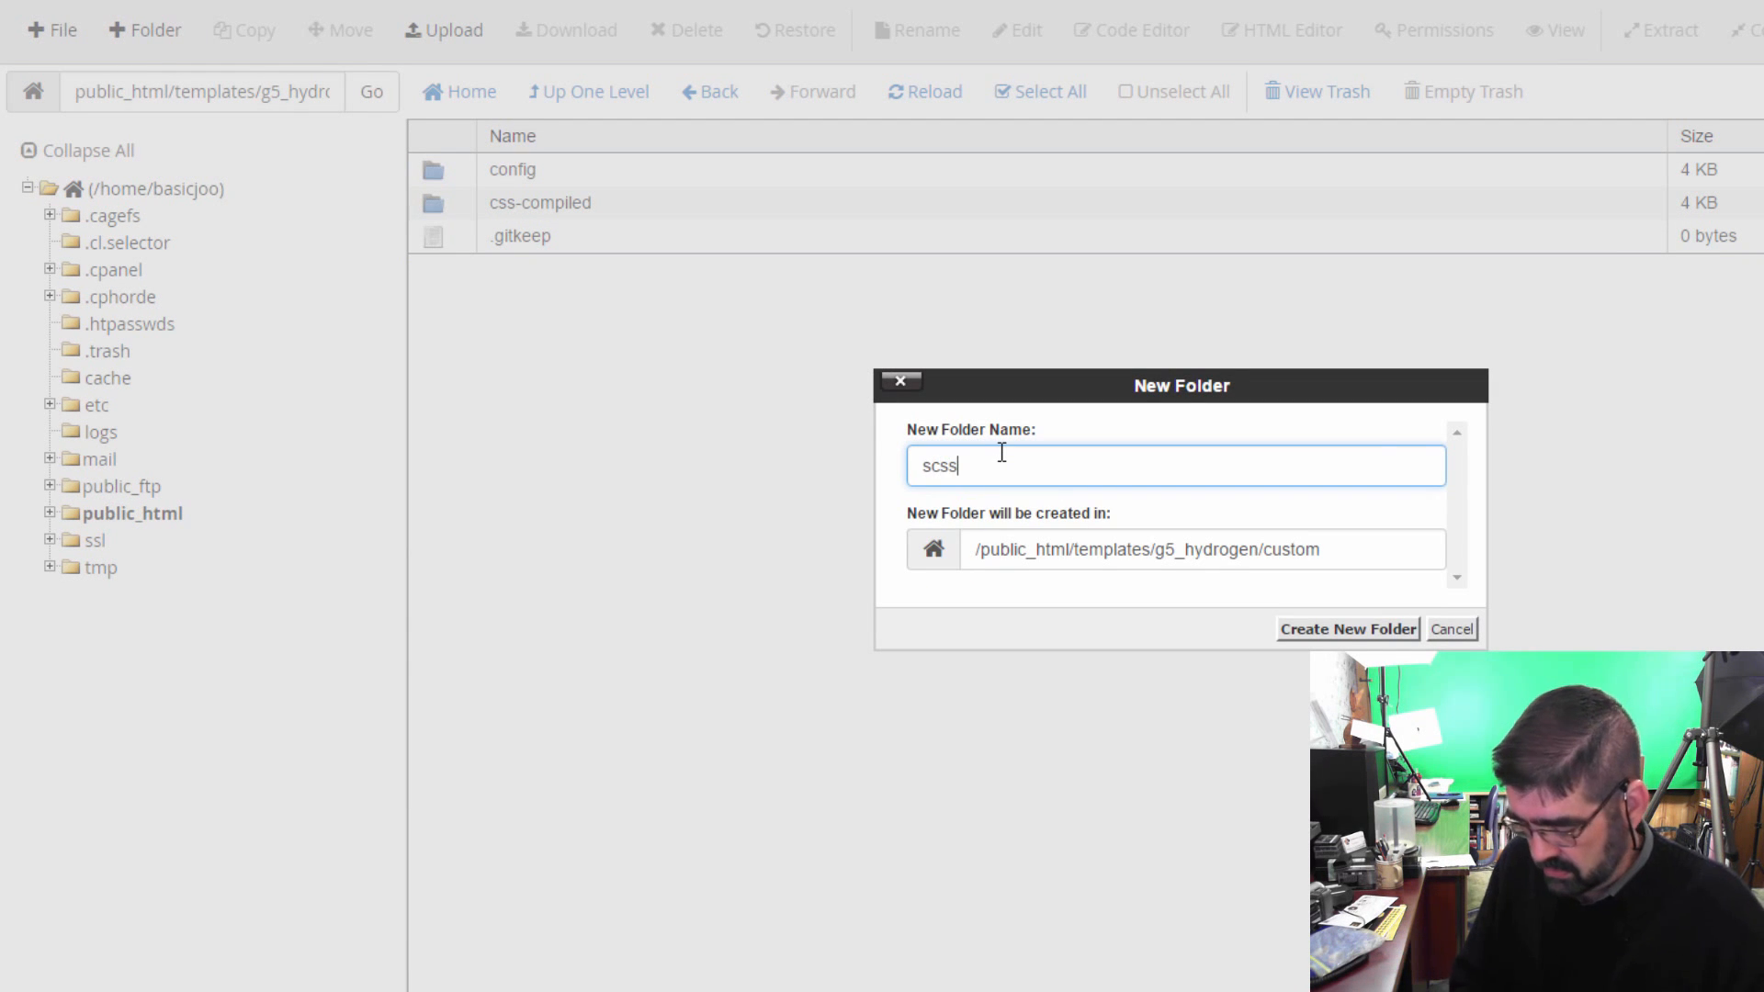
left_click(1348, 629)
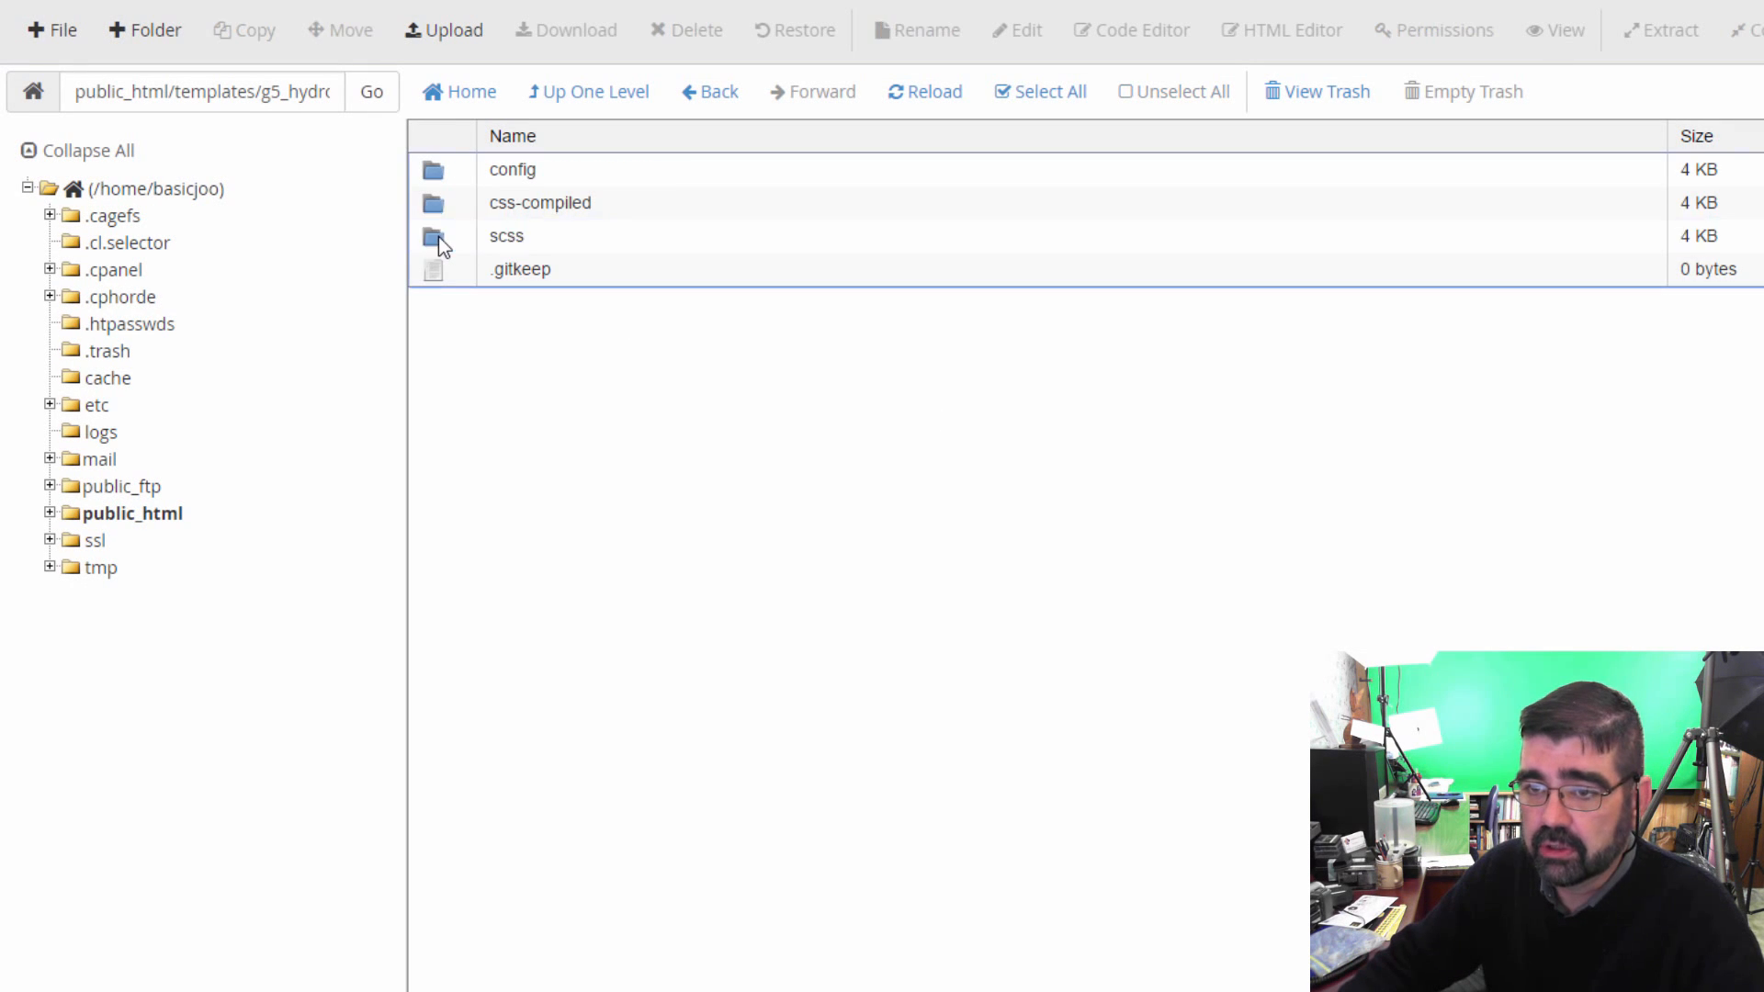
double_click(507, 235)
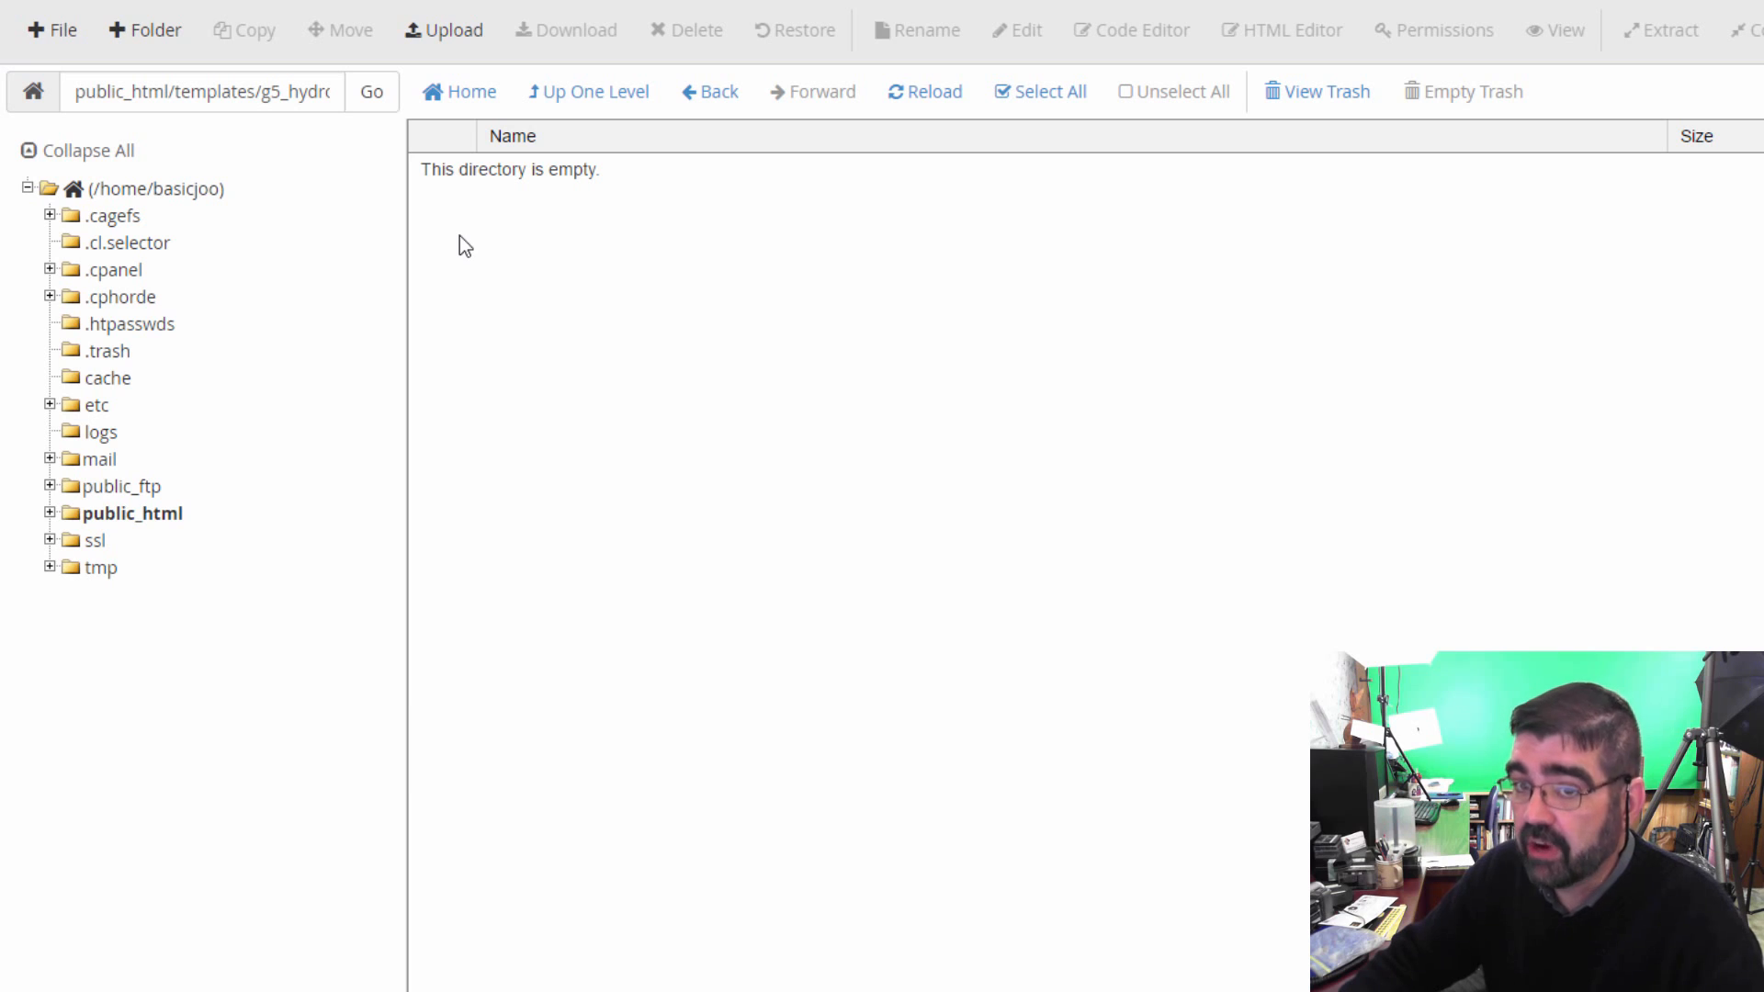
mouse_move(51, 30)
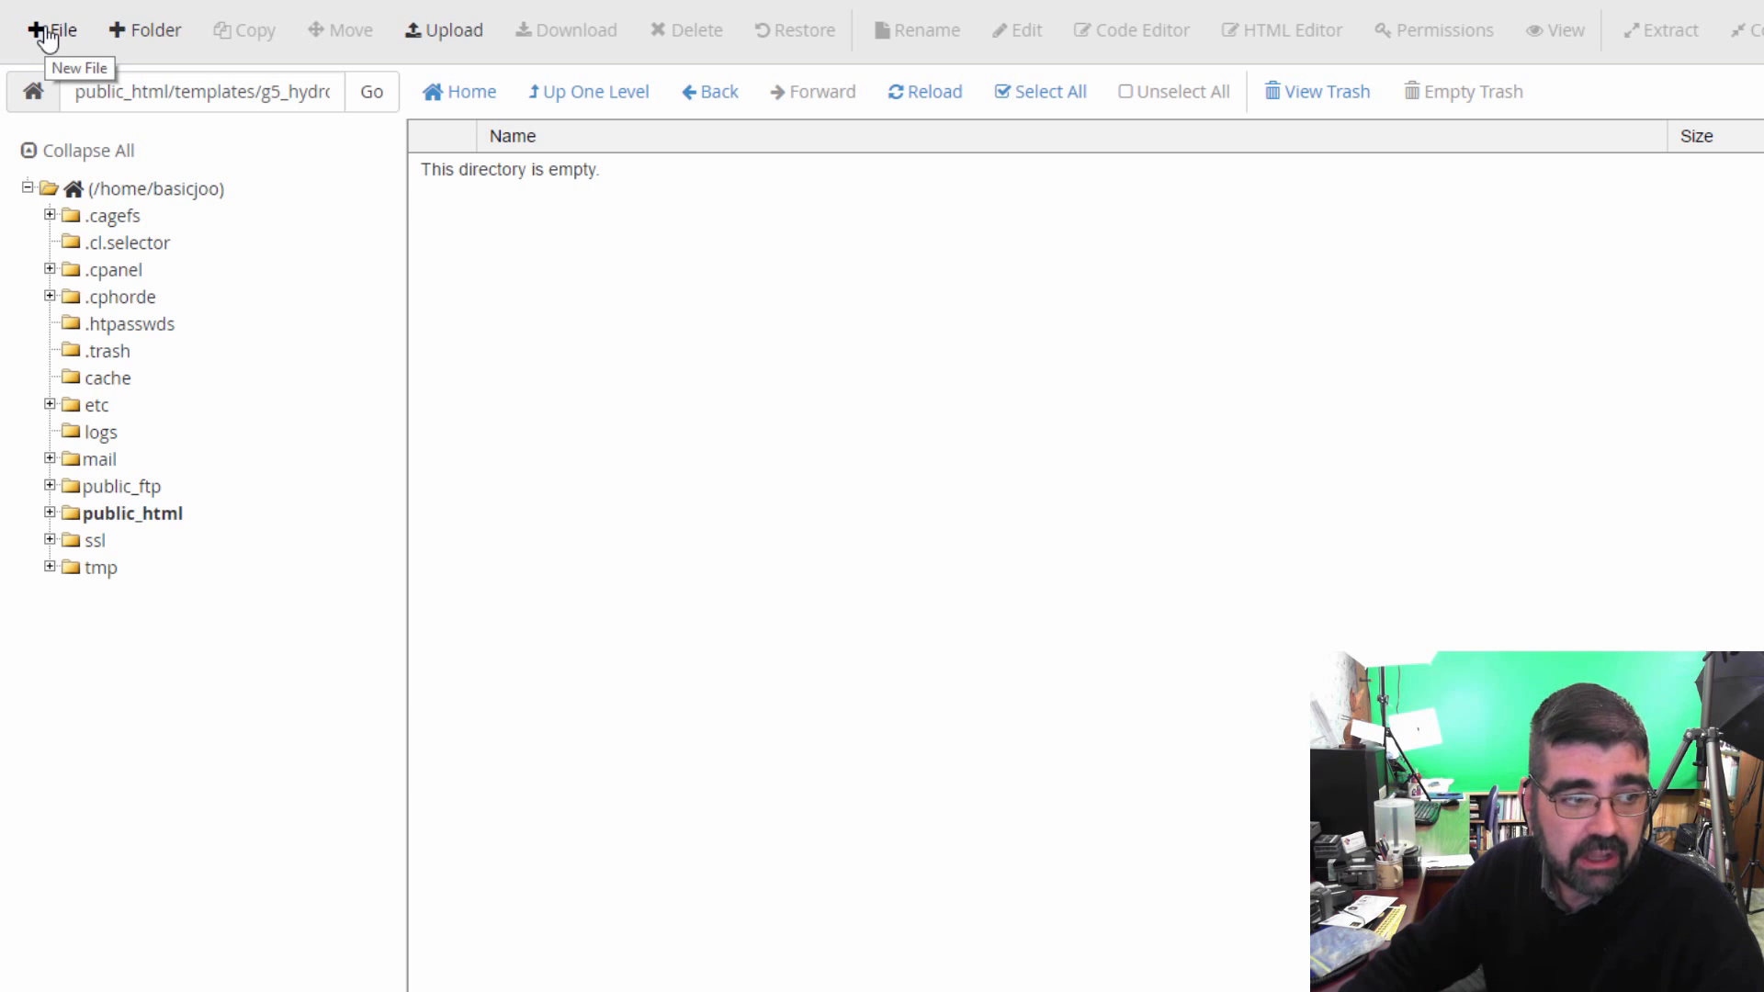
Create an empty file named 'custom.scss' in the scss folder.
left_click(51, 29)
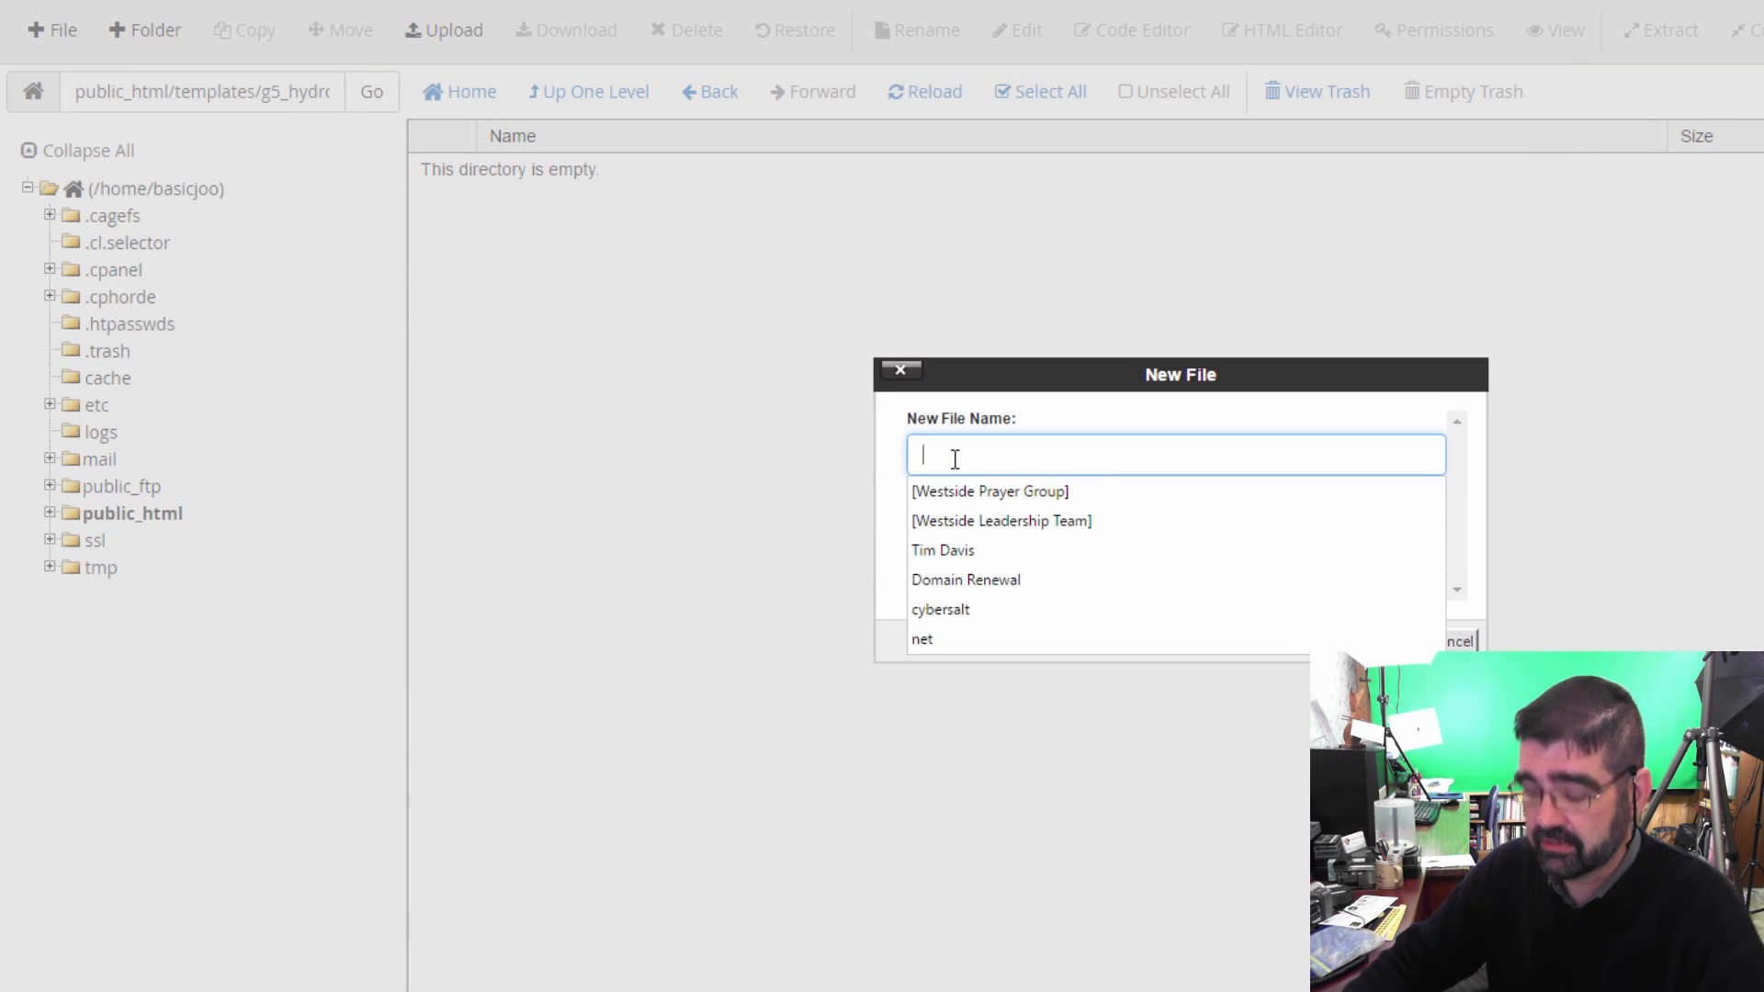
type("custo")
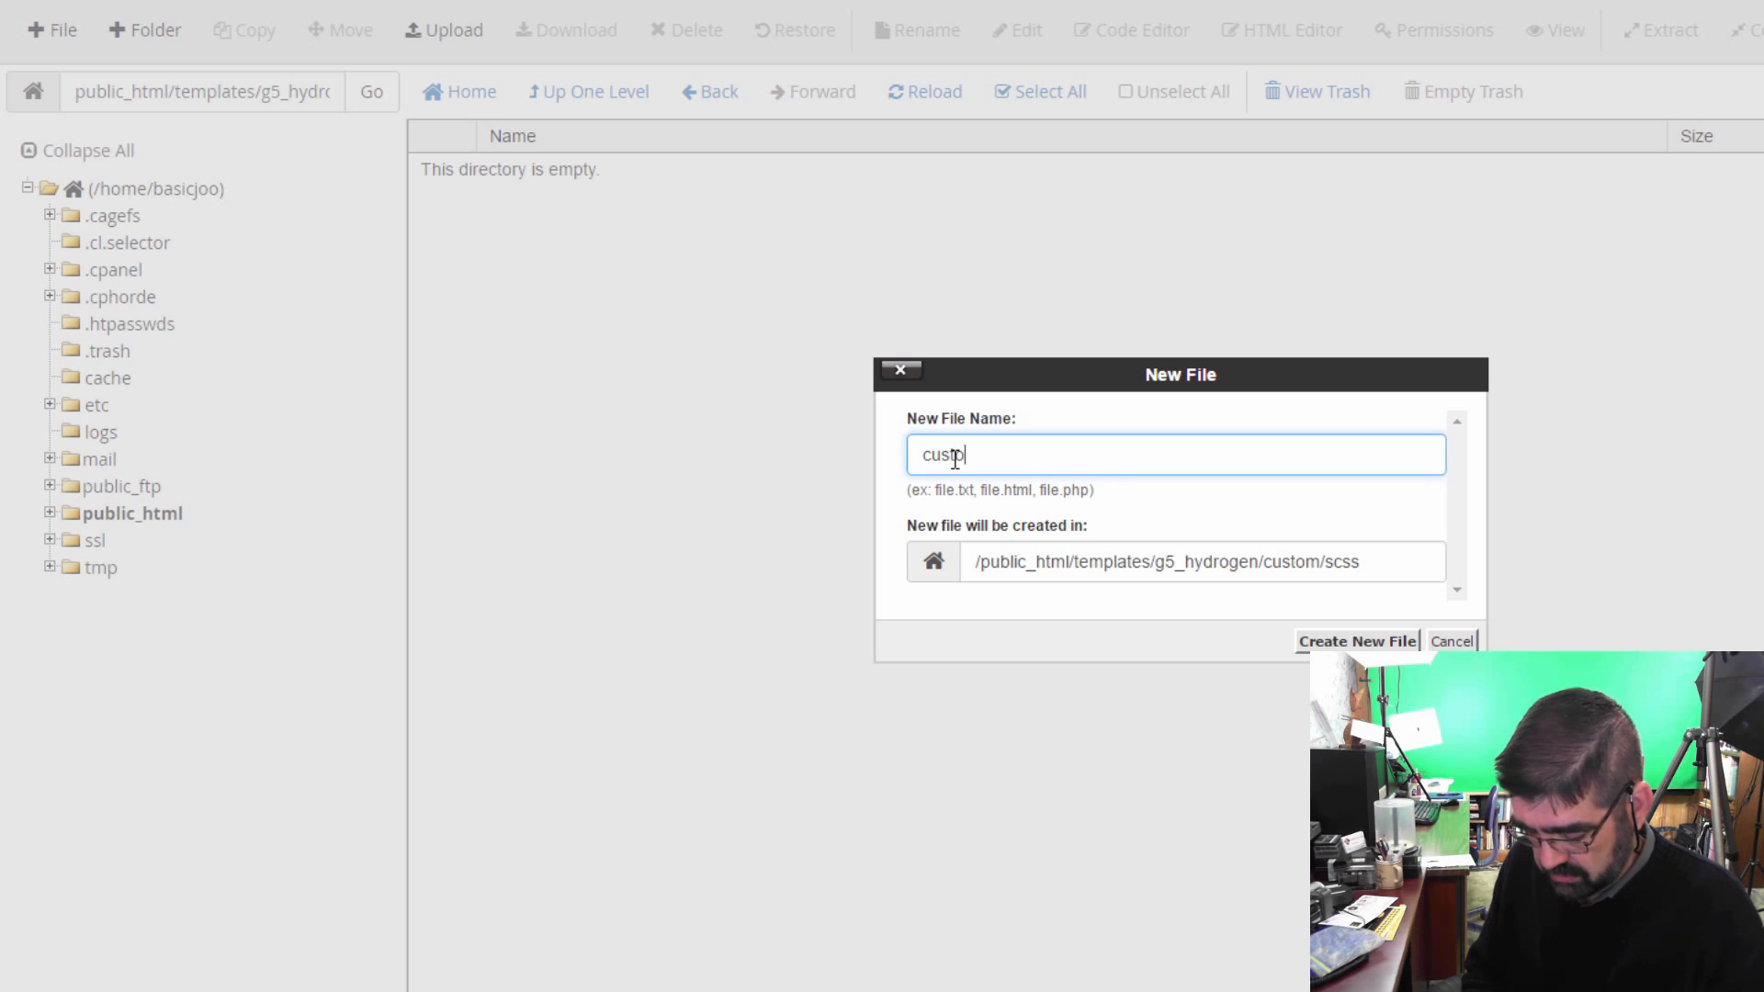
type("m.")
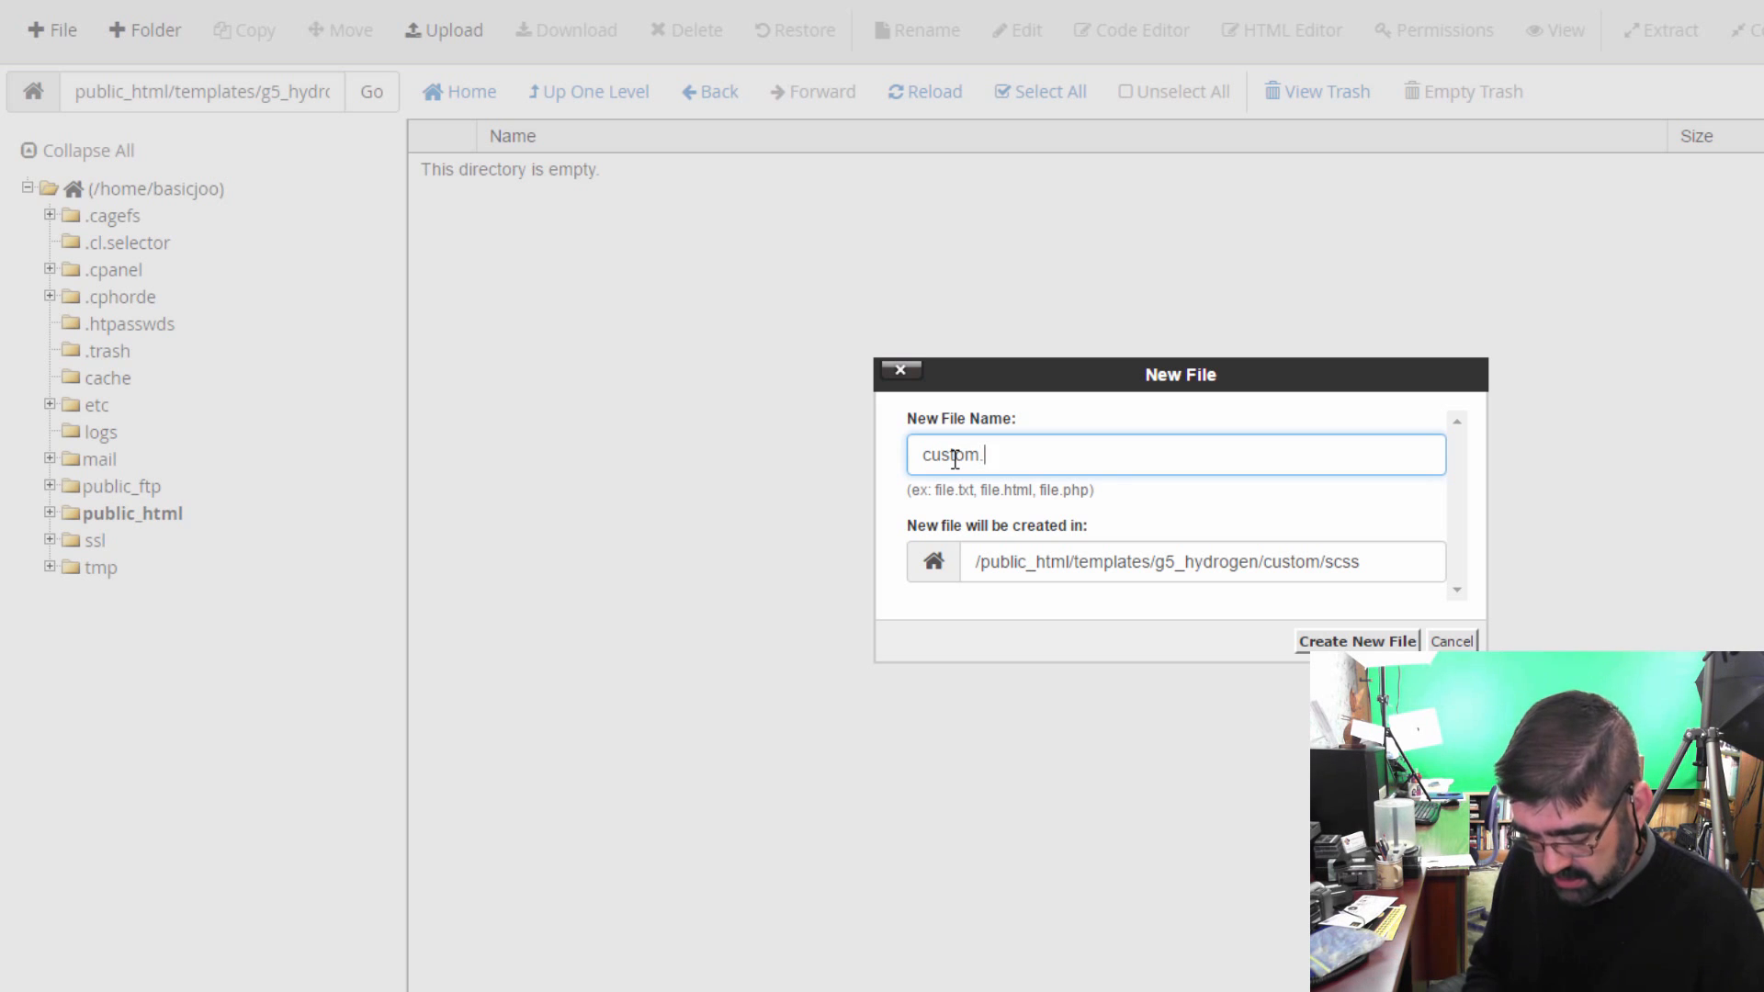
type("scss")
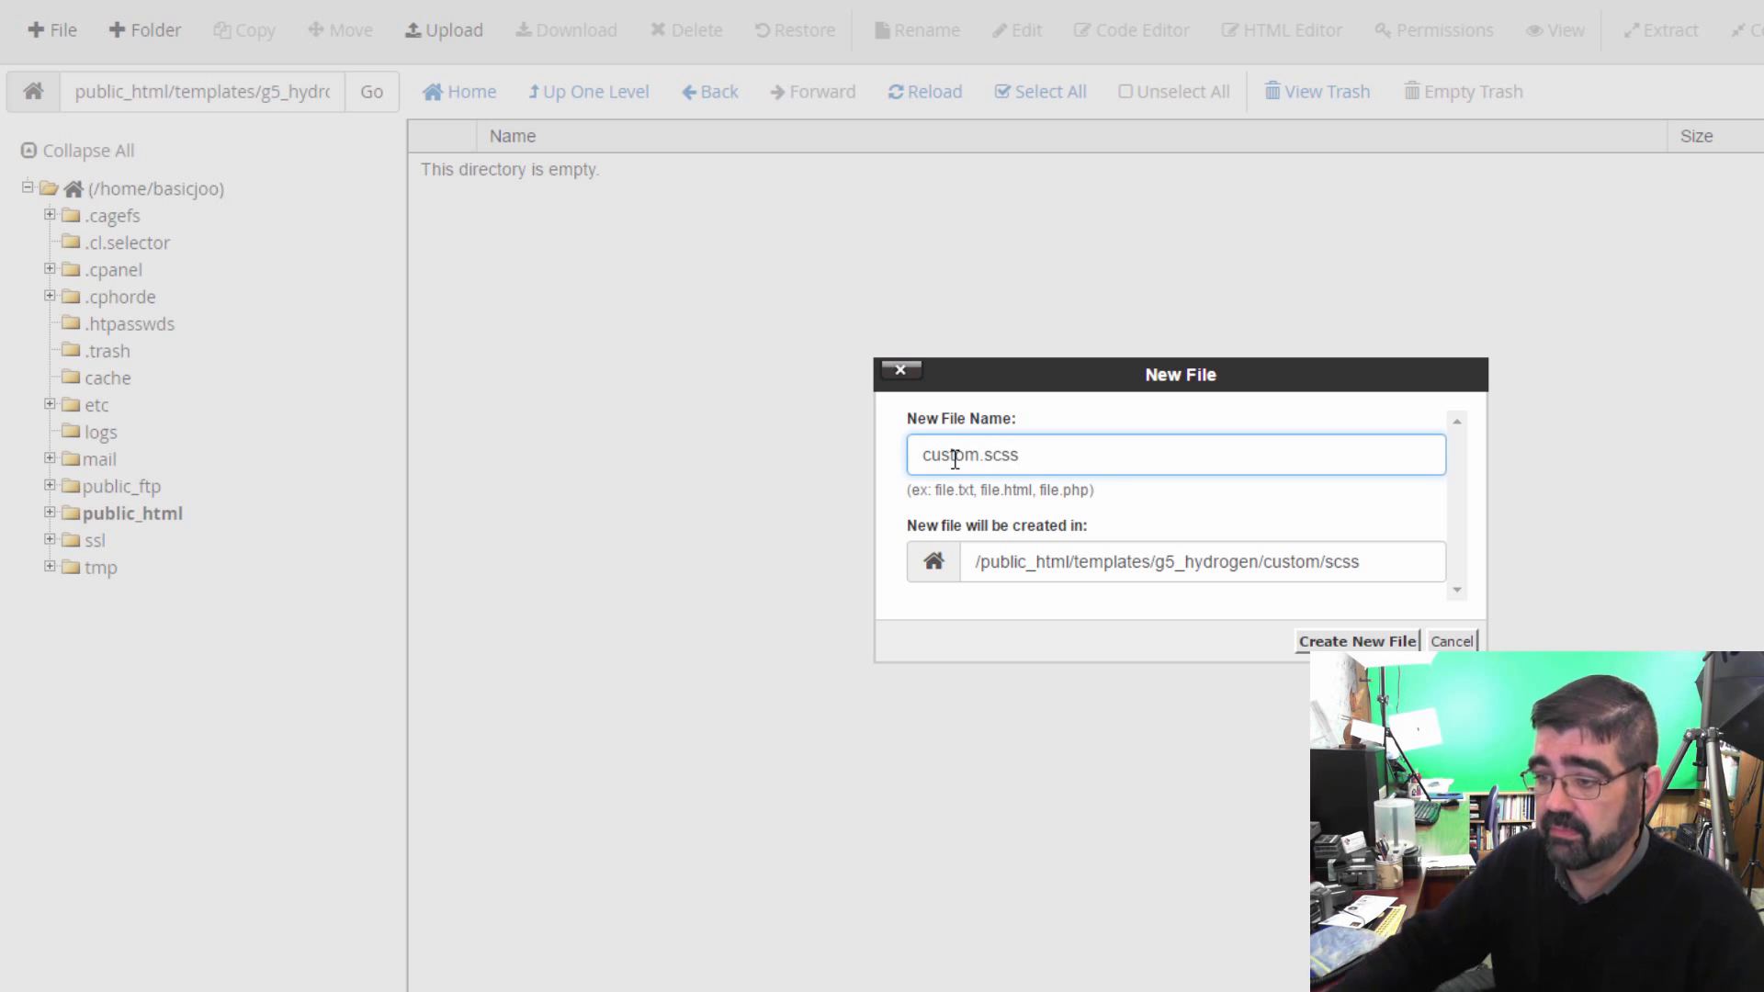
left_click(1356, 641)
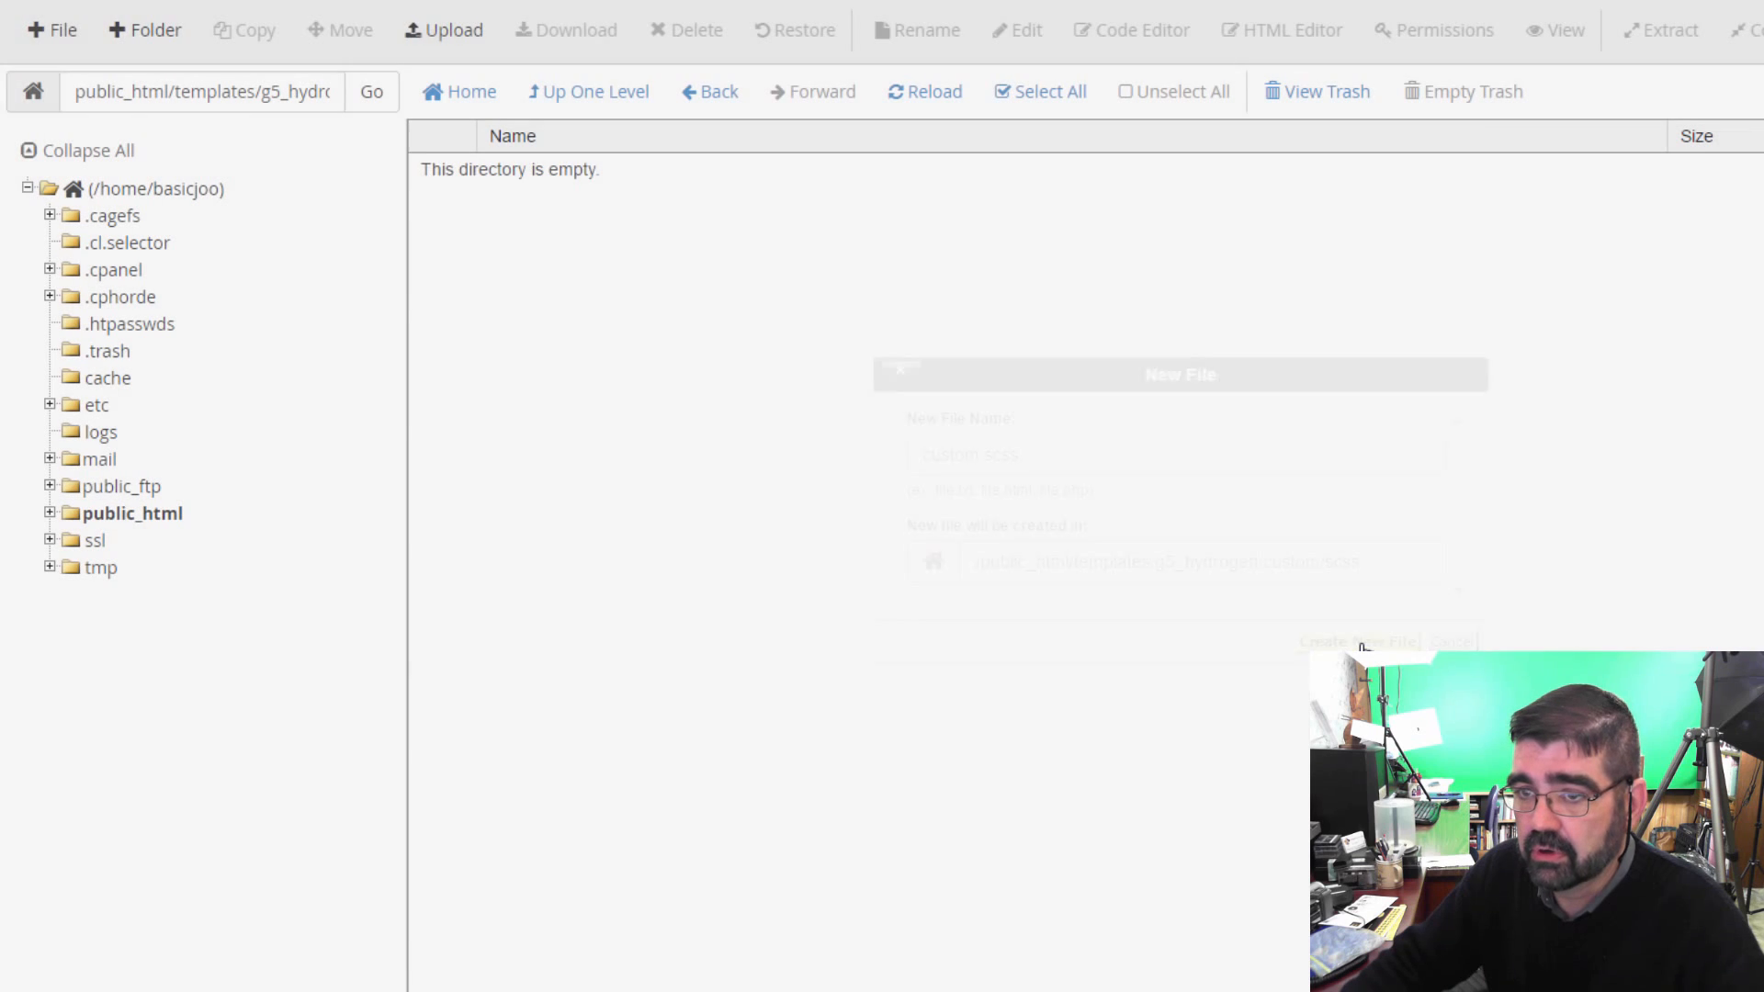
left_click(1356, 642)
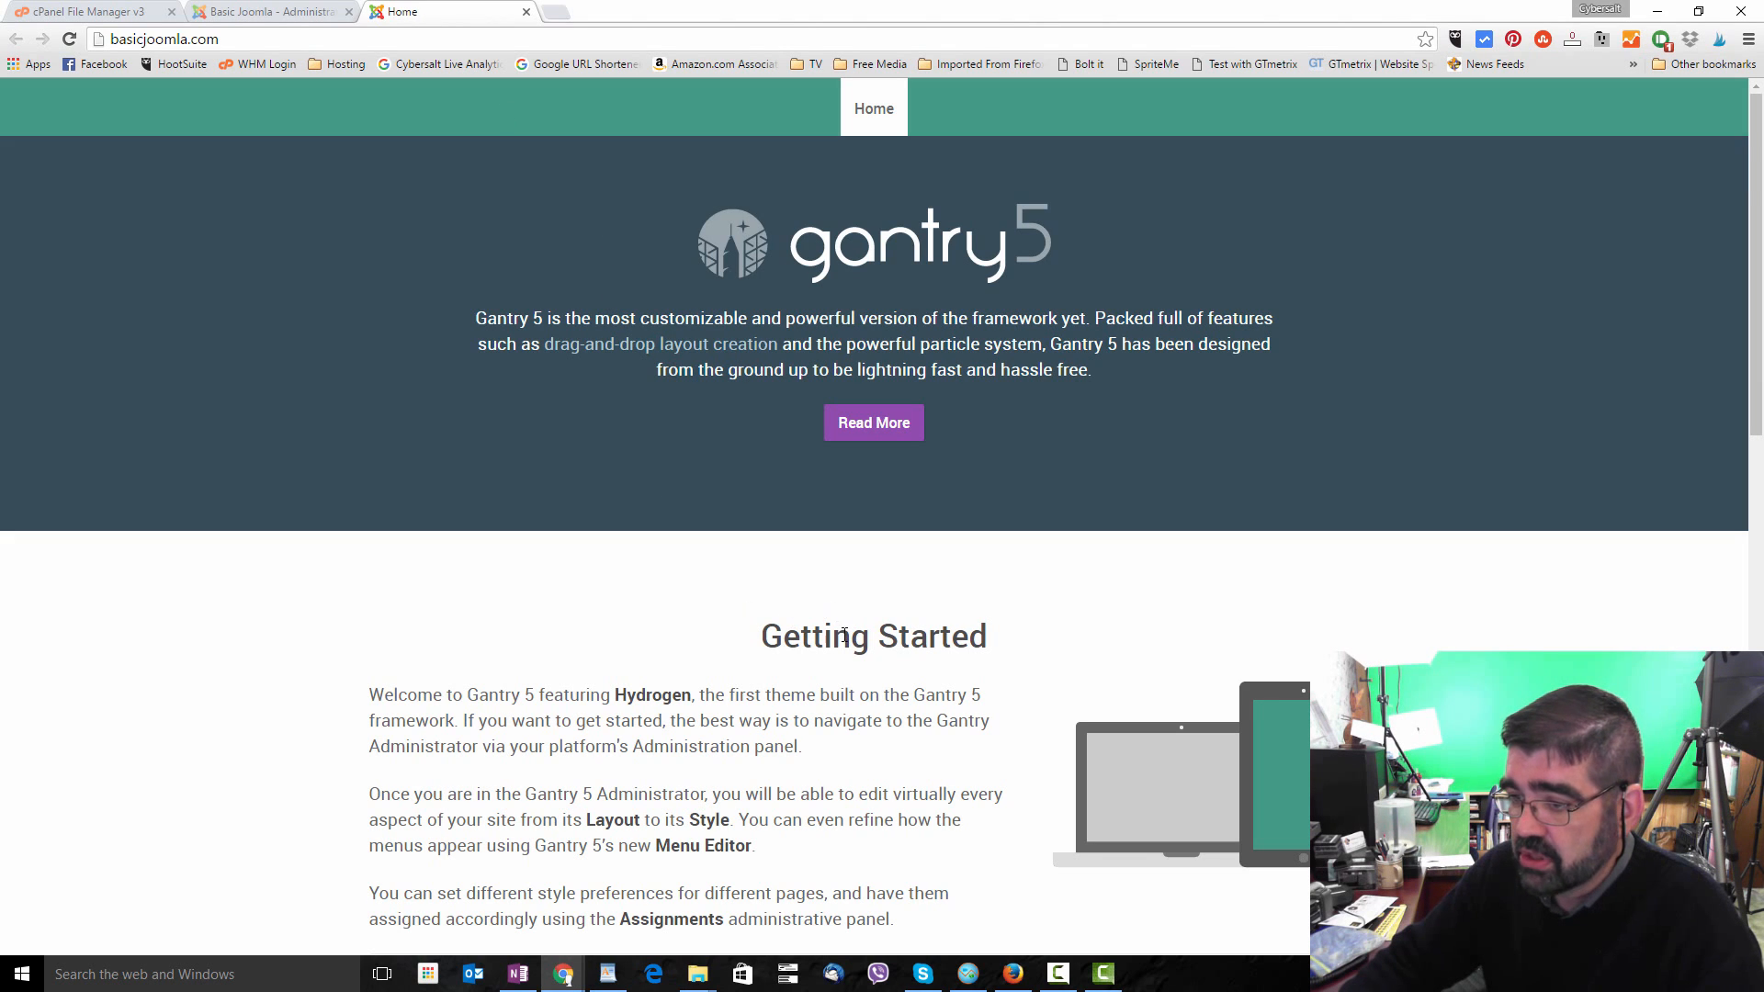
mouse_move(994, 640)
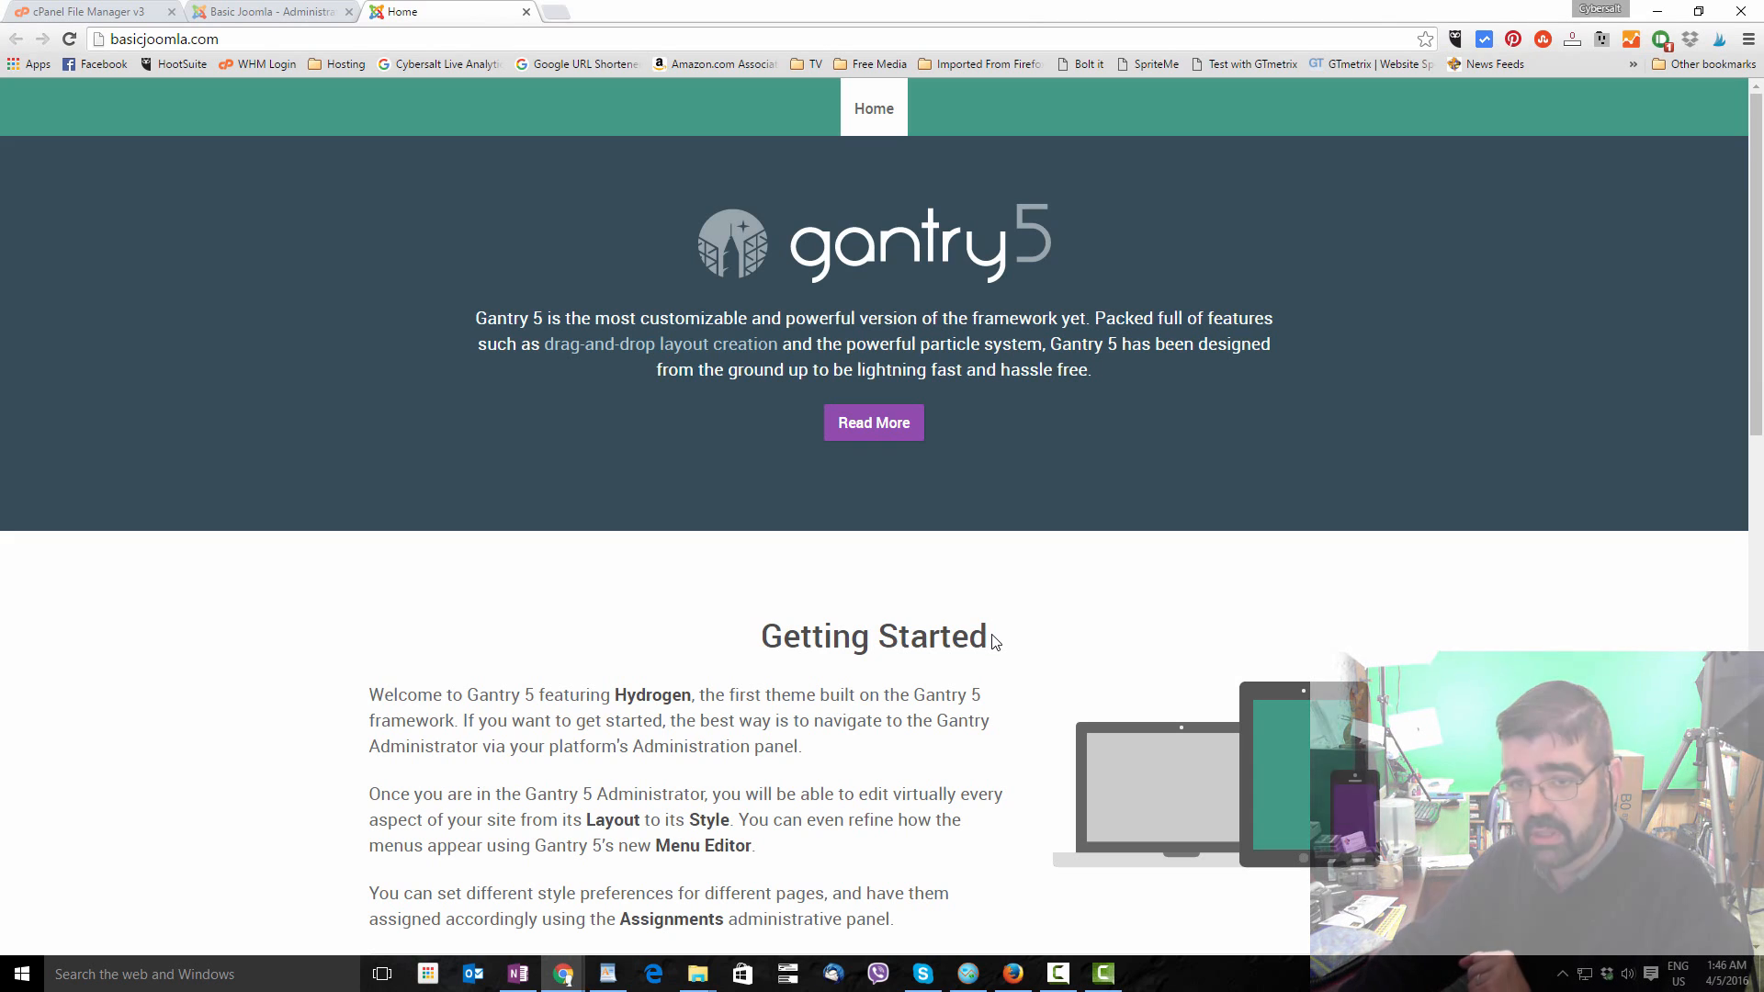
Open DevTools with F12 and inspect the Getting Started h1's colour rule.
key("F12")
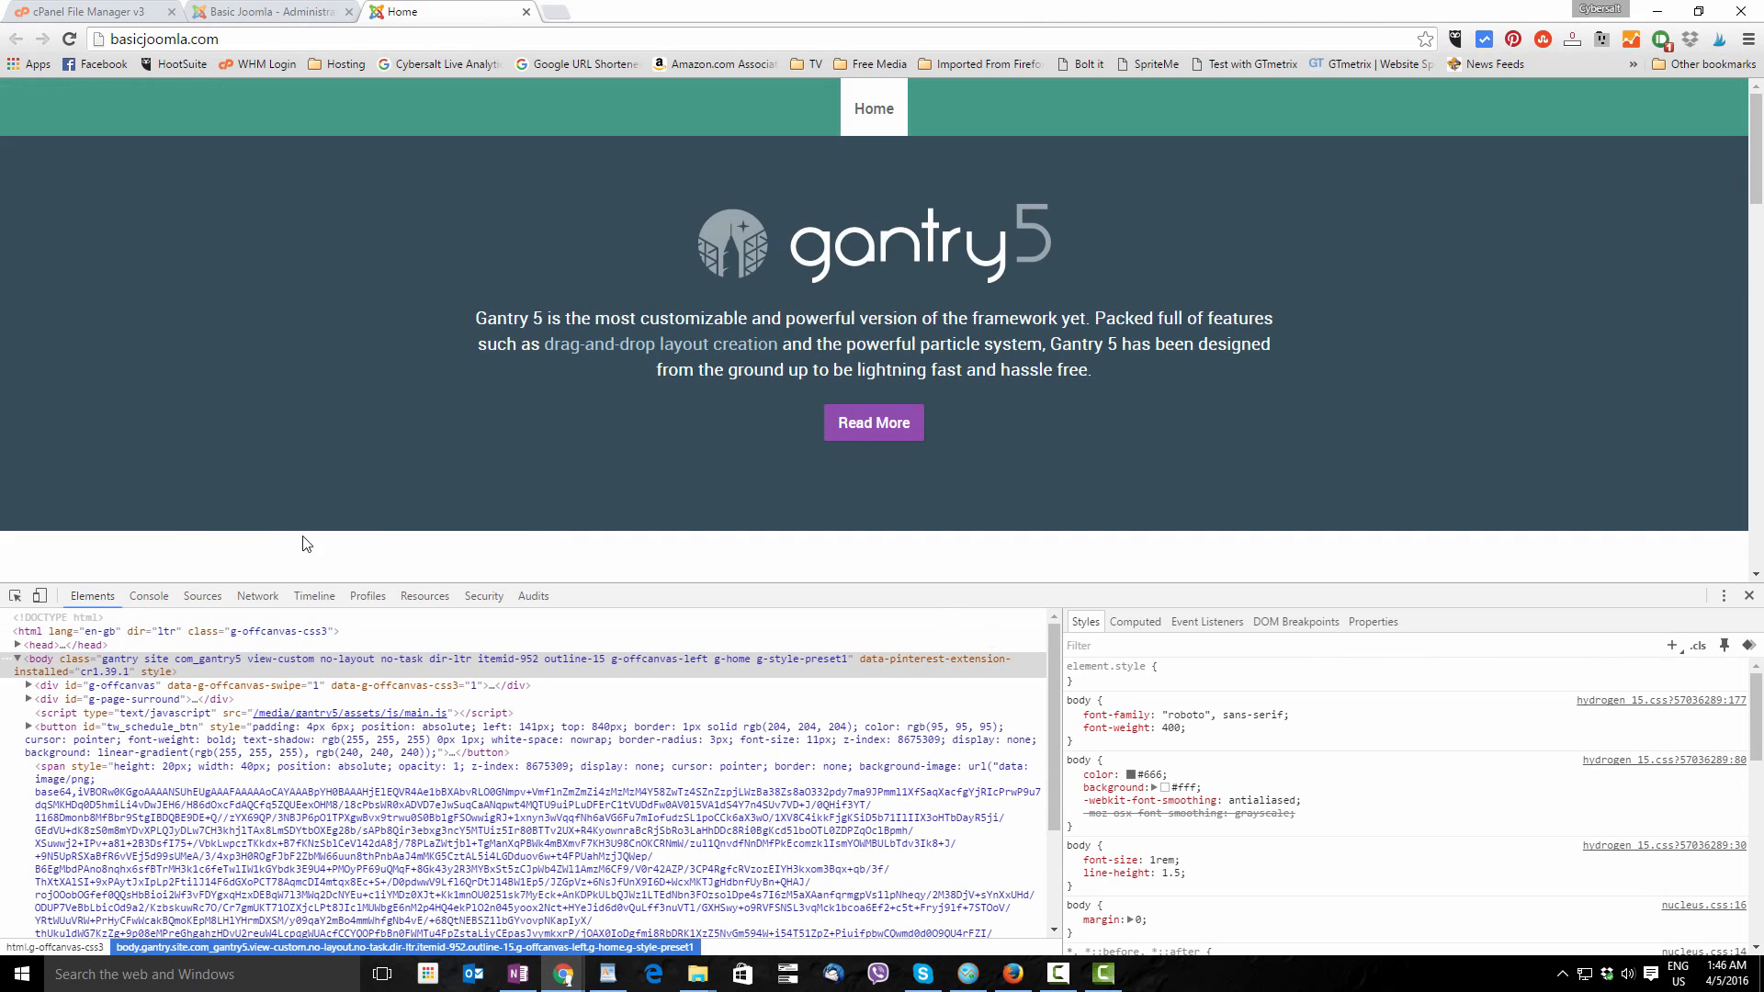
mouse_move(15, 596)
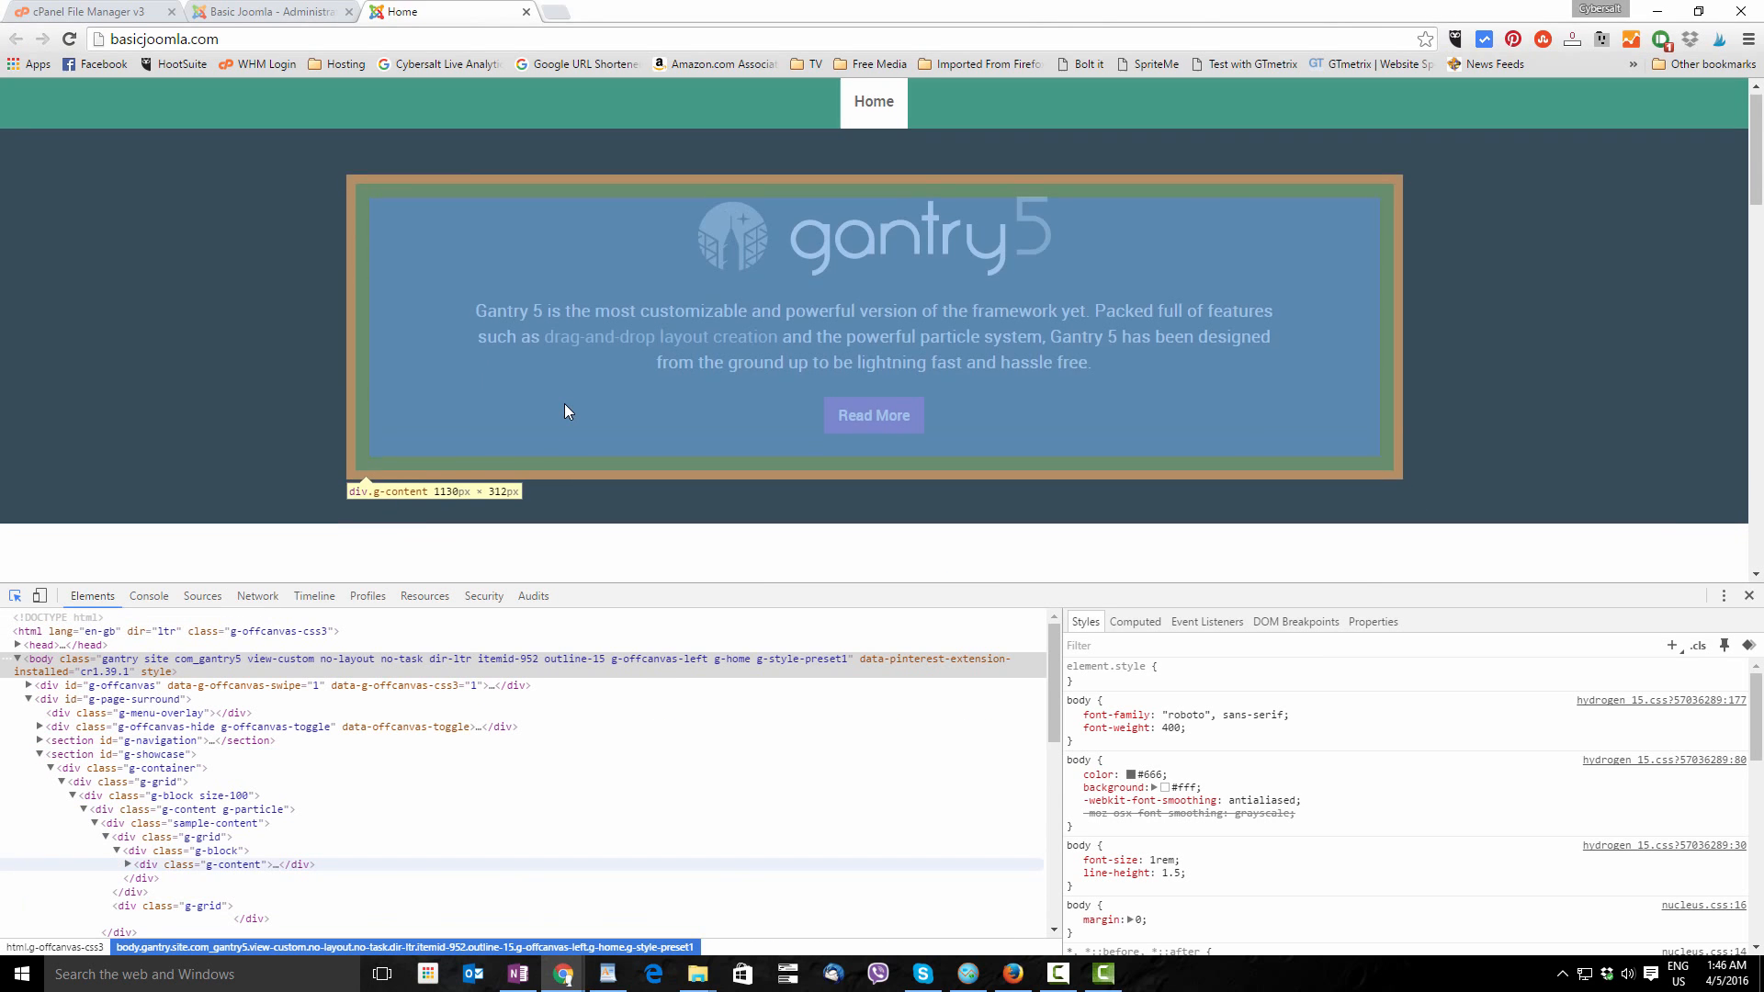
scroll("down", 3)
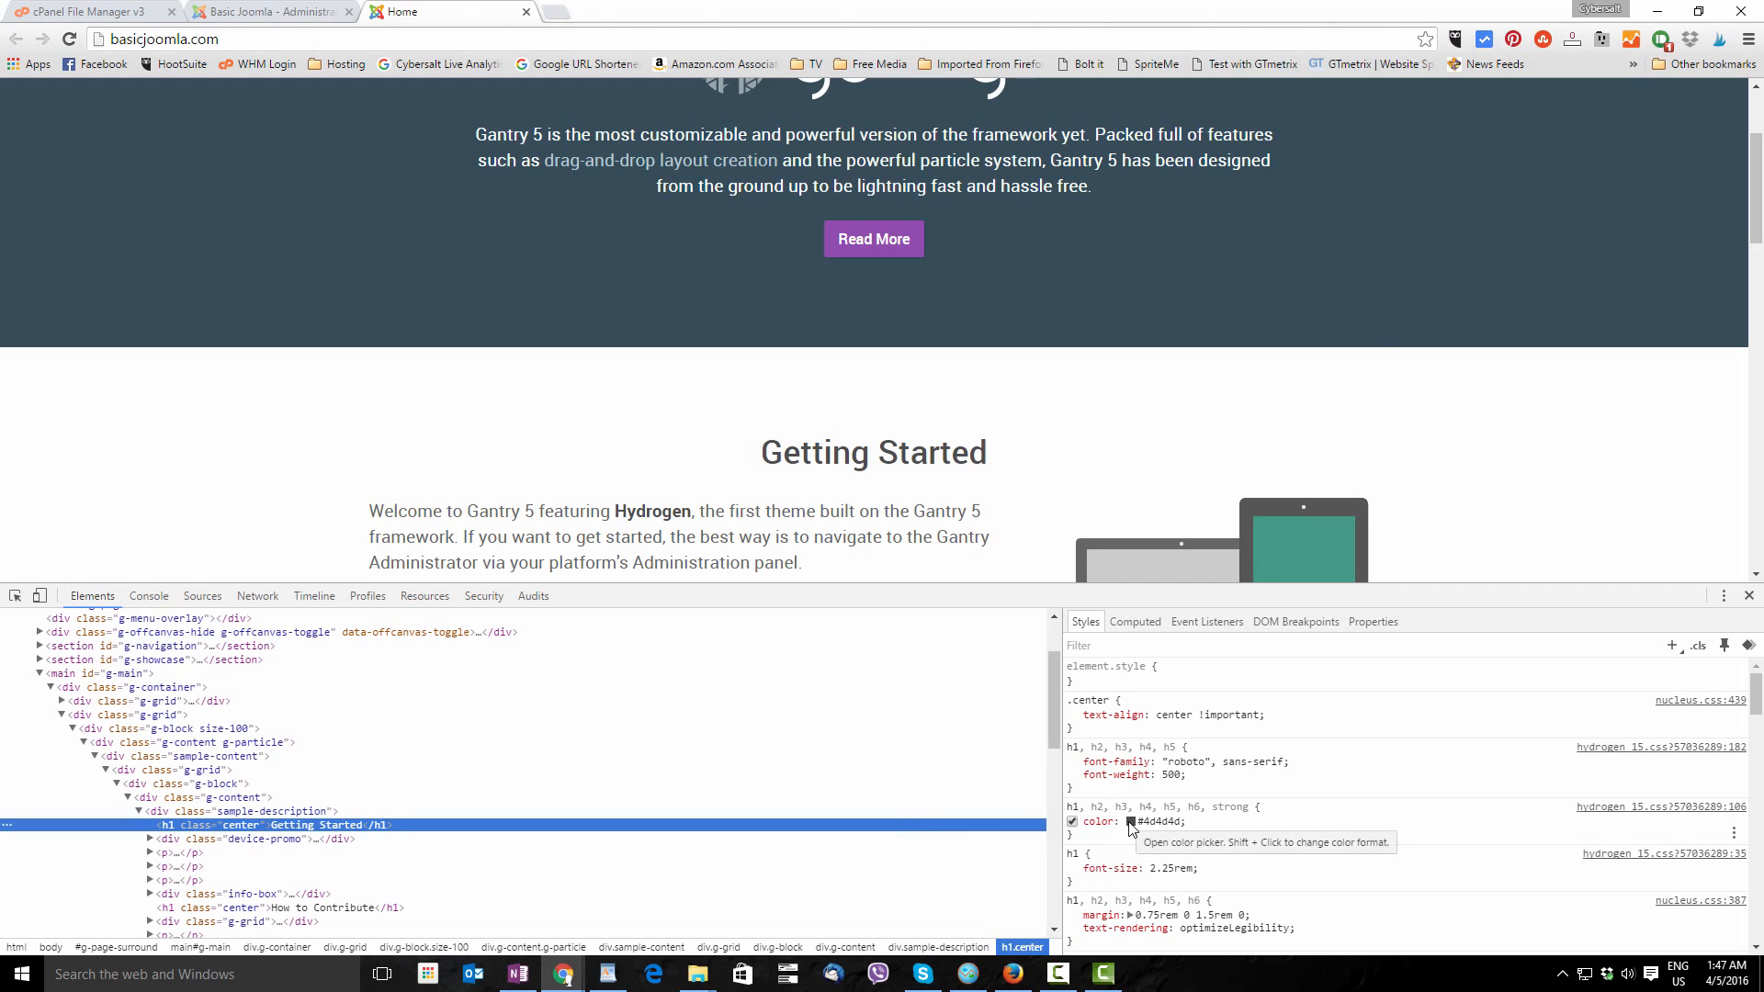
Set the heading colour to #8F4DAE in the colour picker and copy the rule.
left_click(1130, 821)
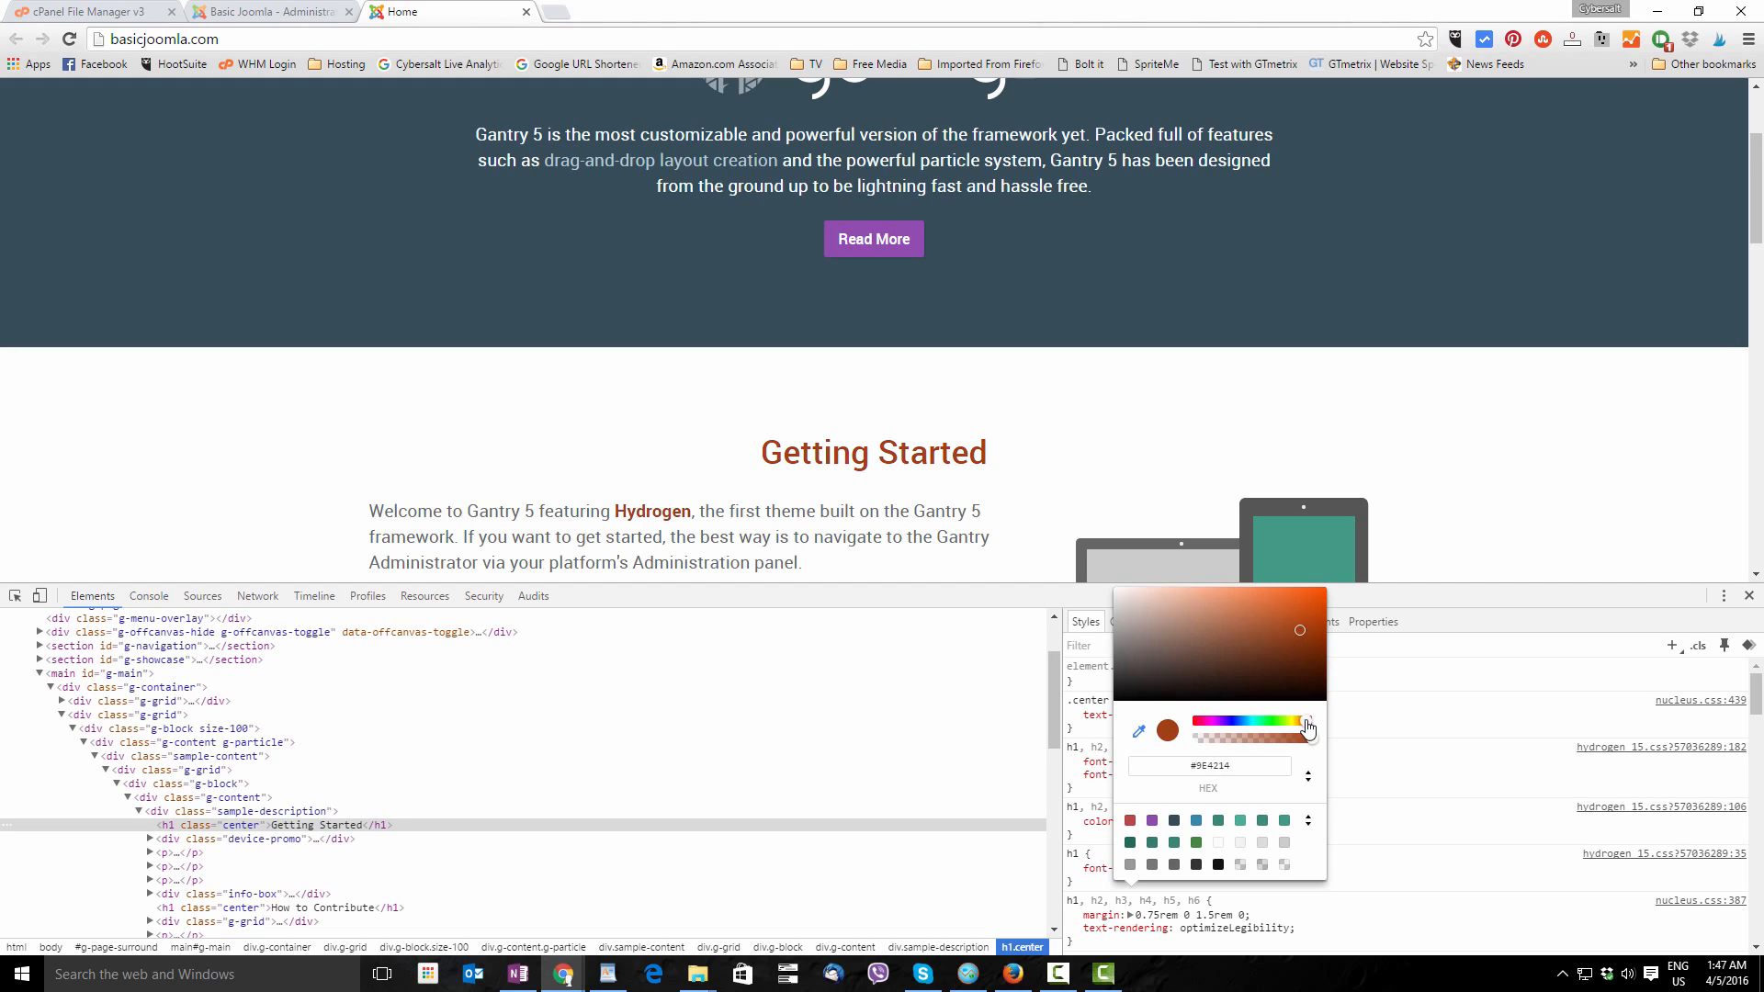
left_click_drag(1302, 630, 1299, 607)
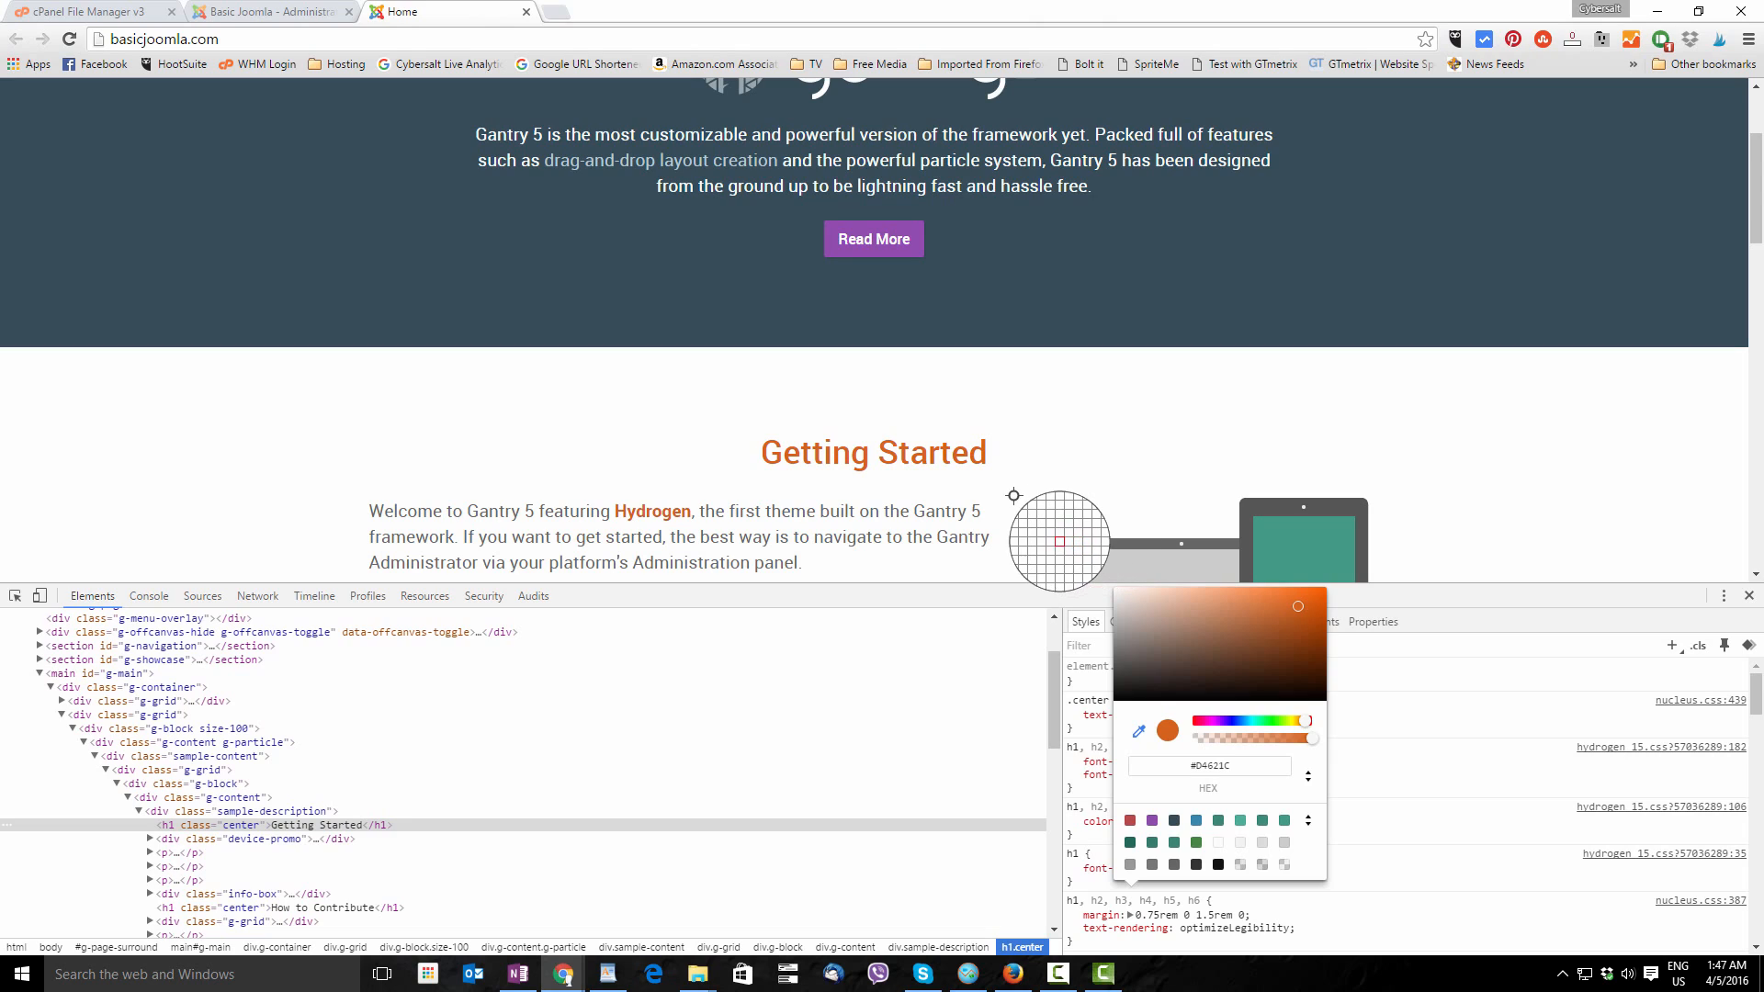
mouse_move(766, 529)
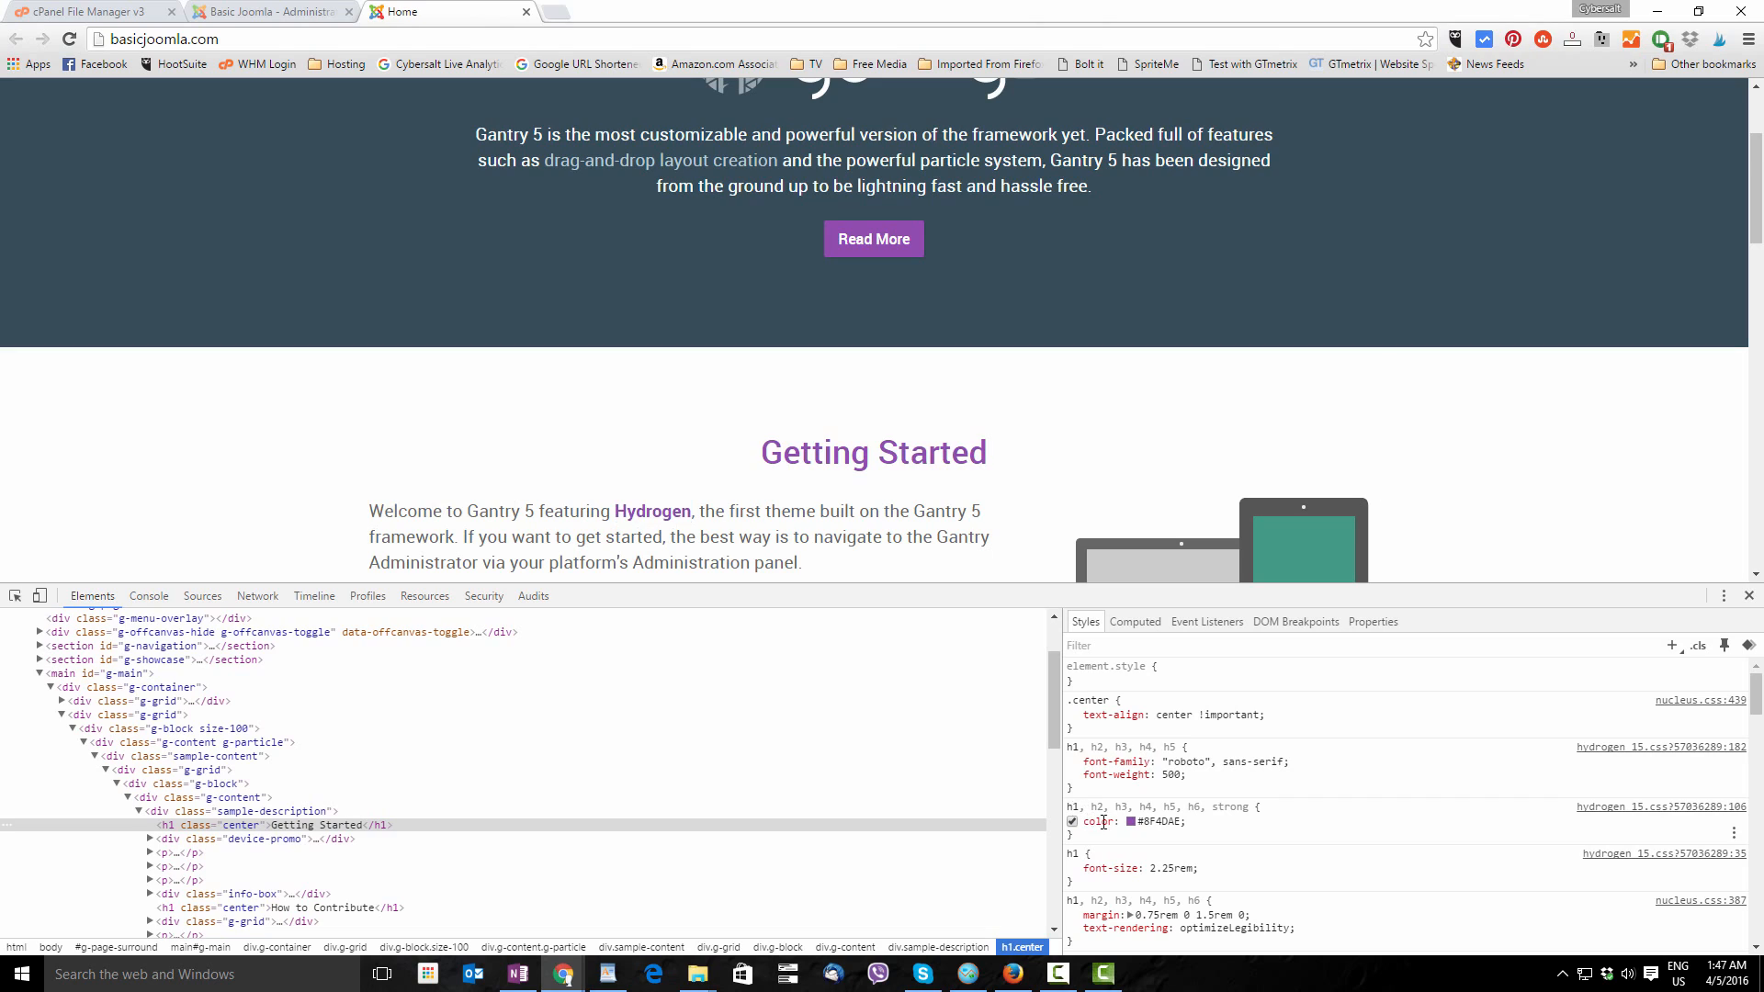
mouse_move(1131, 821)
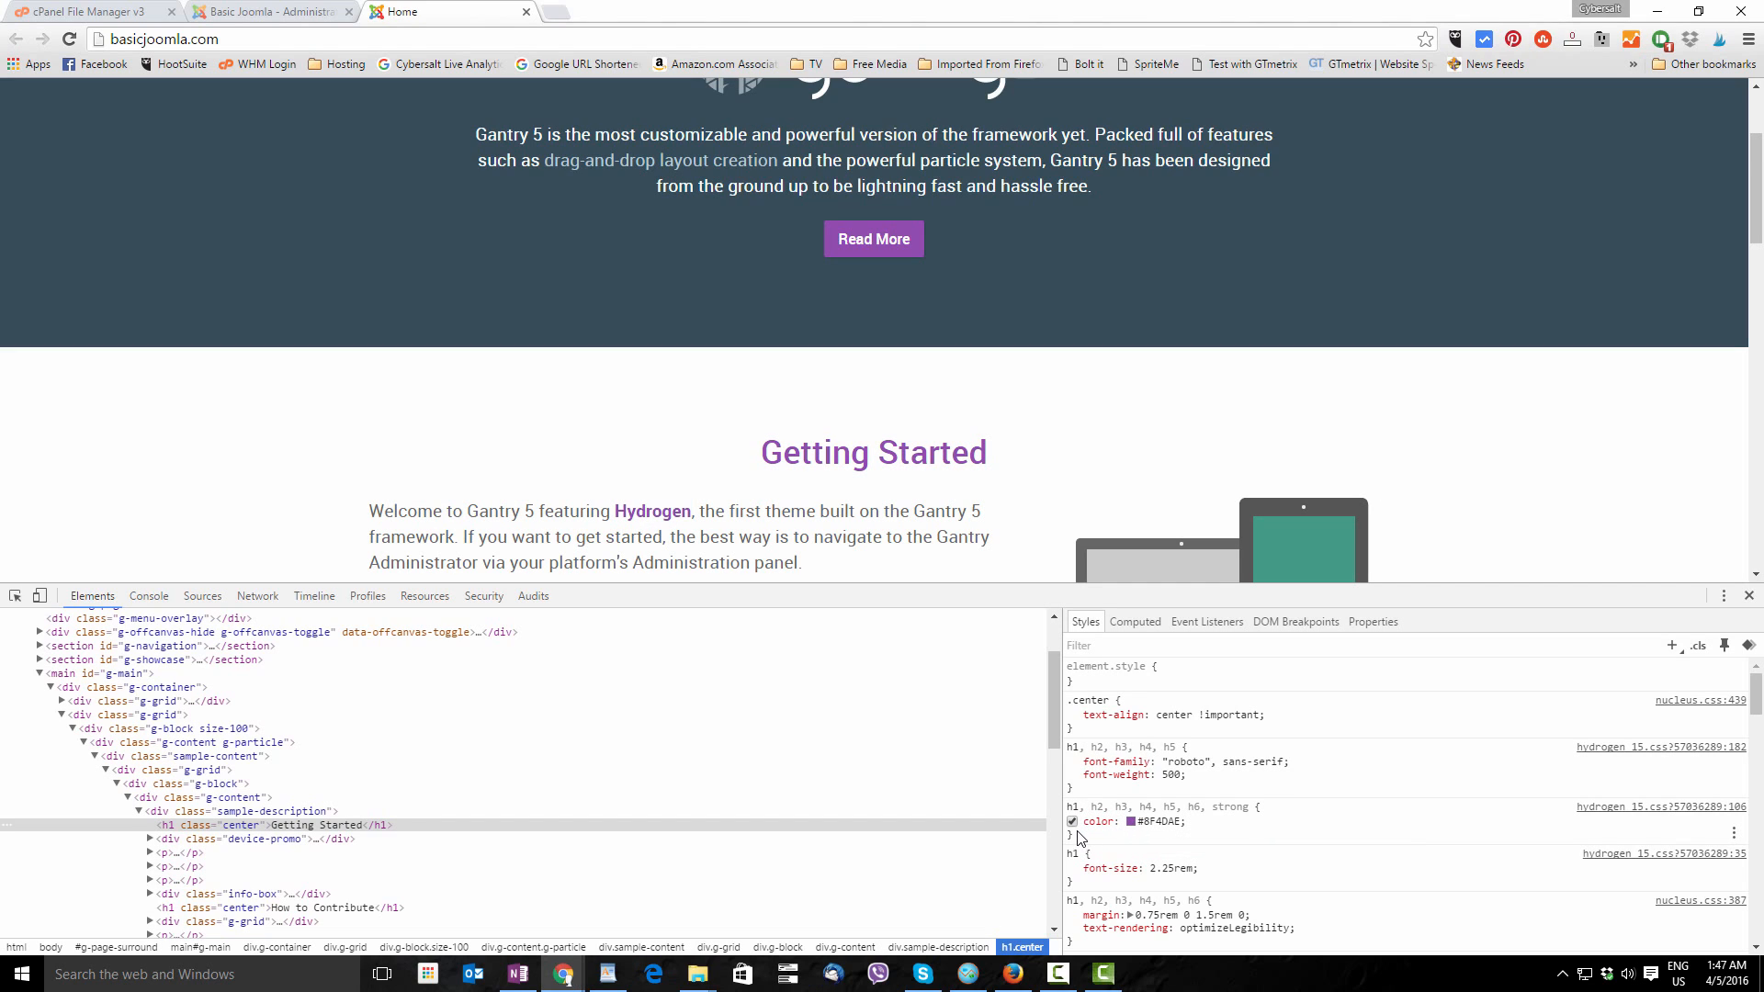
mouse_move(1091, 838)
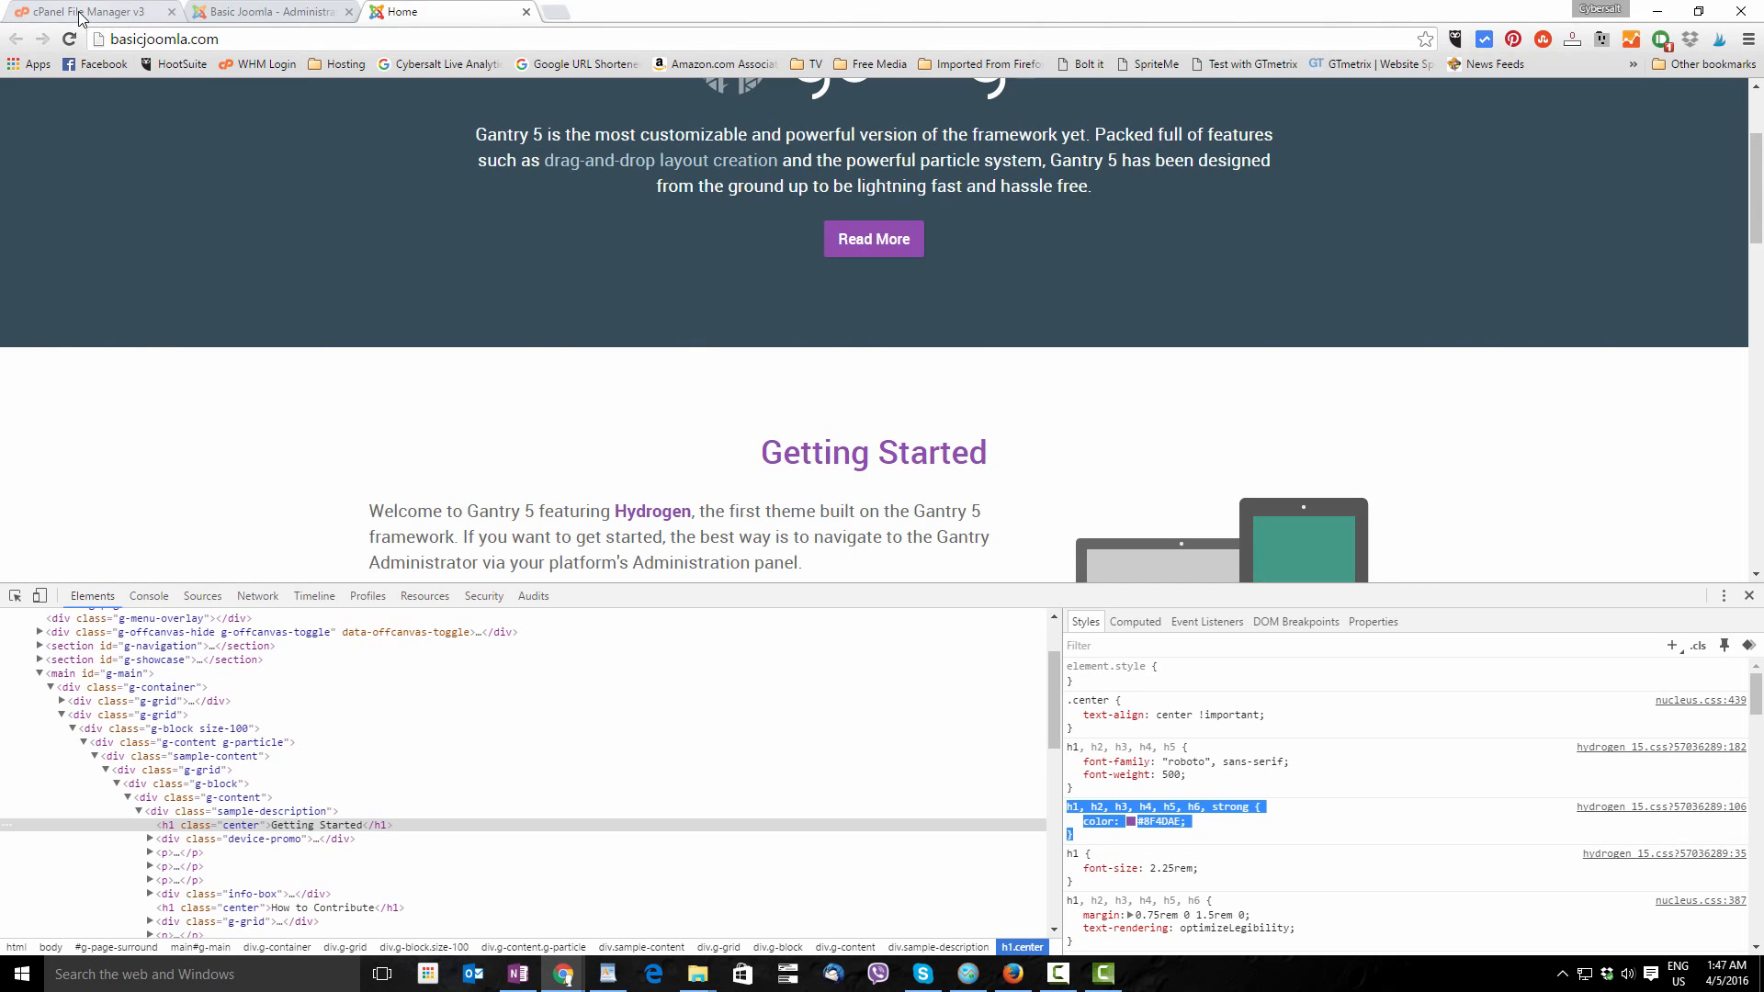
left_click(90, 11)
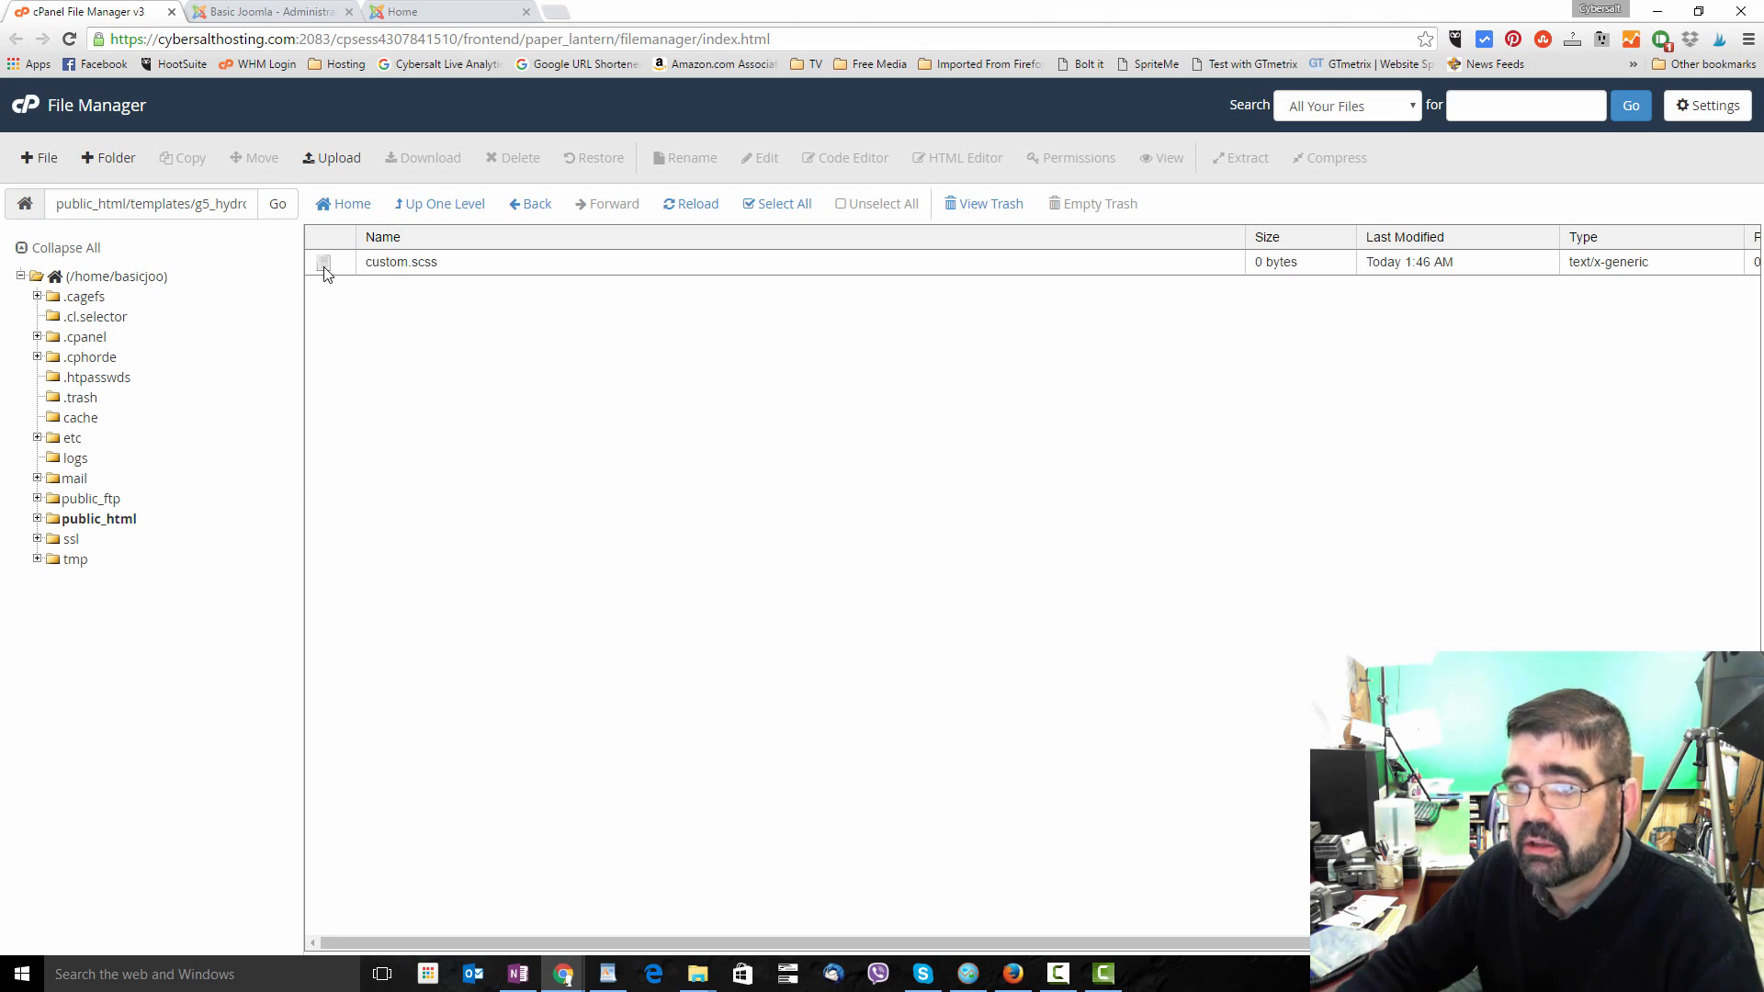
Open custom.scss in the File Manager editor.
right_click(401, 260)
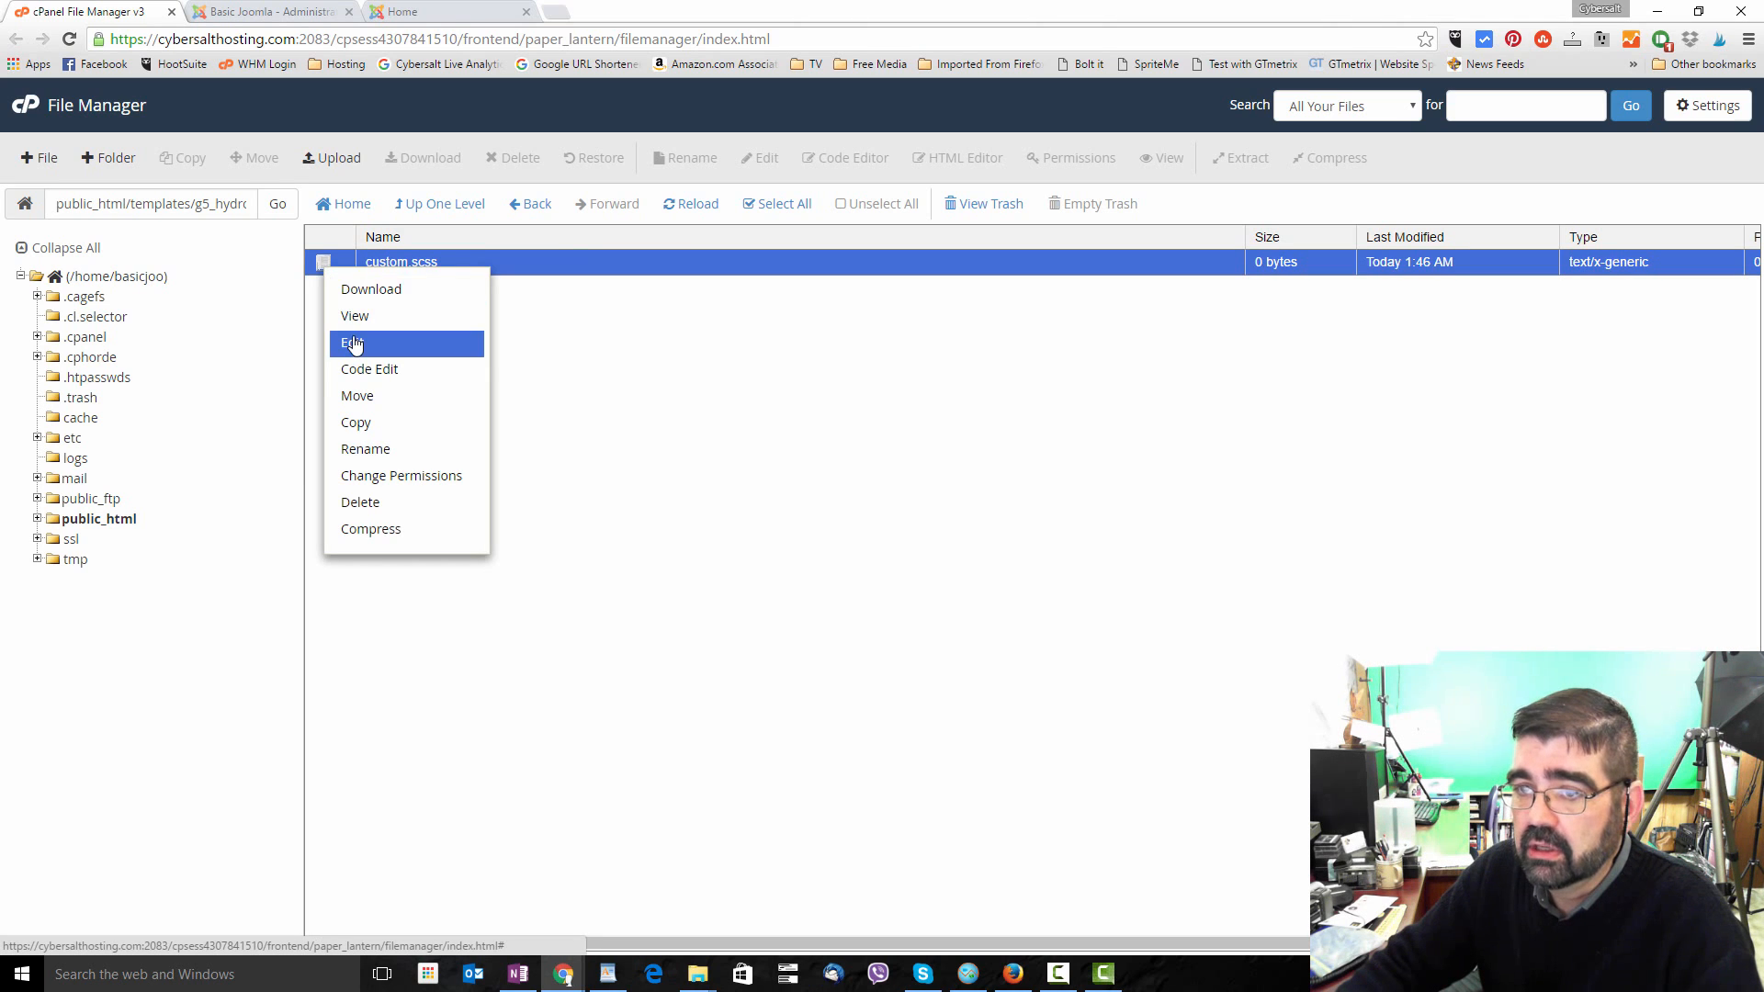
left_click(351, 342)
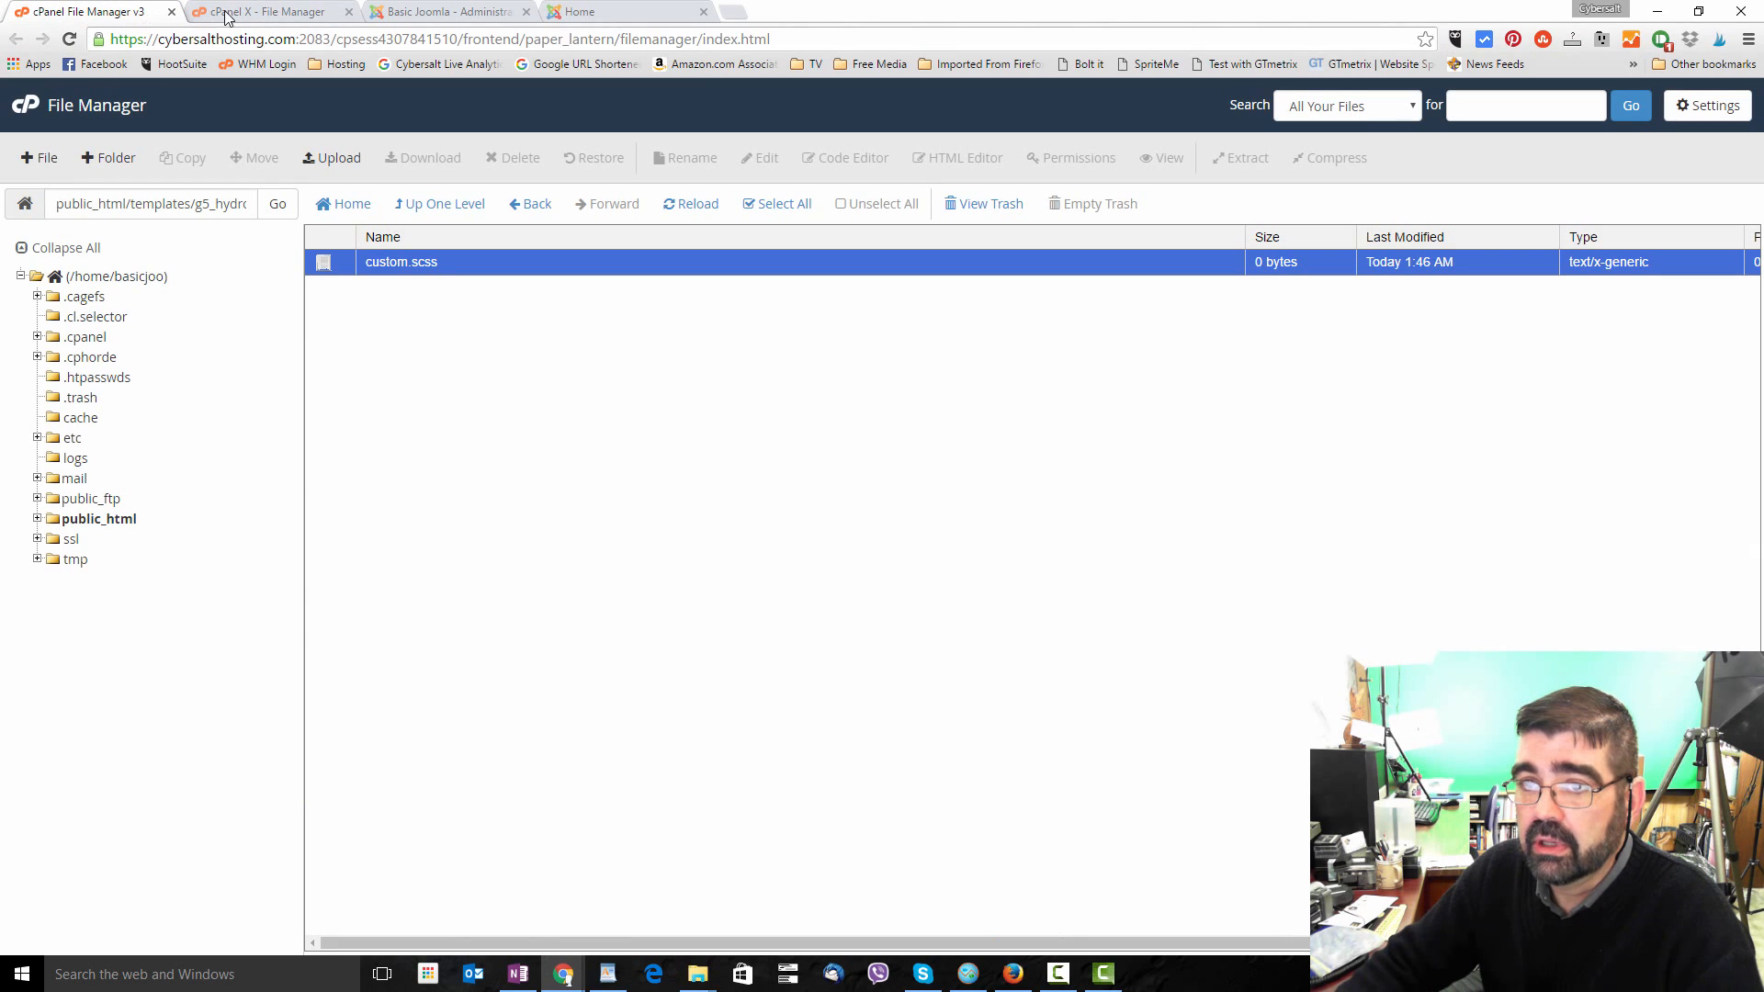
left_click(766, 157)
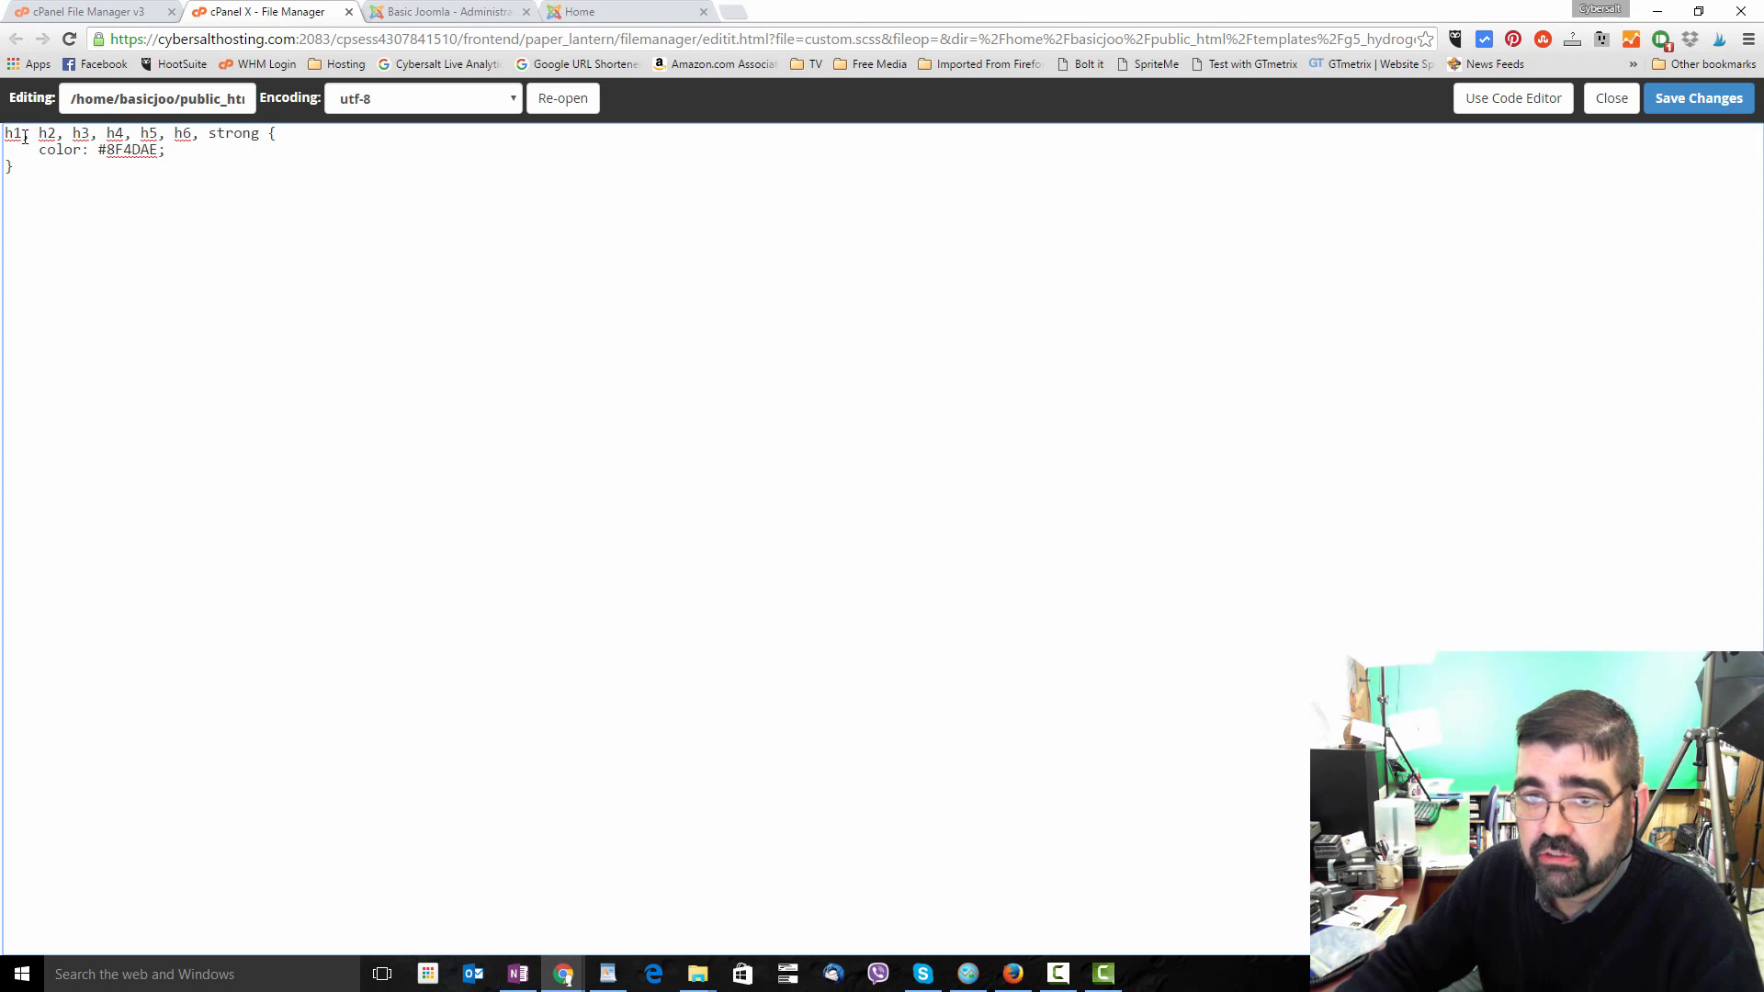
Trim the selector to h1, save custom.scss, and clean the Joomla cache.
left_click_drag(22, 133, 191, 132)
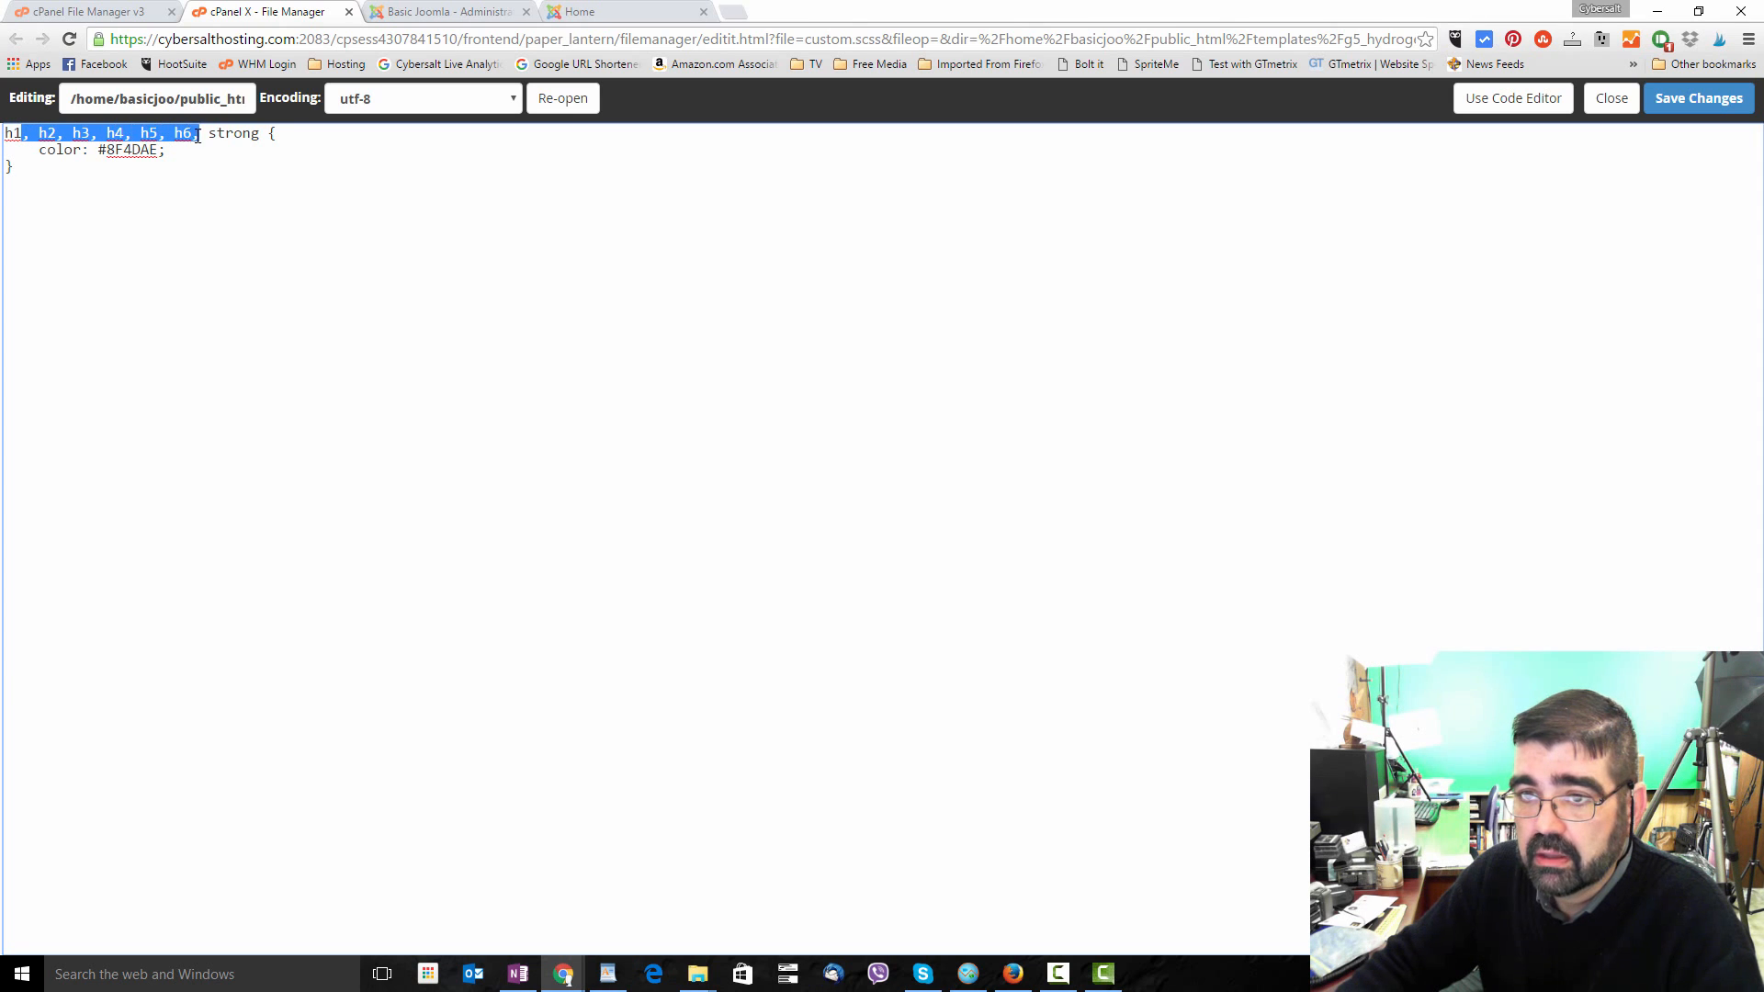
key("Delete")
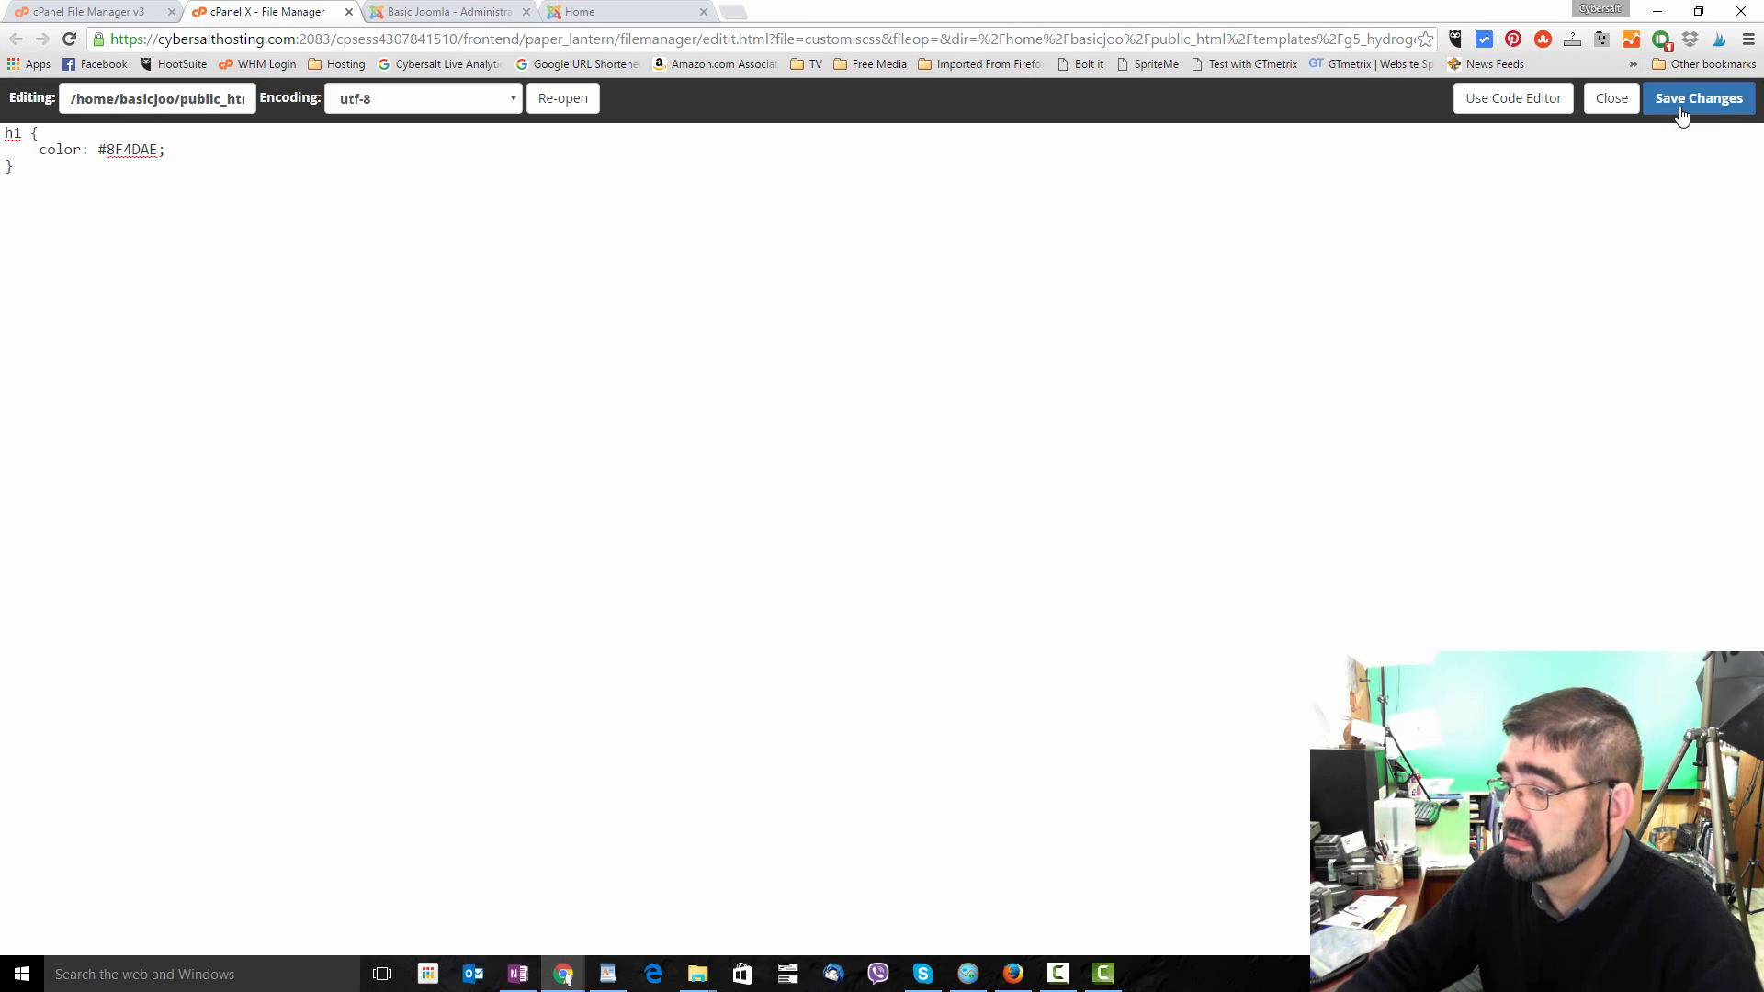
left_click(448, 11)
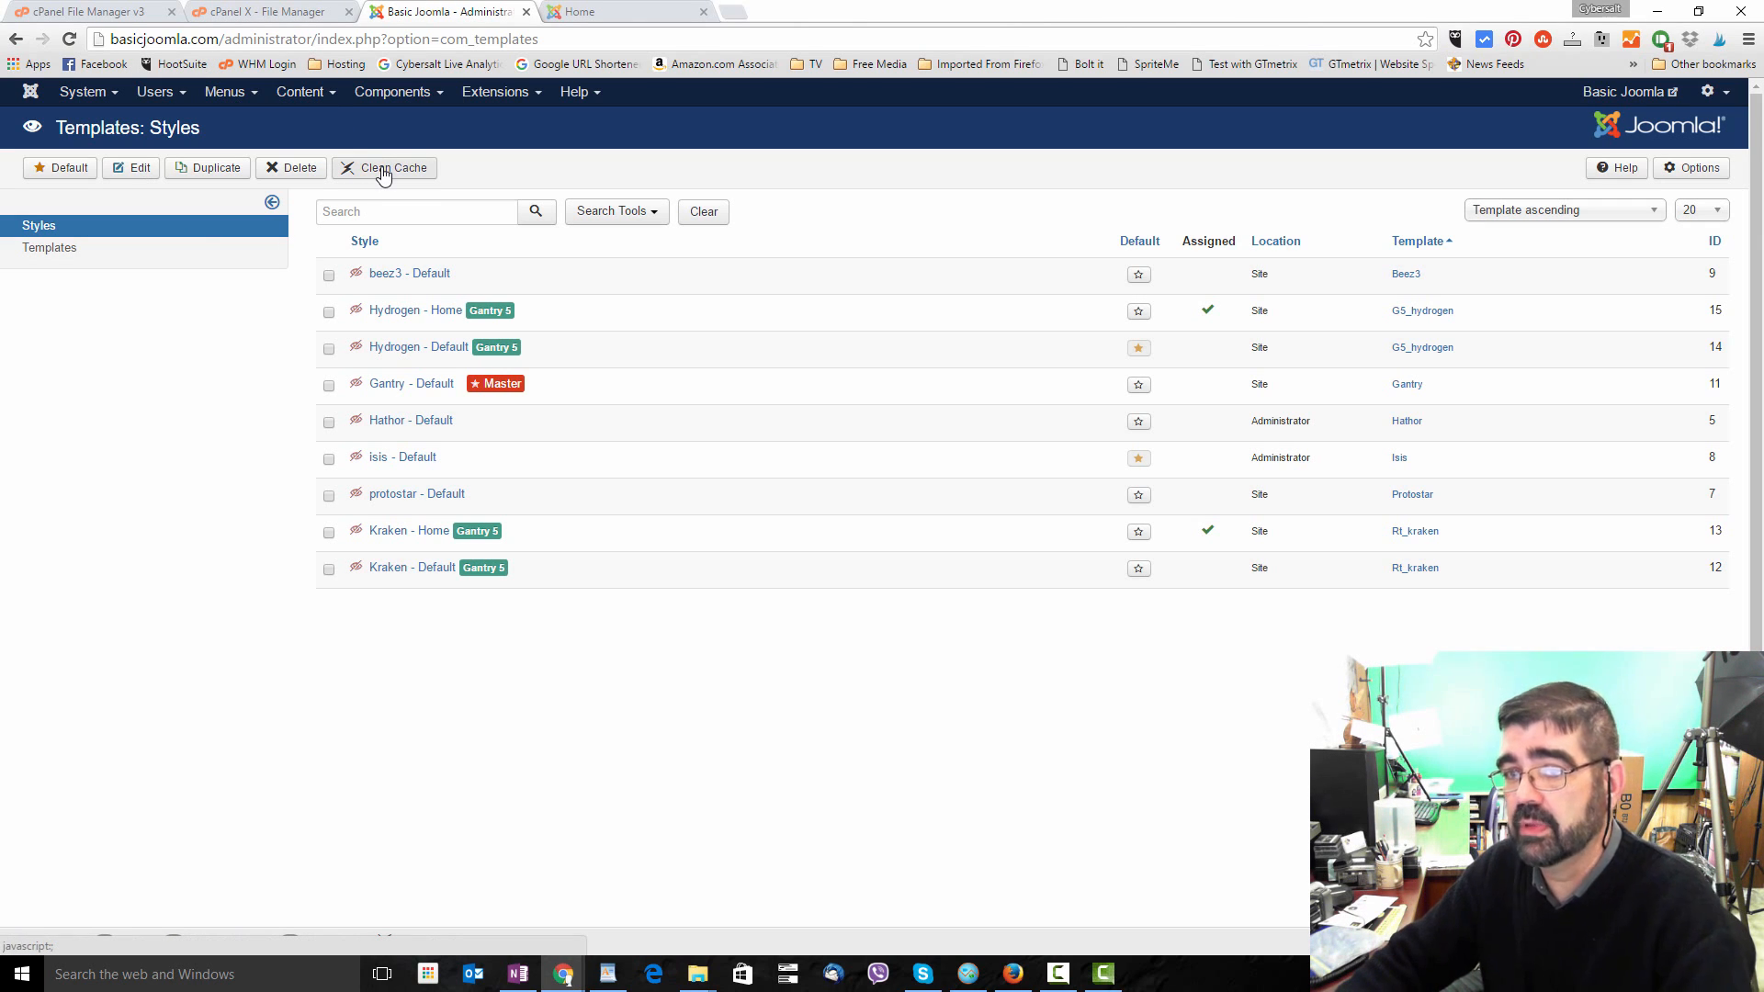
left_click(391, 167)
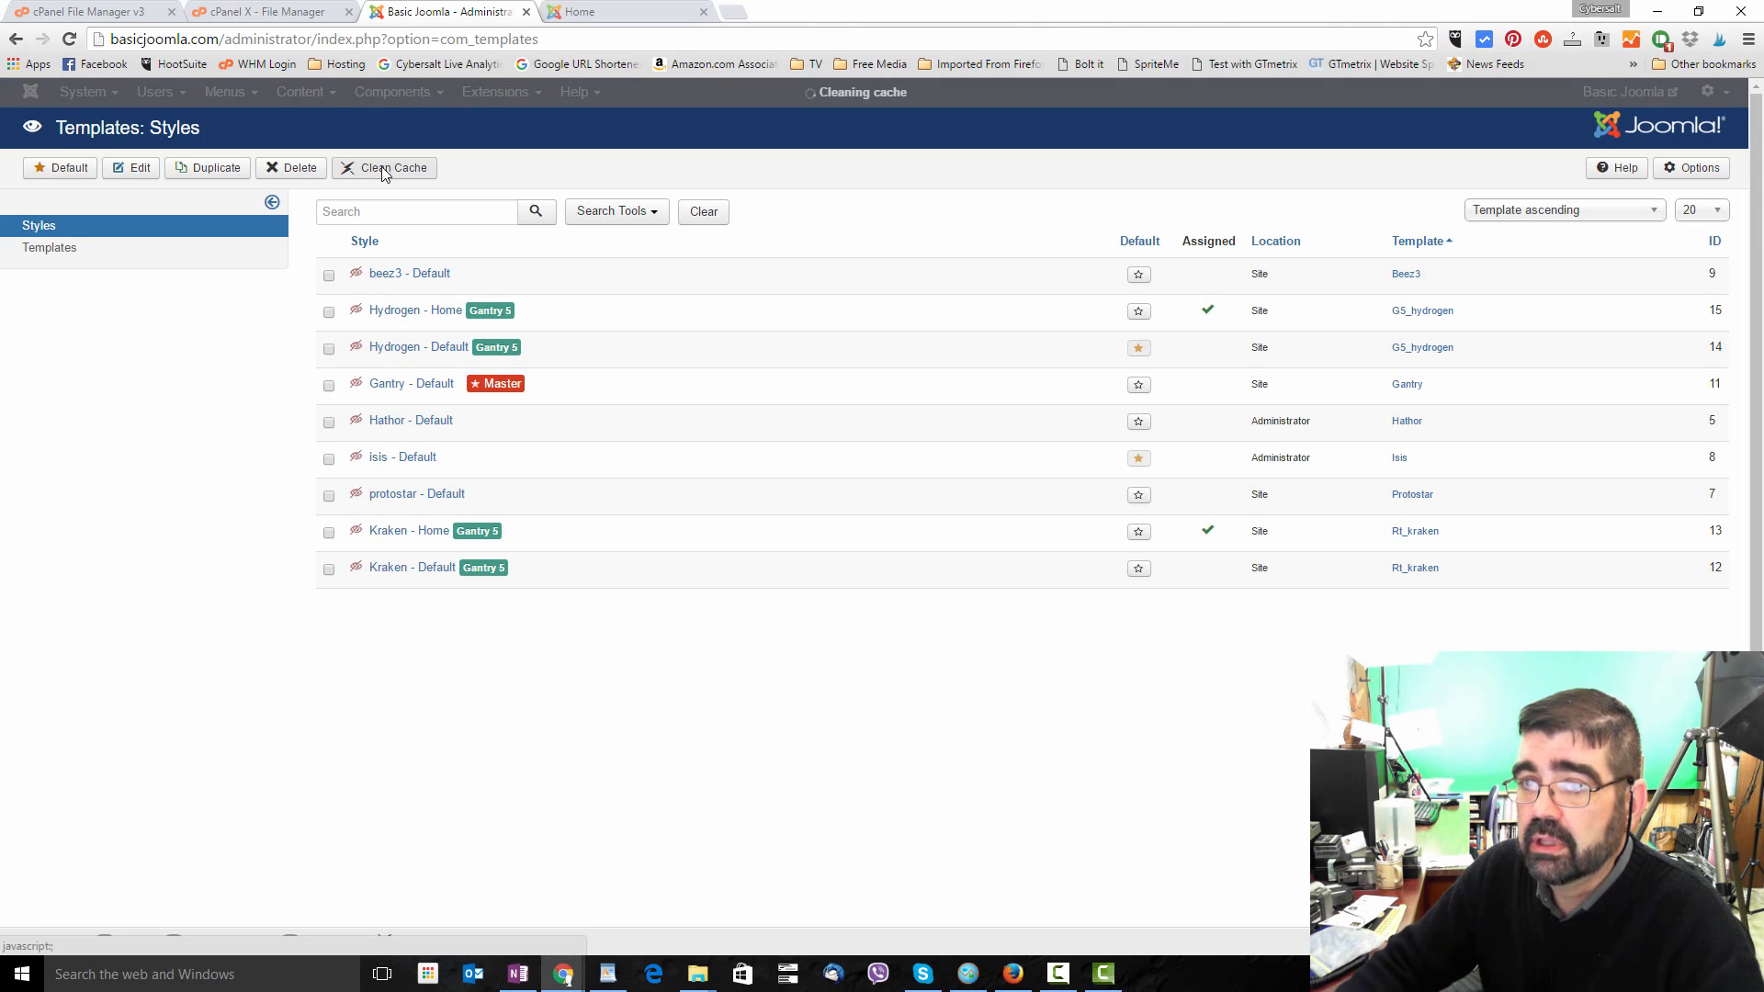
left_click(625, 12)
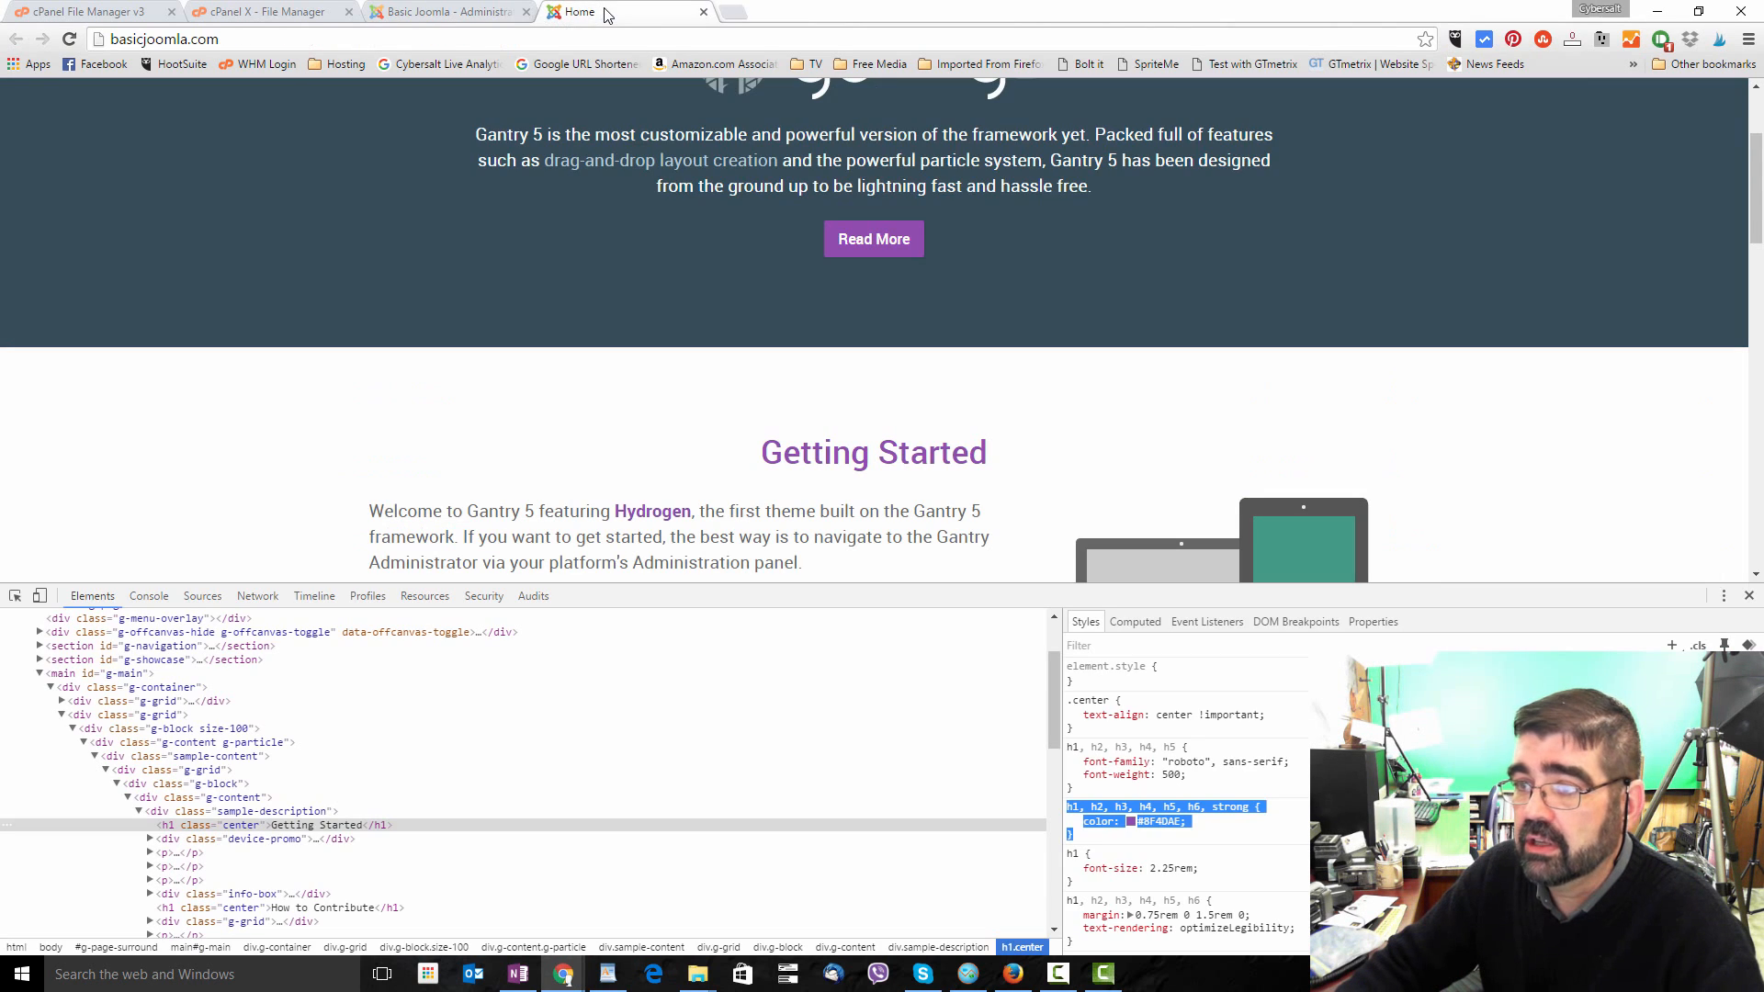
mouse_move(144, 121)
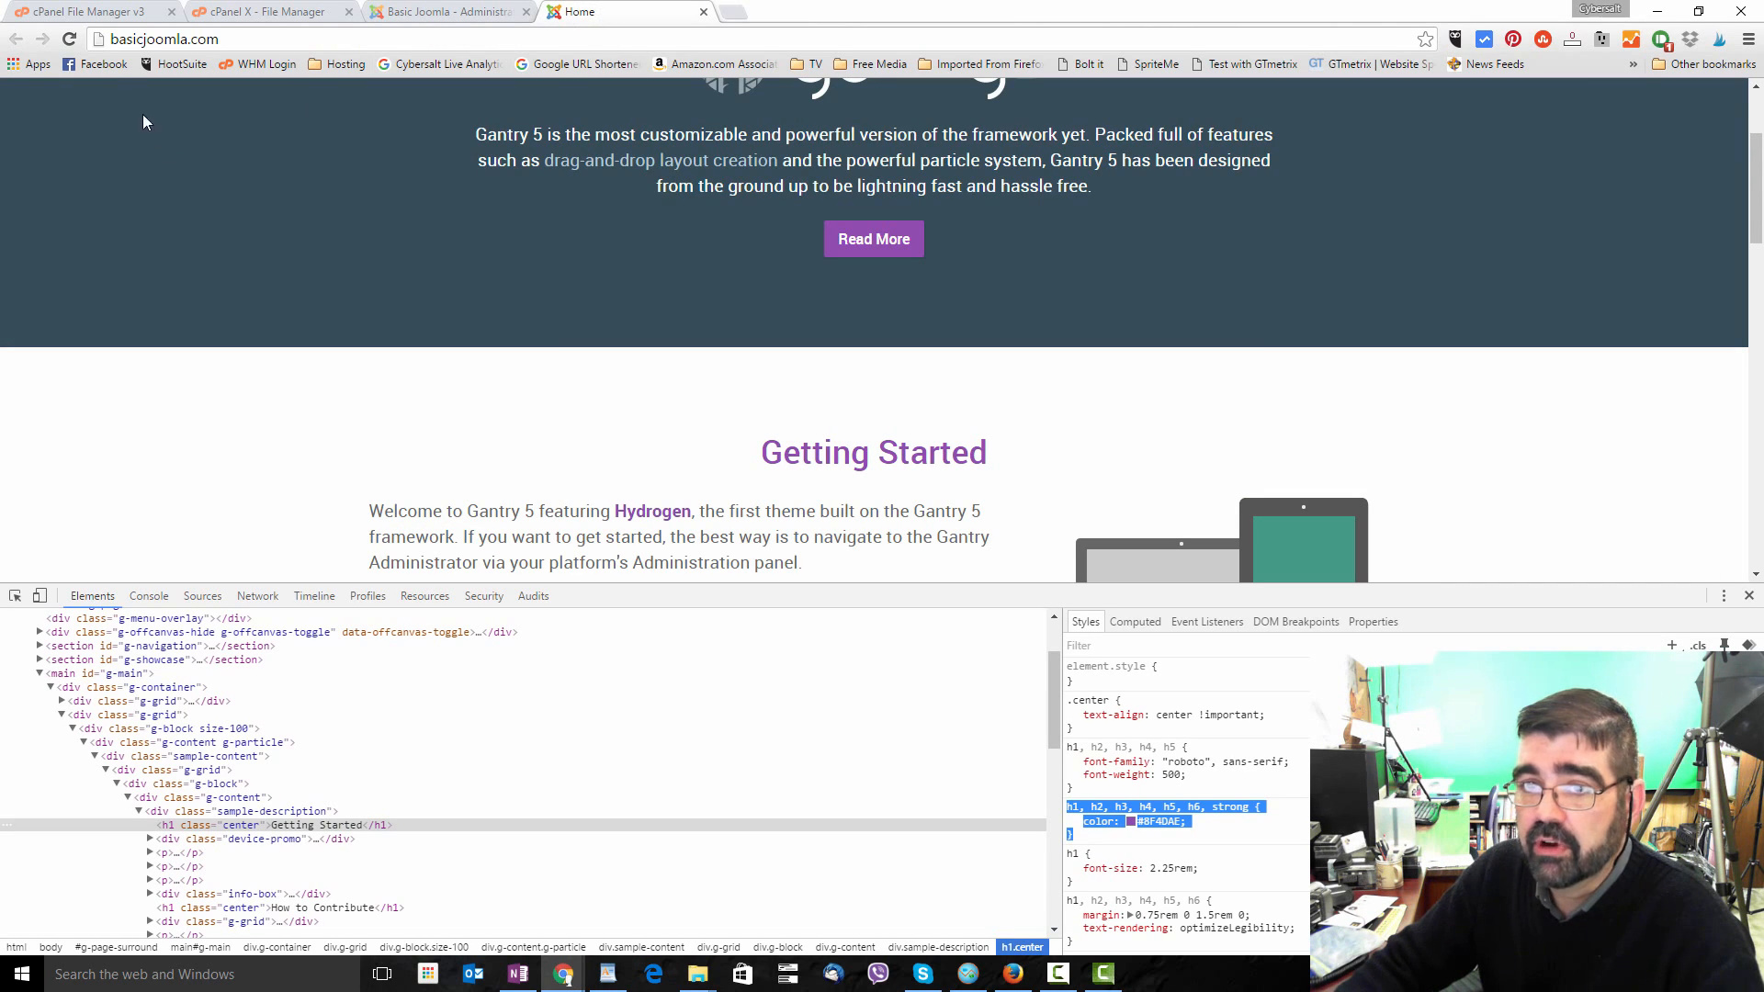
Reload the Joomla home page and close the DevTools panel.
left_click(69, 39)
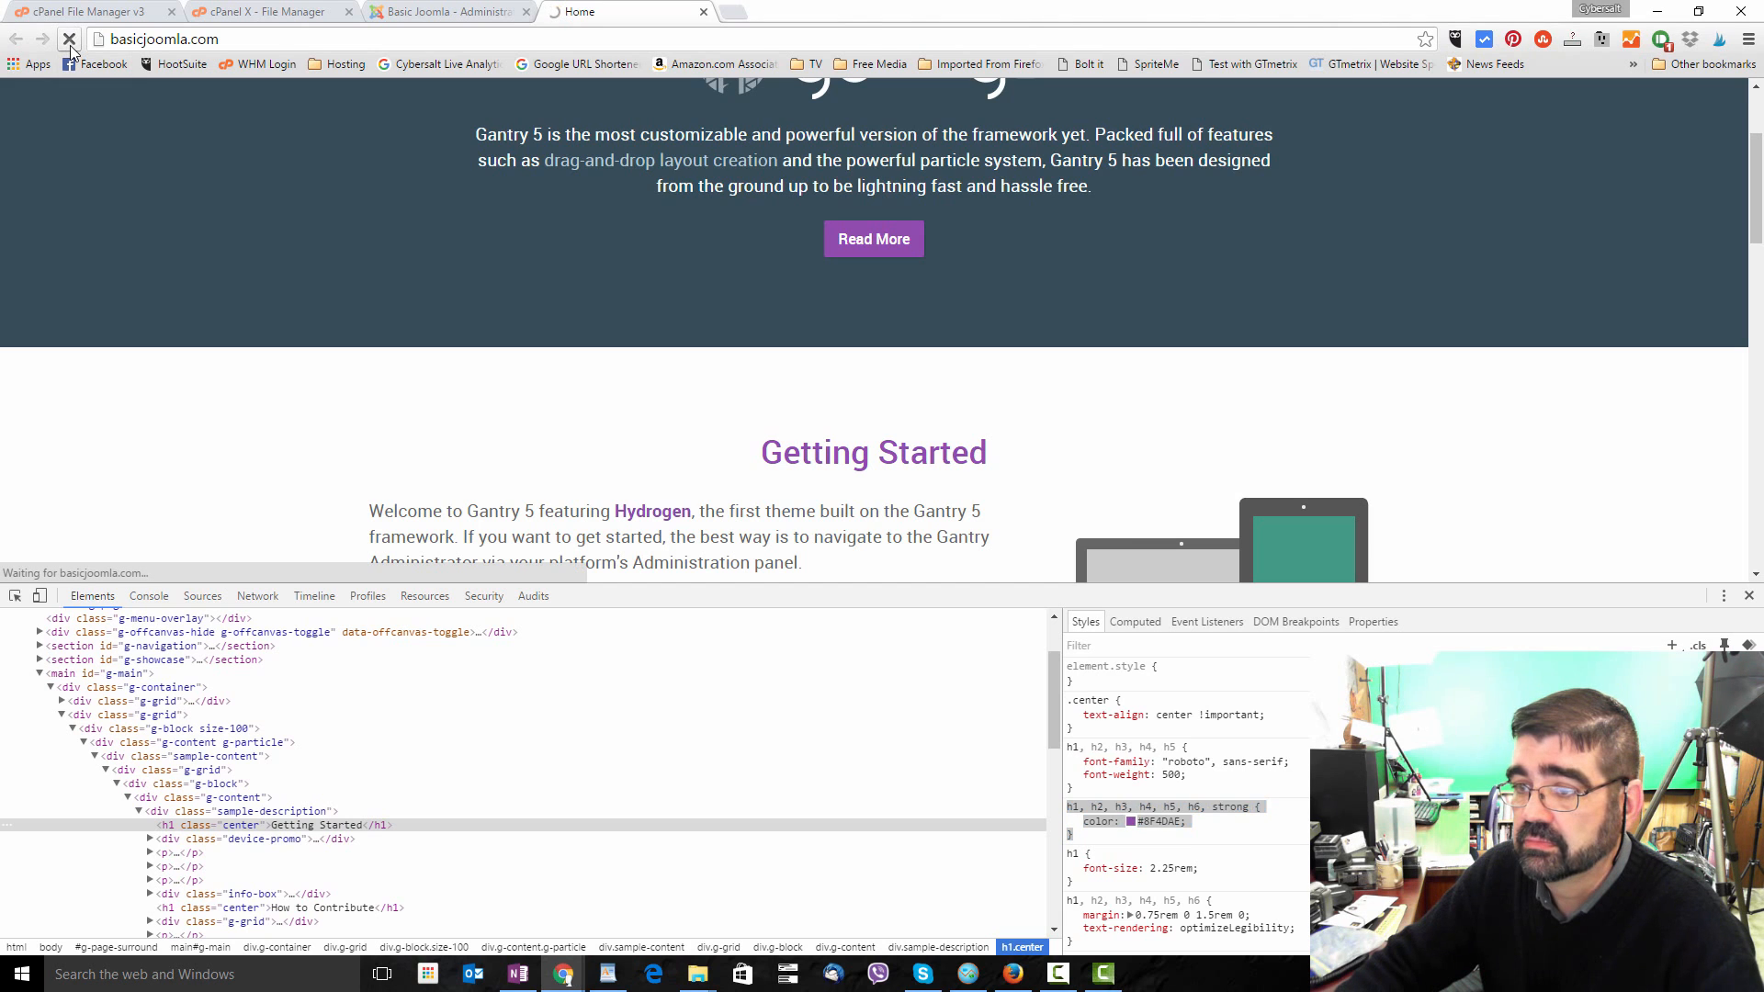
left_click(69, 38)
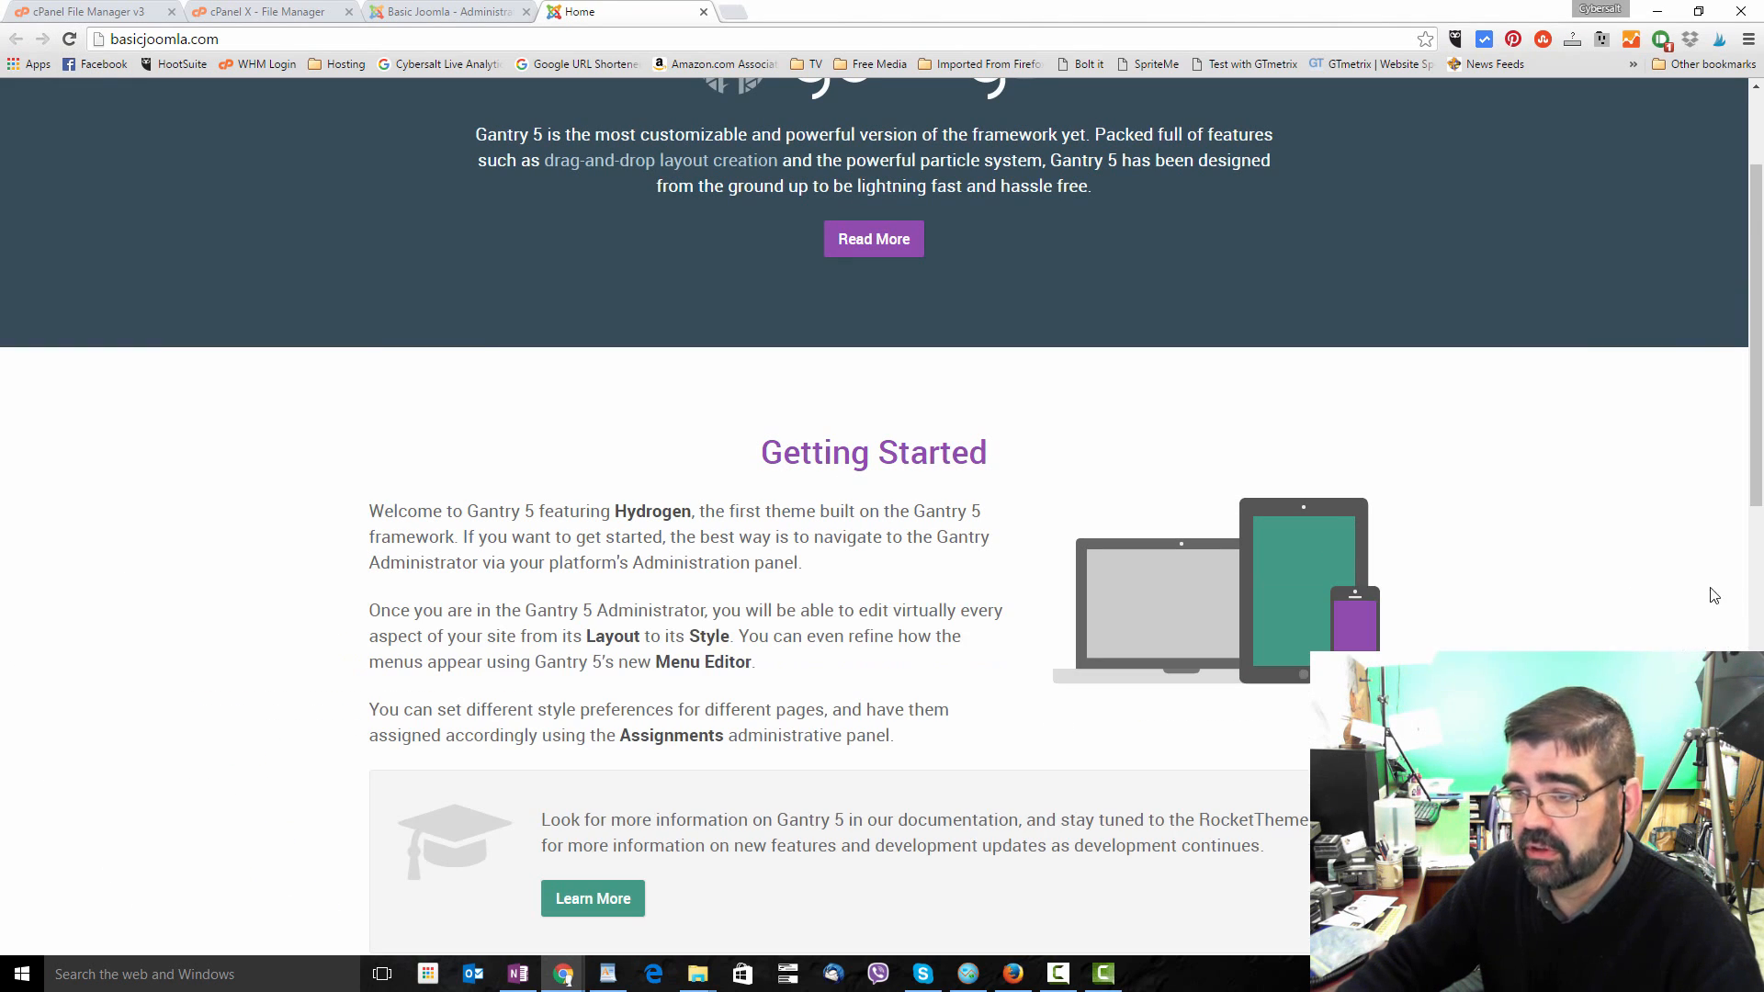
mouse_move(932, 484)
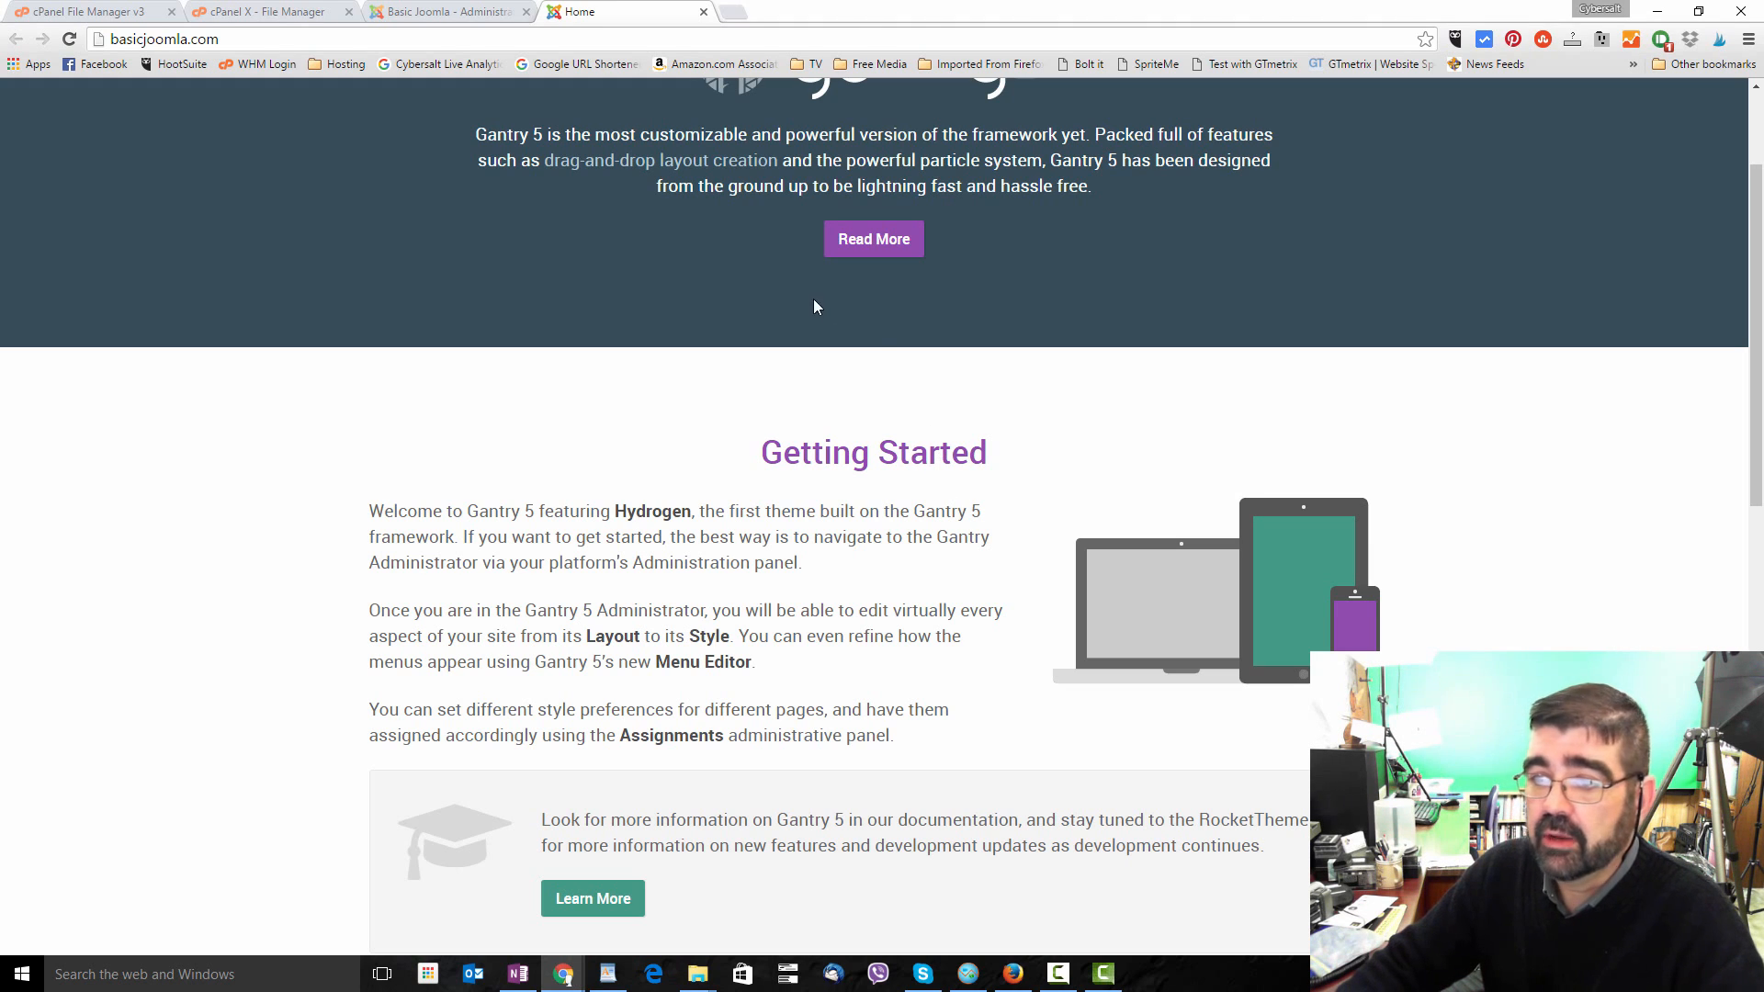
mouse_move(850, 668)
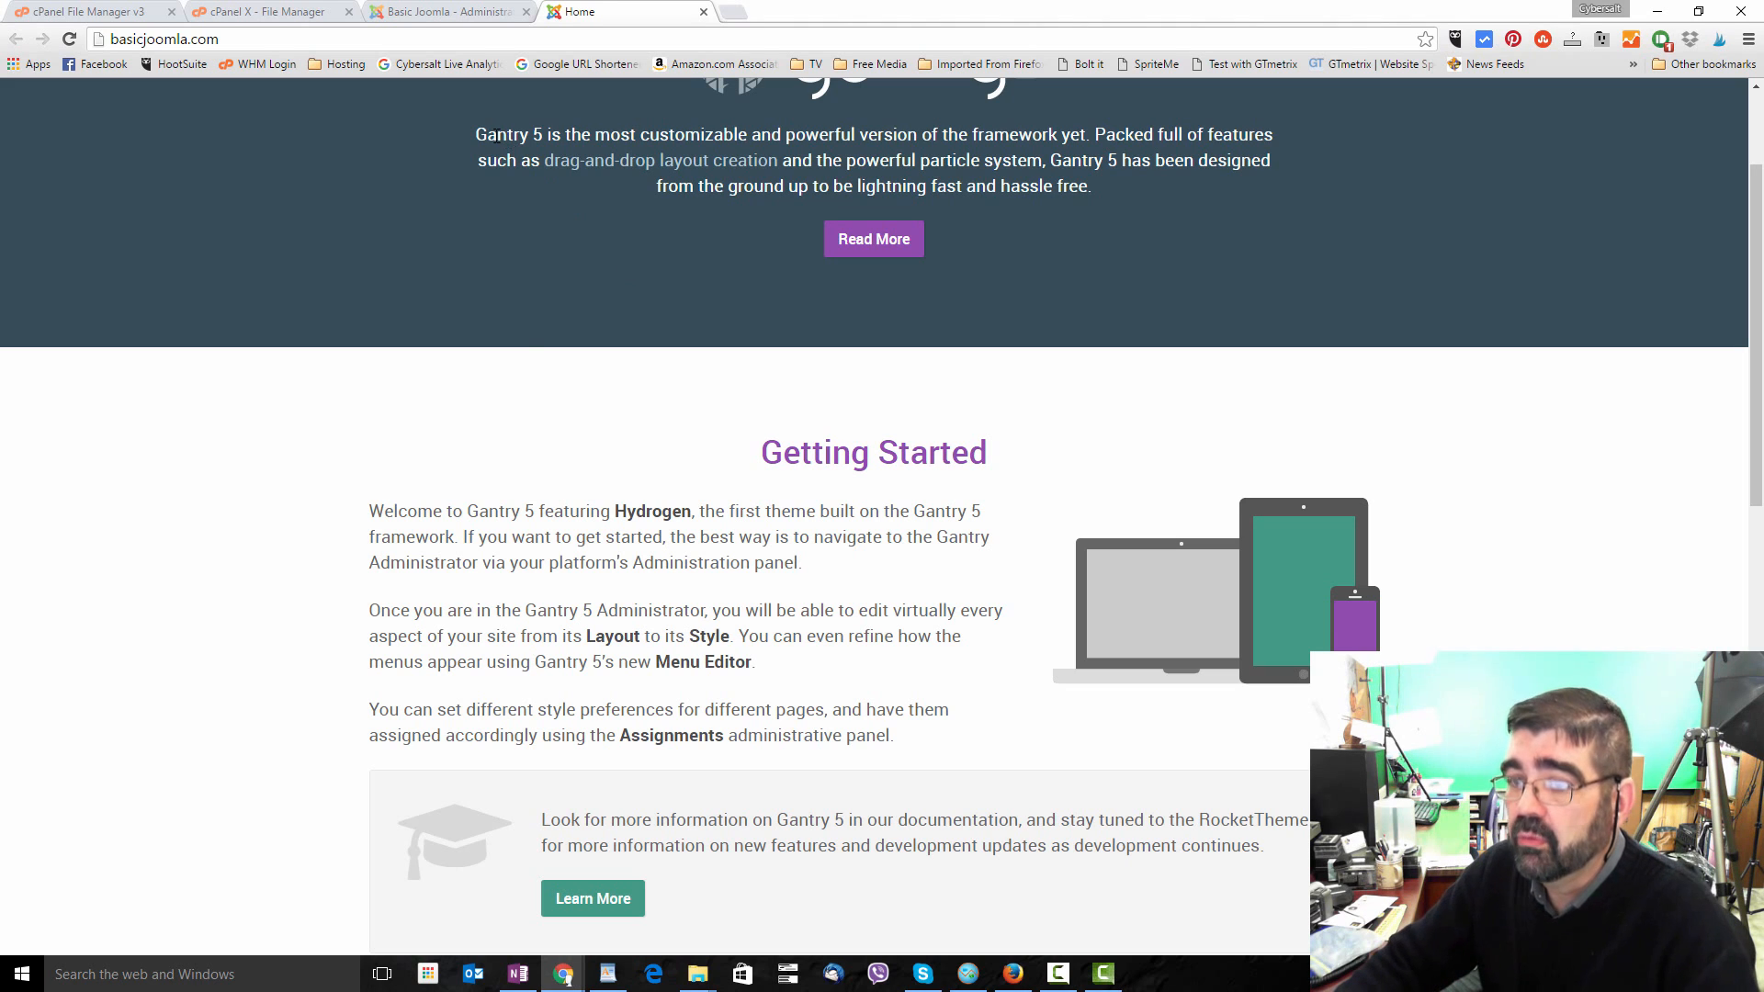
mouse_move(532, 281)
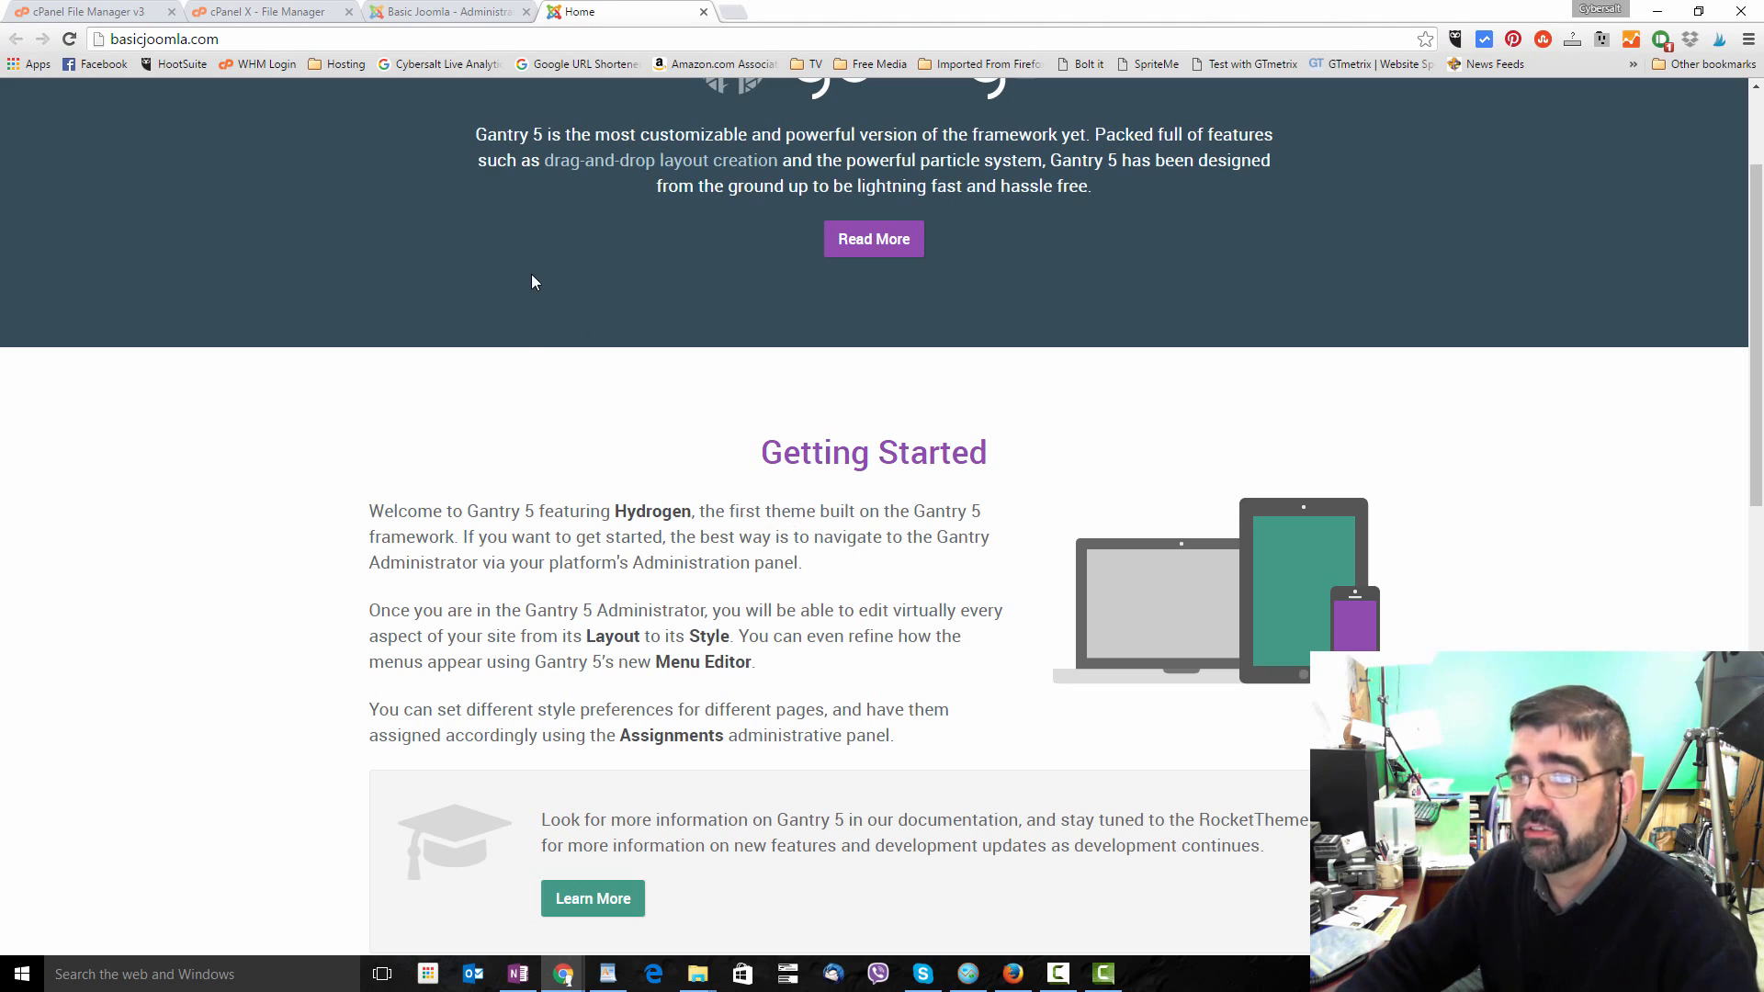